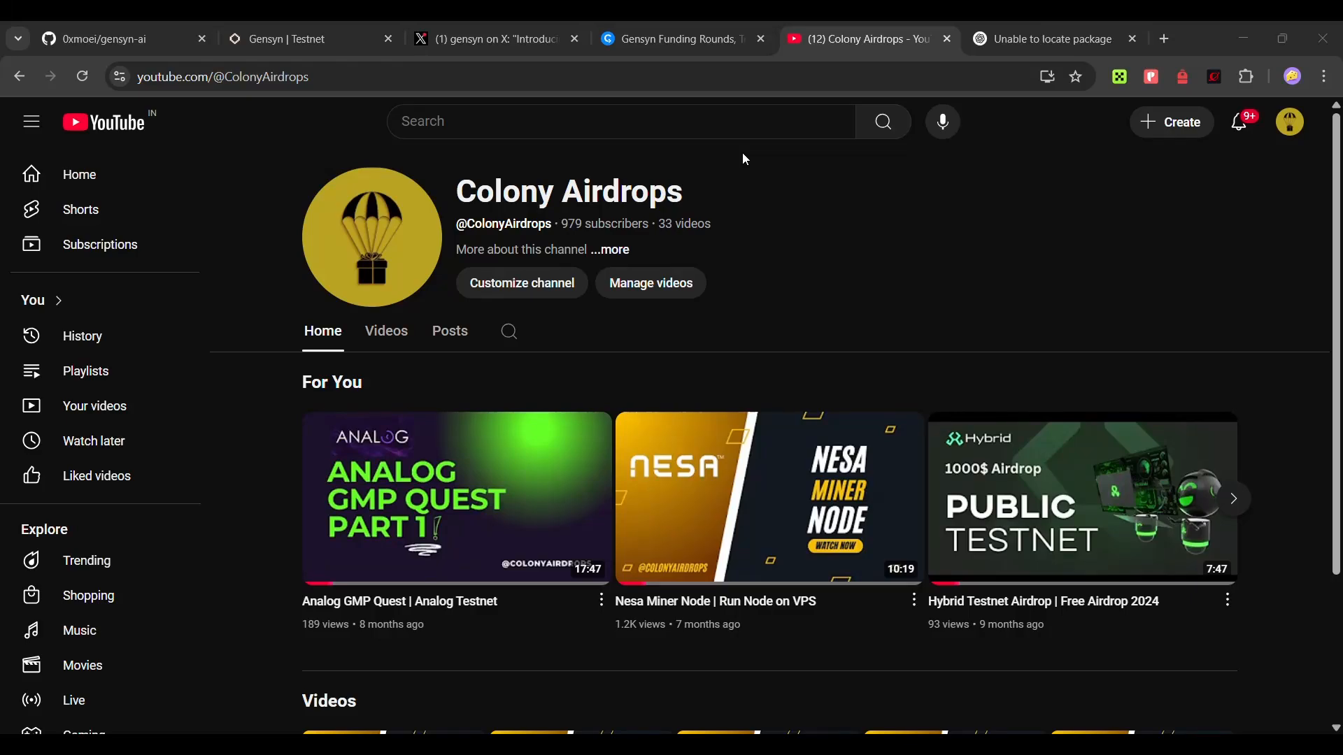
Review the Gensyn testnet post and $50.6M funding rounds, then land on the gensyn-ai repository.
{"action": "scroll", "scroll_direction": "down", "scroll_amount": 3}
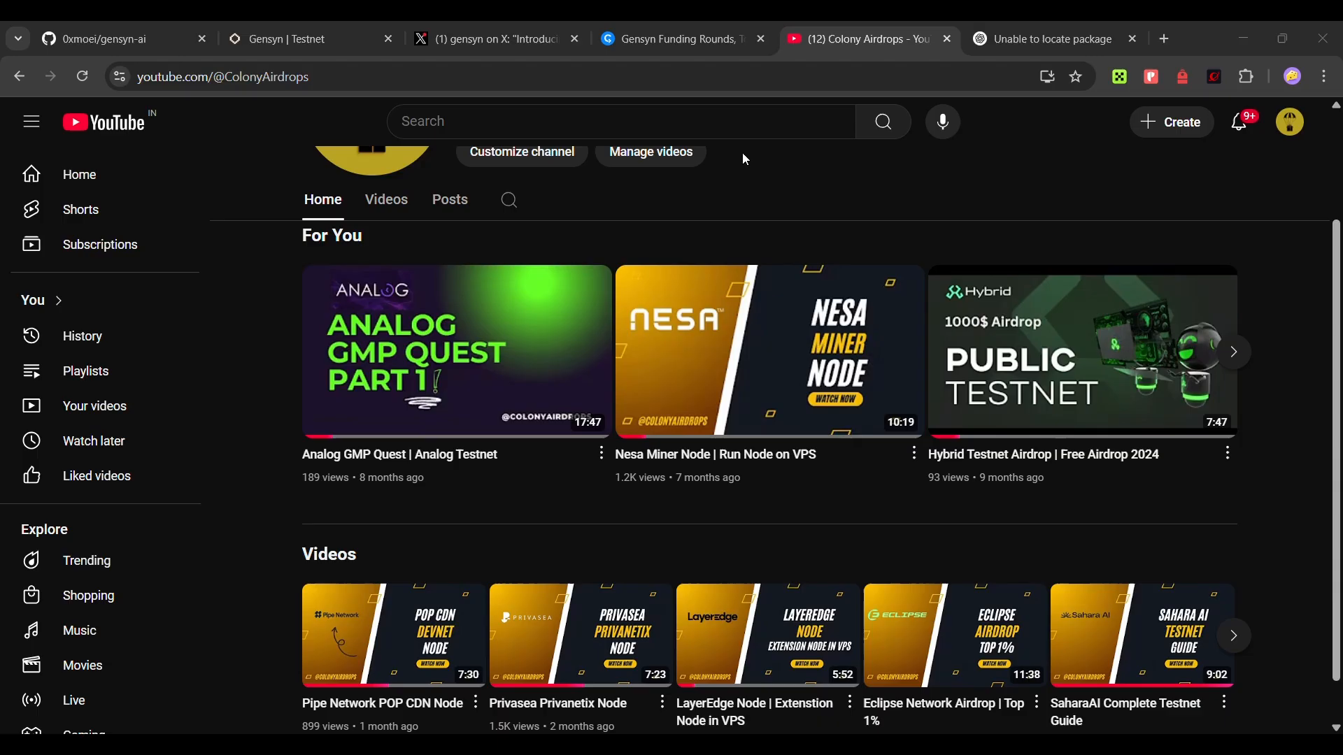
{"action": "scroll", "scroll_direction": "down", "scroll_amount": 3}
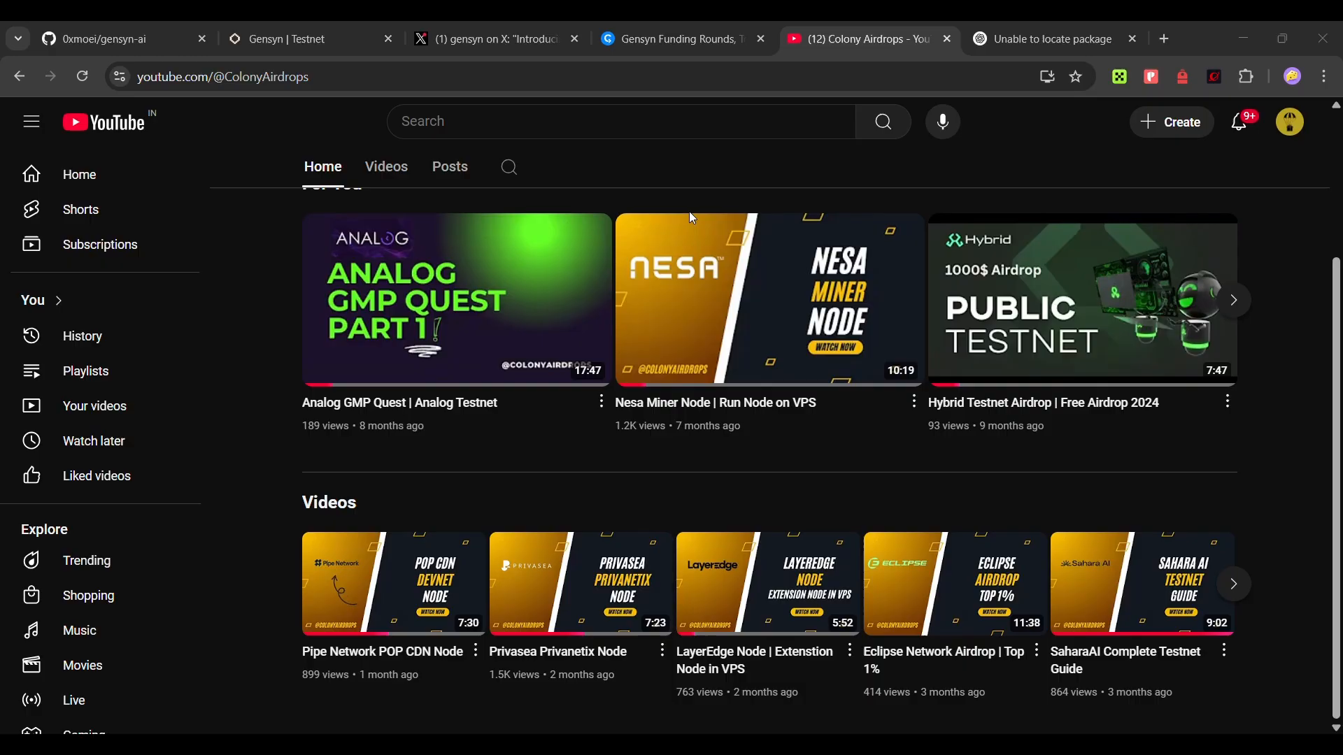
{"action": "mouse_move", "coordinate": [716, 25]}
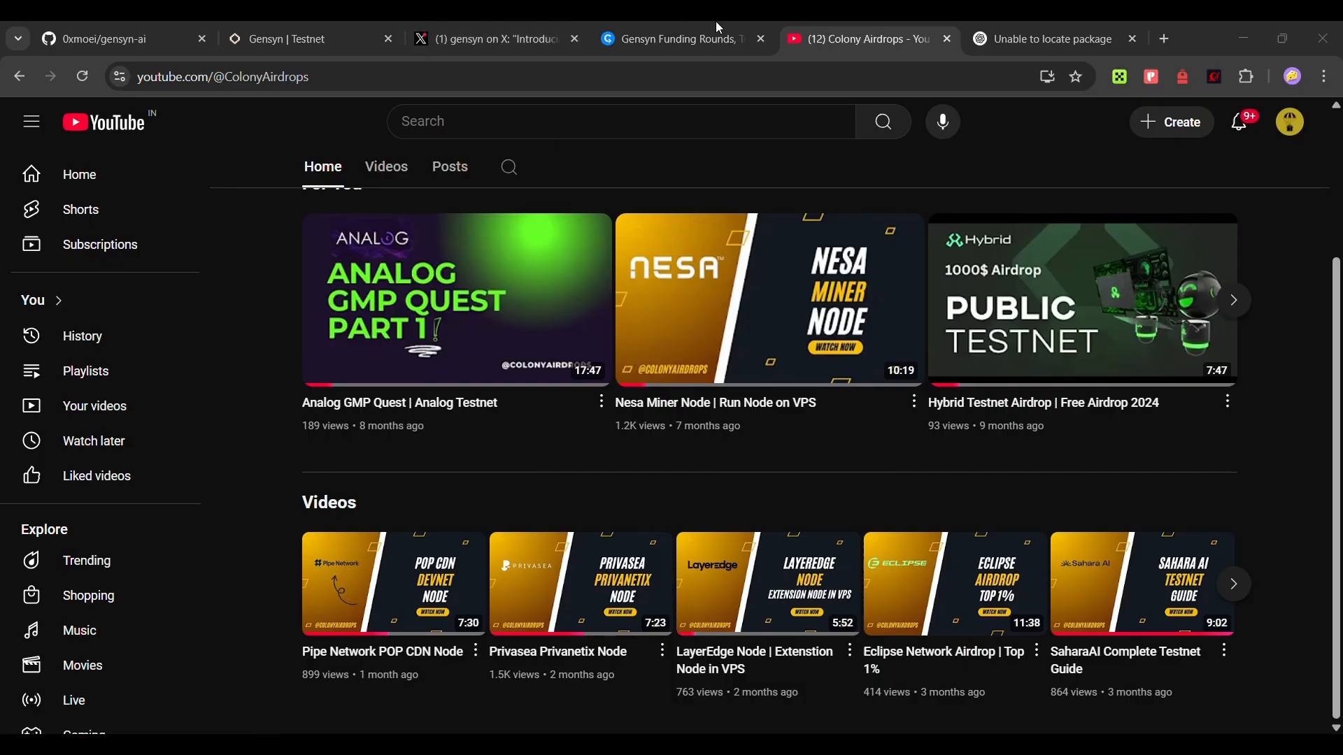
{"action": "left_click", "coordinate": [493, 39]}
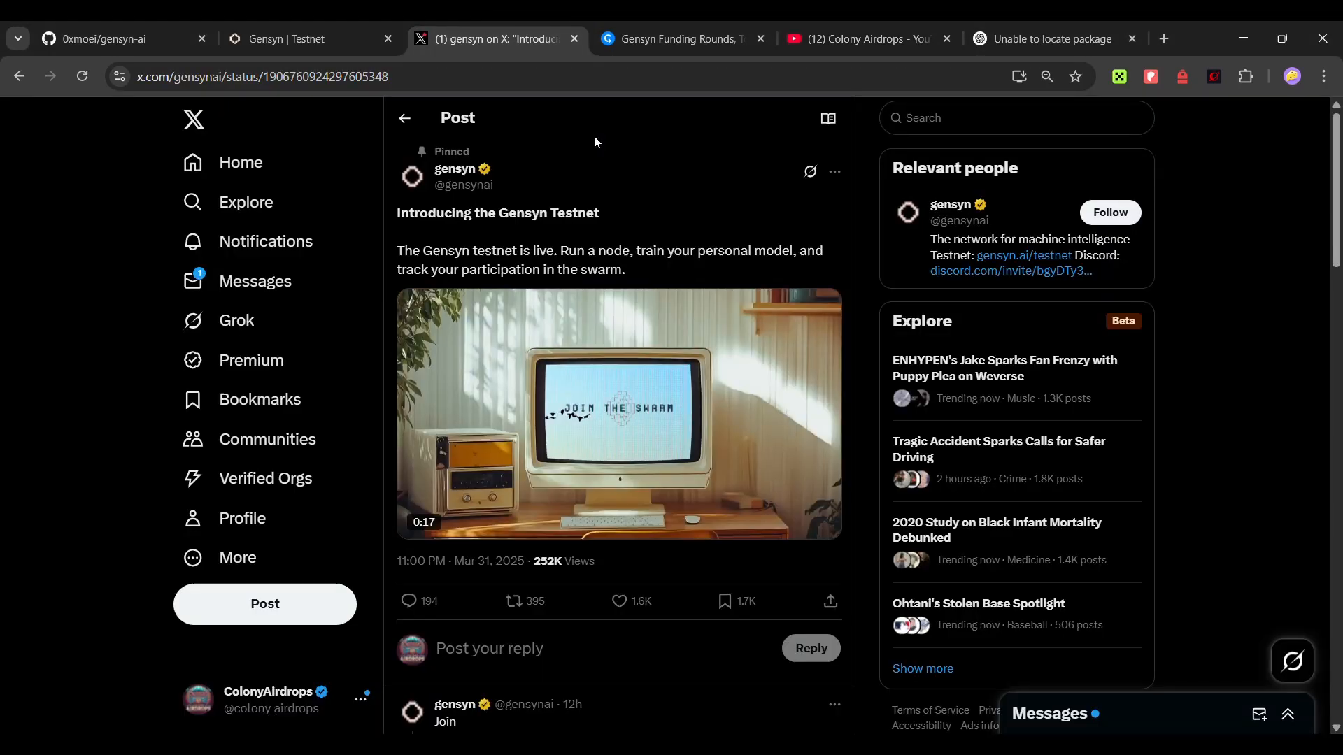
{"action": "left_click", "coordinate": [681, 39]}
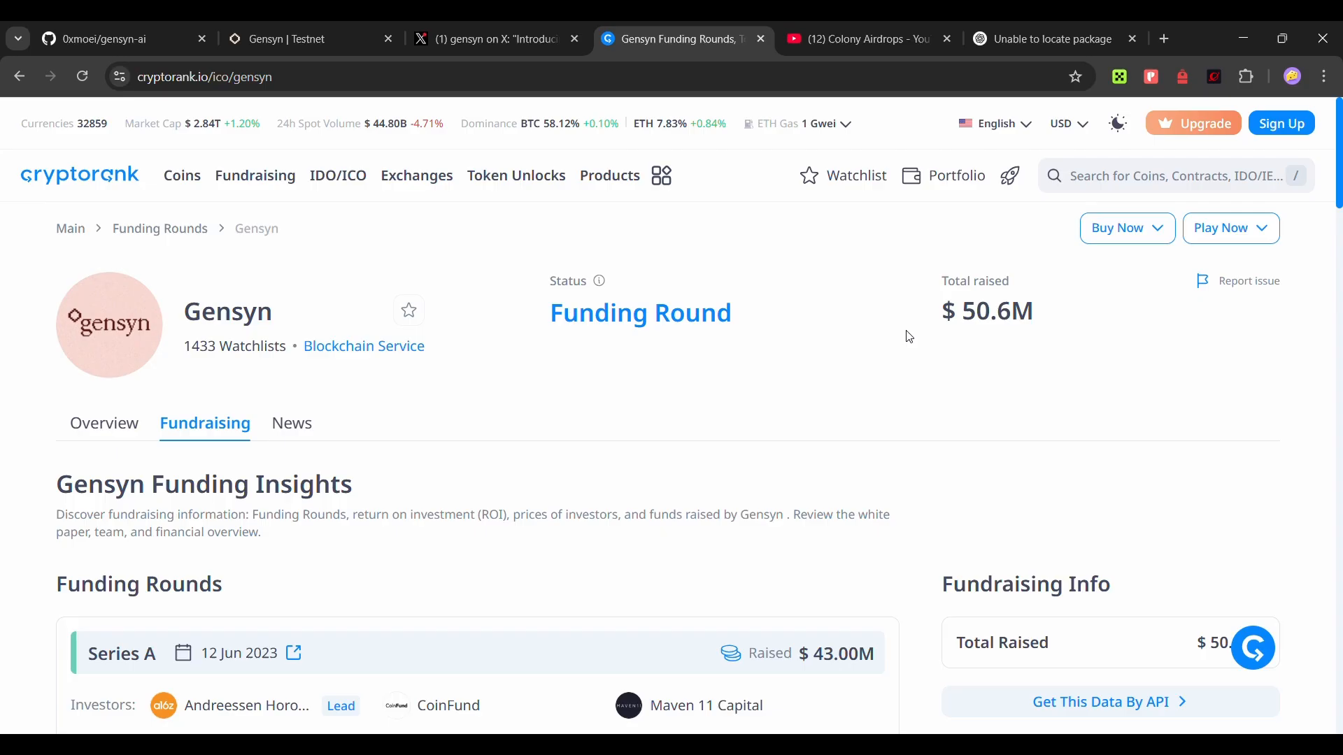
{"action": "scroll", "scroll_direction": "down", "scroll_amount": 3}
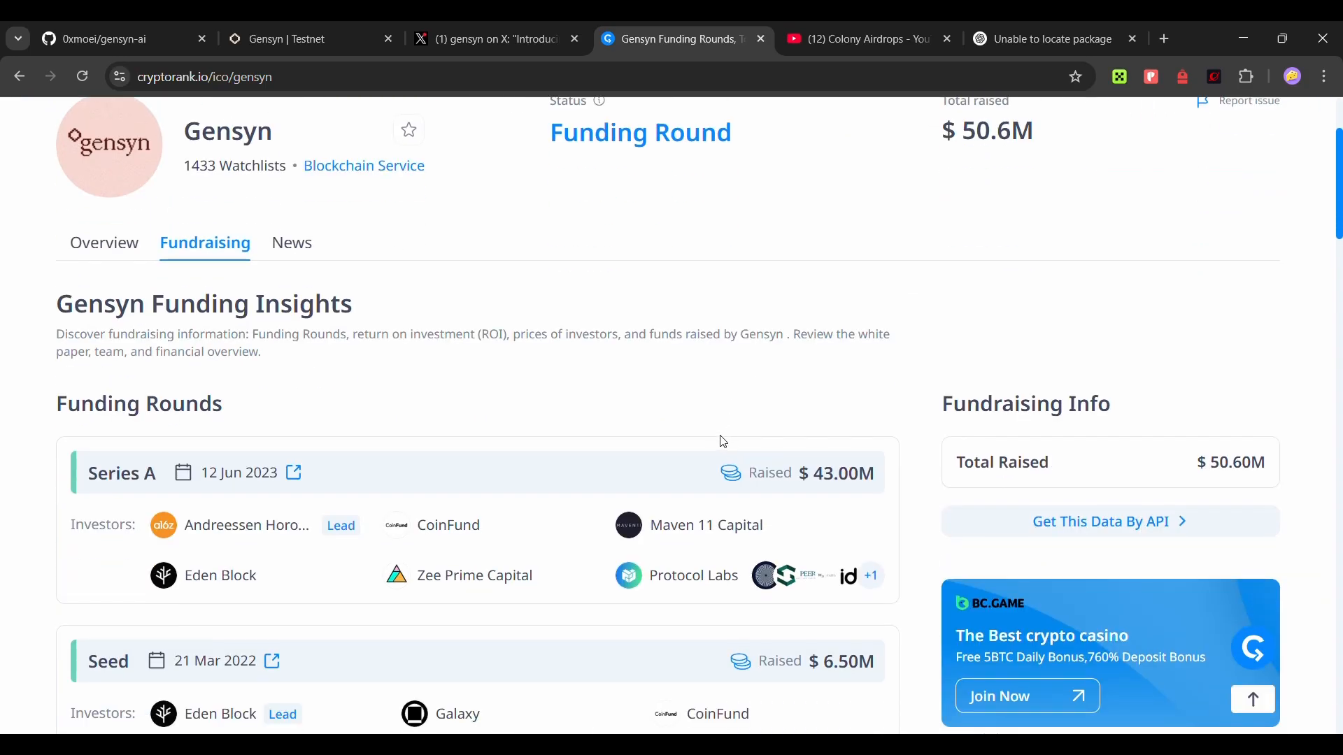
{"action": "mouse_move", "coordinate": [169, 544]}
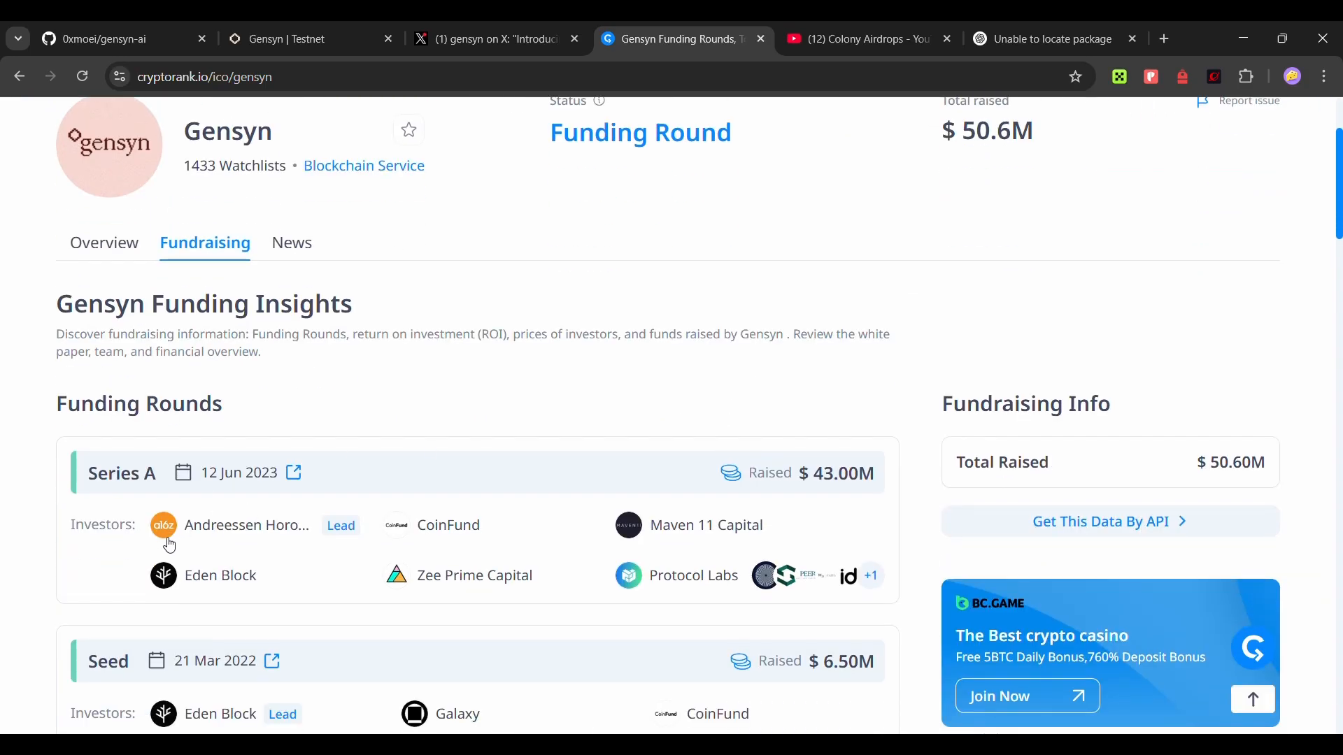
{"action": "mouse_move", "coordinate": [447, 525]}
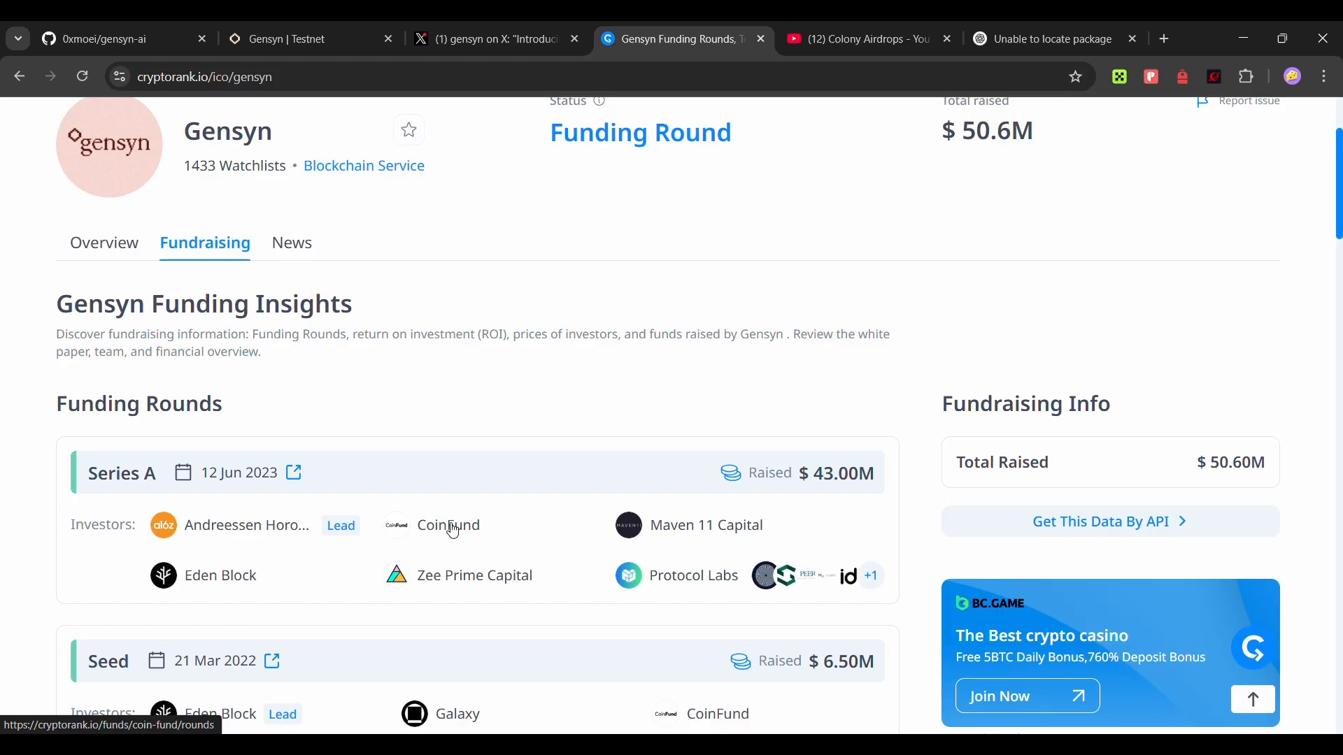
{"action": "mouse_move", "coordinate": [482, 421]}
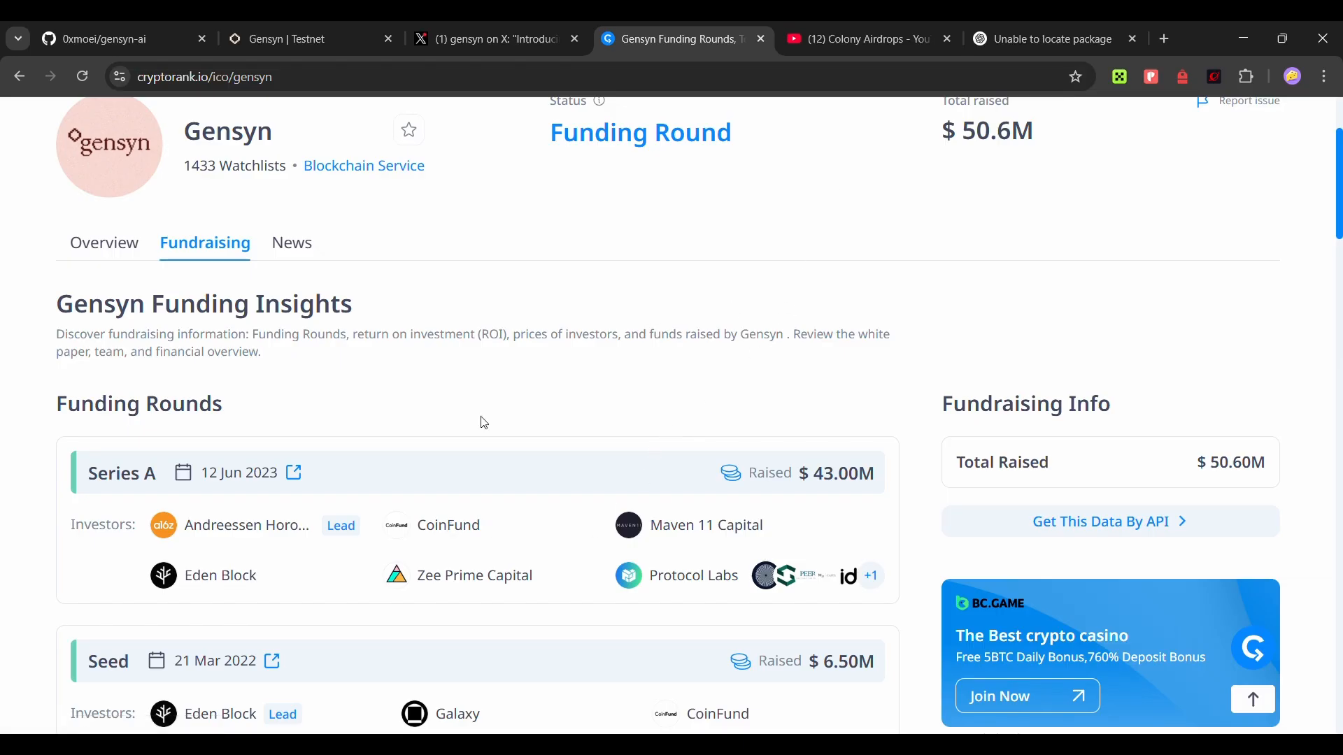
{"action": "mouse_move", "coordinate": [495, 440]}
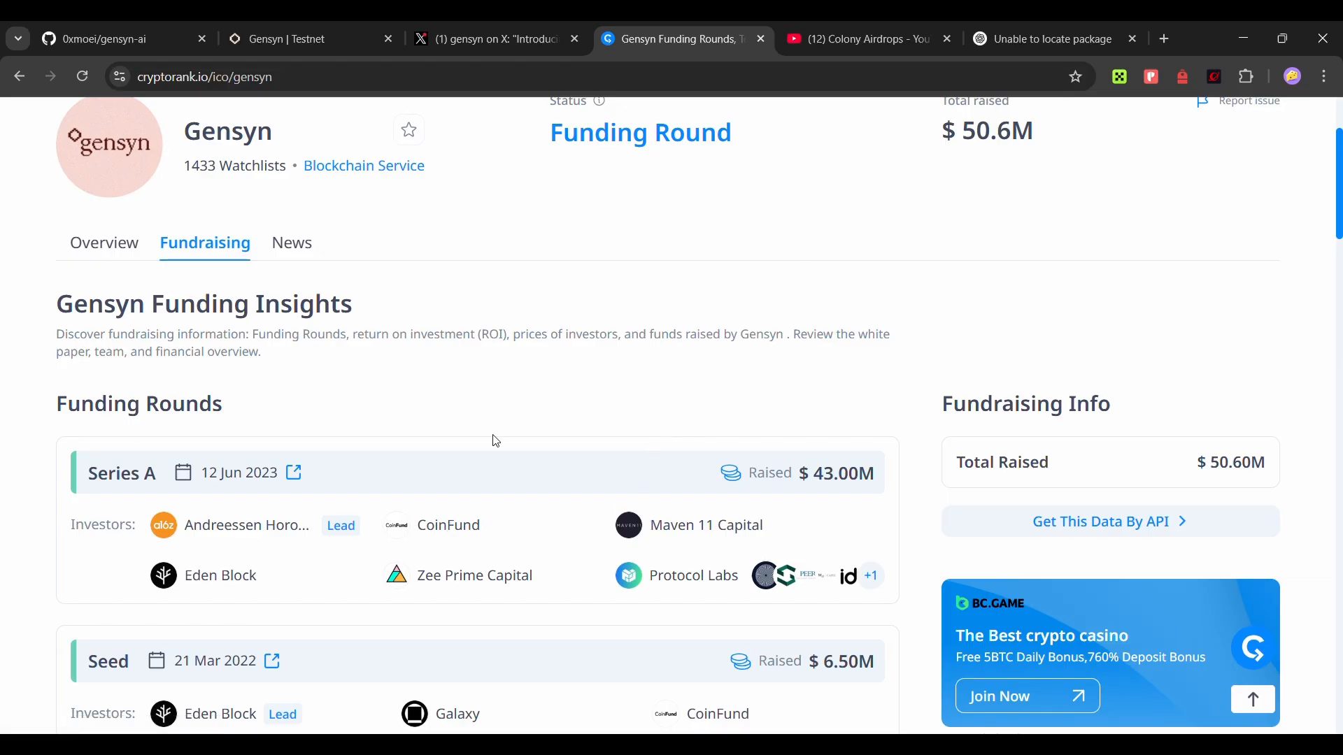
{"action": "left_click", "coordinate": [102, 39]}
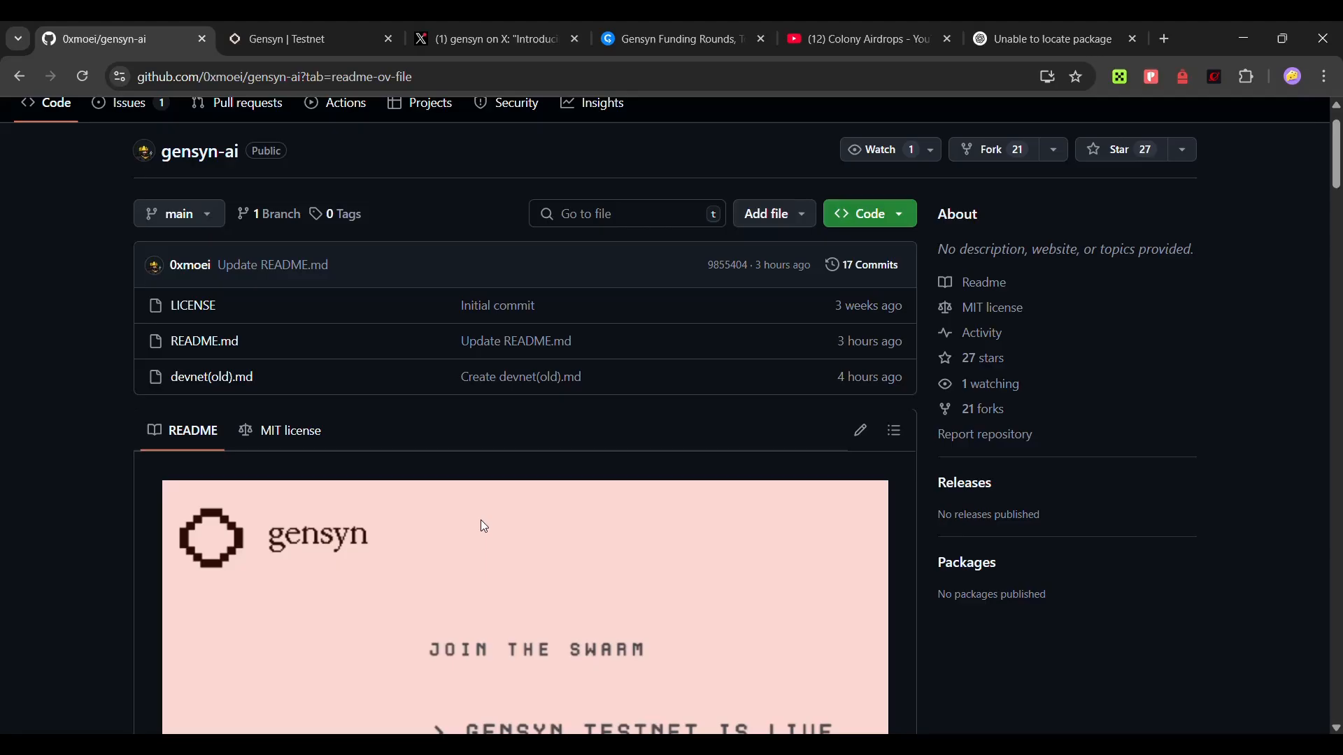
Highlight the optional CUDA GPU line and 16GB RAM minimum in Hardware Requirements, then clear the highlights.
{"action": "scroll", "scroll_direction": "down", "scroll_amount": 3}
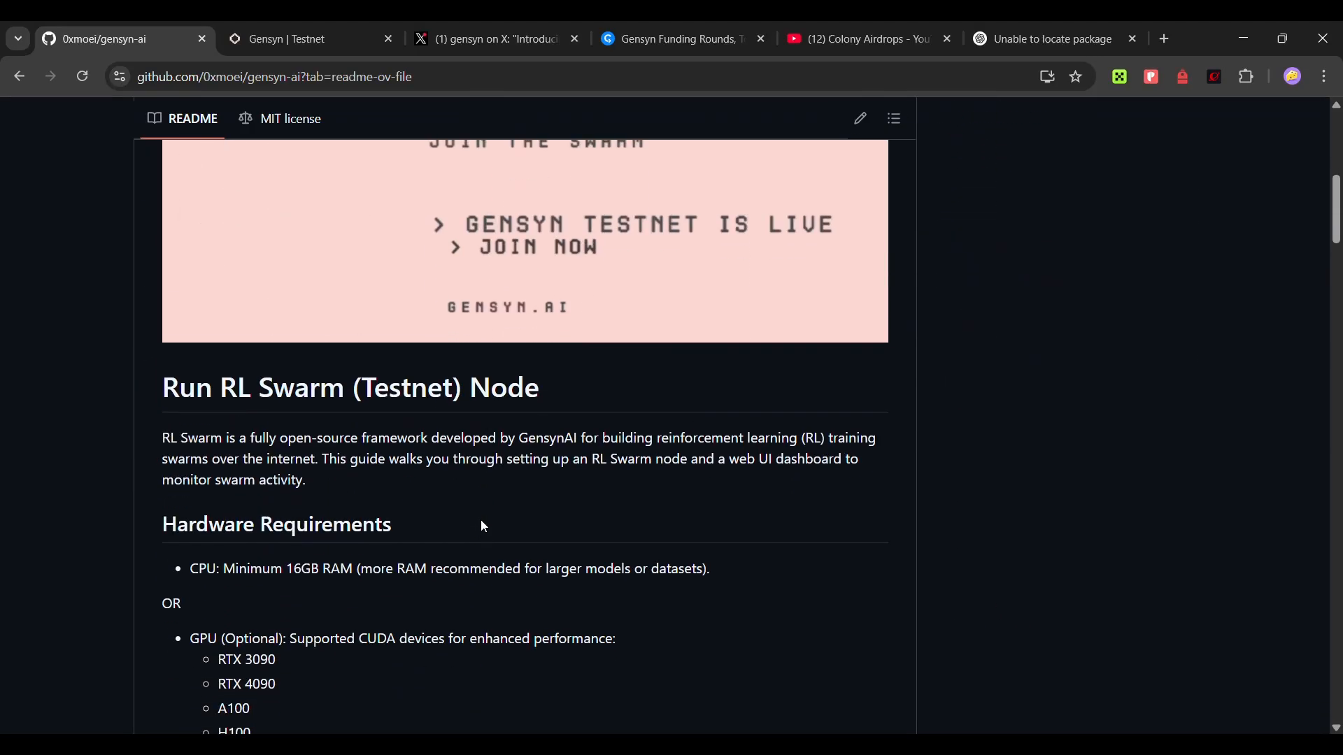
{"action": "scroll", "scroll_direction": "down", "scroll_amount": 3}
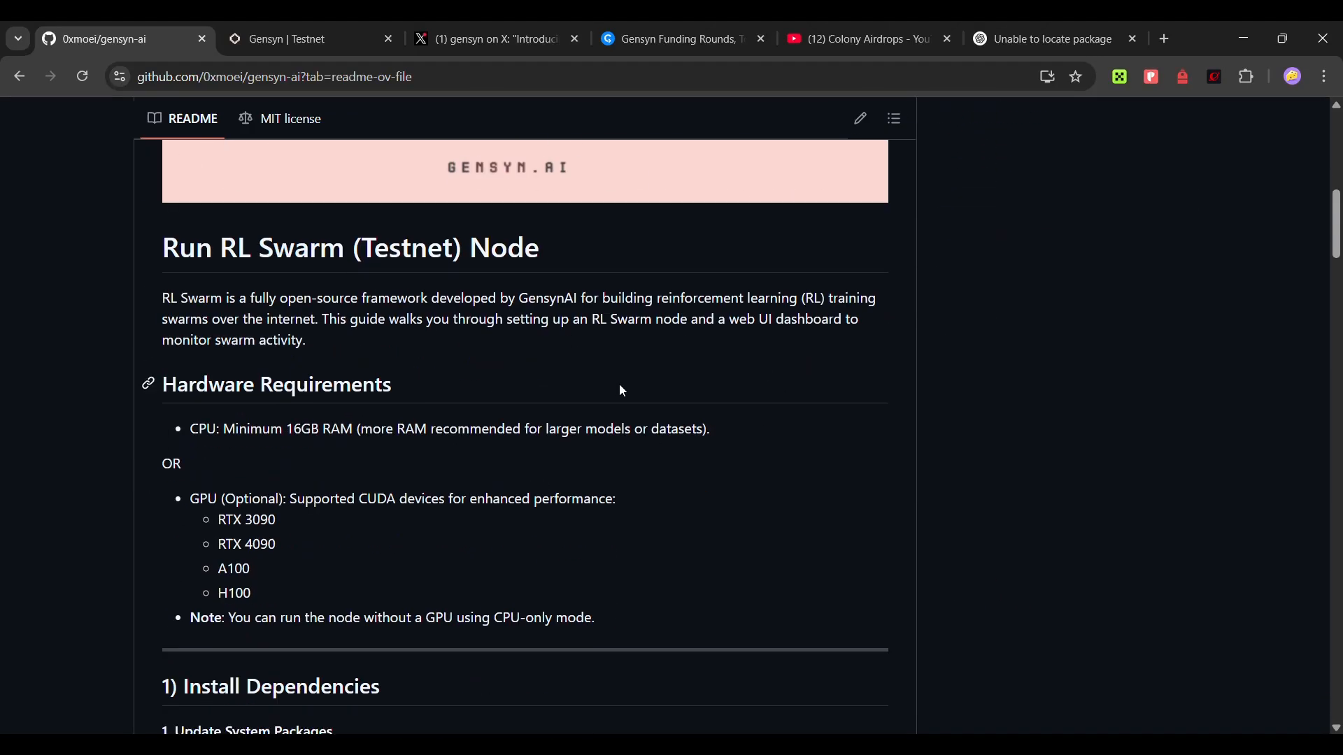
{"action": "mouse_move", "coordinate": [659, 522]}
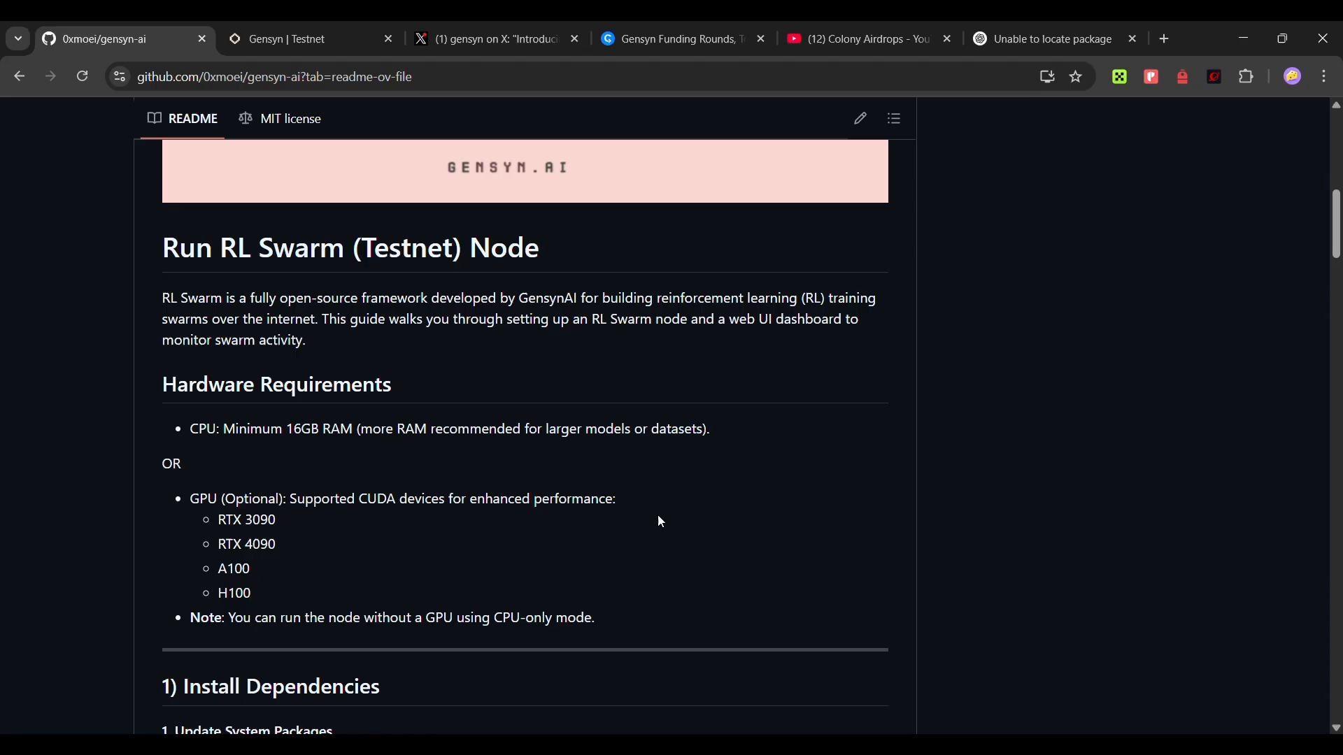
{"action": "mouse_move", "coordinate": [374, 551]}
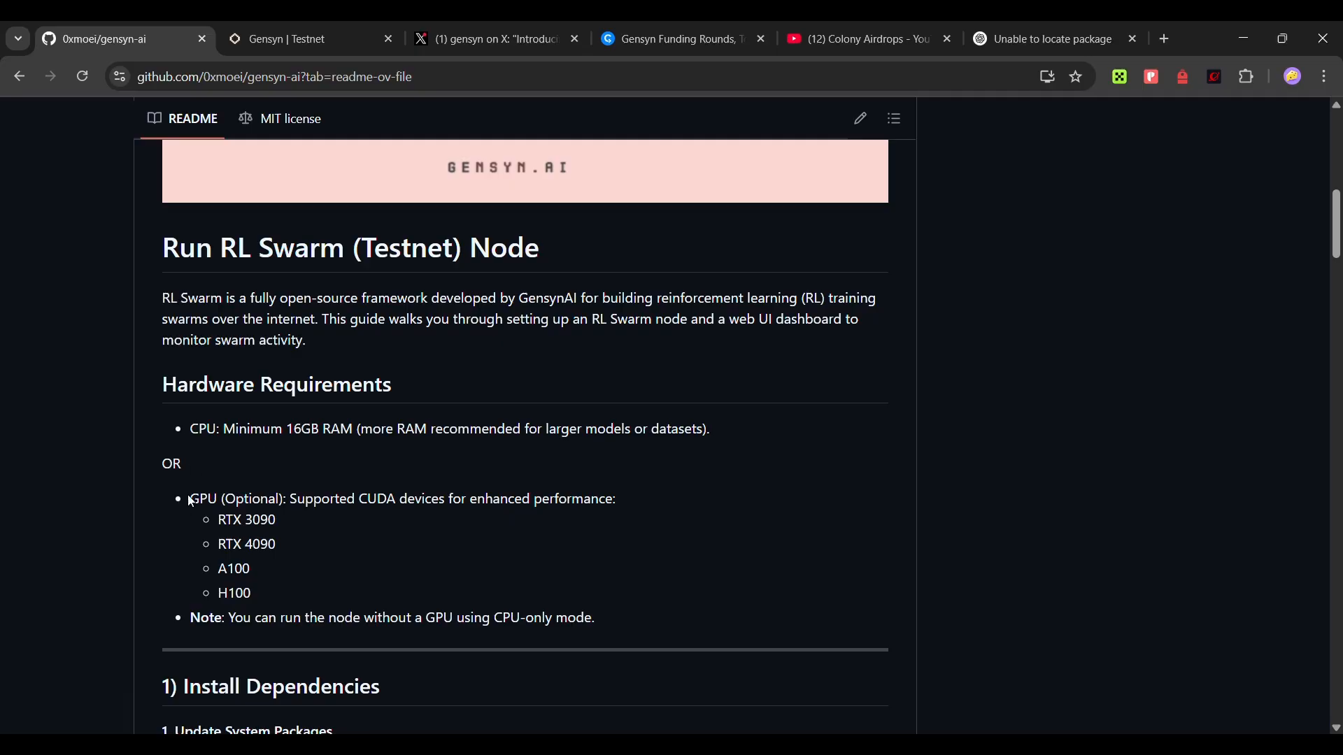
{"action": "double_click", "coordinate": [236, 498]}
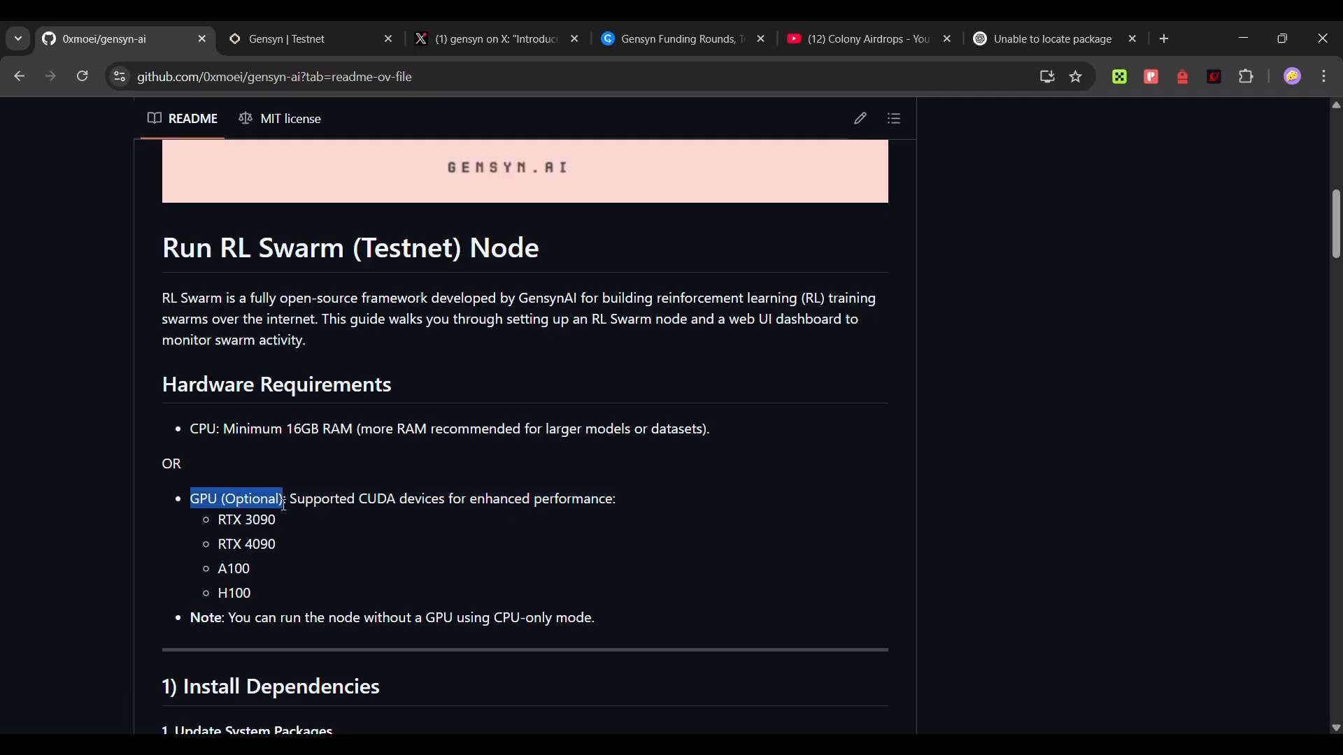
{"action": "left_click_drag", "start_coordinate": [287, 498], "coordinate": [542, 498]}
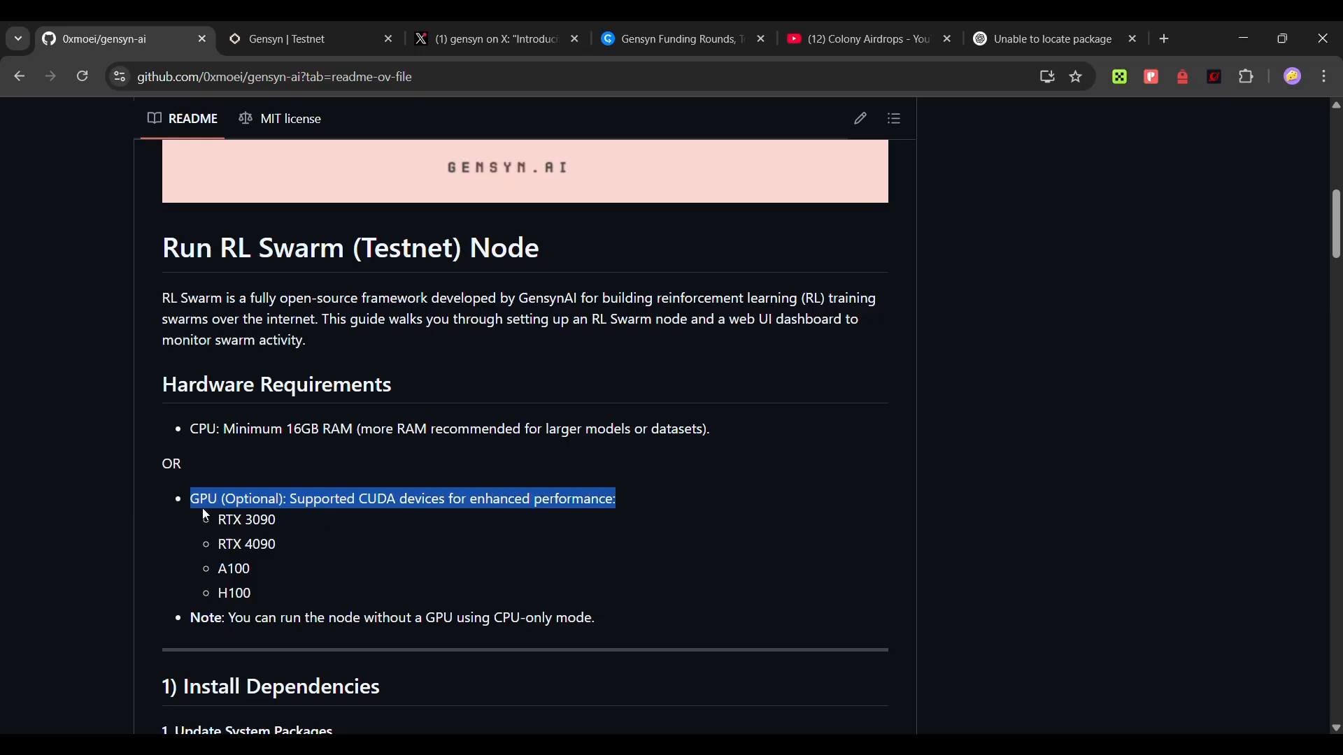
{"action": "left_click", "coordinate": [216, 448]}
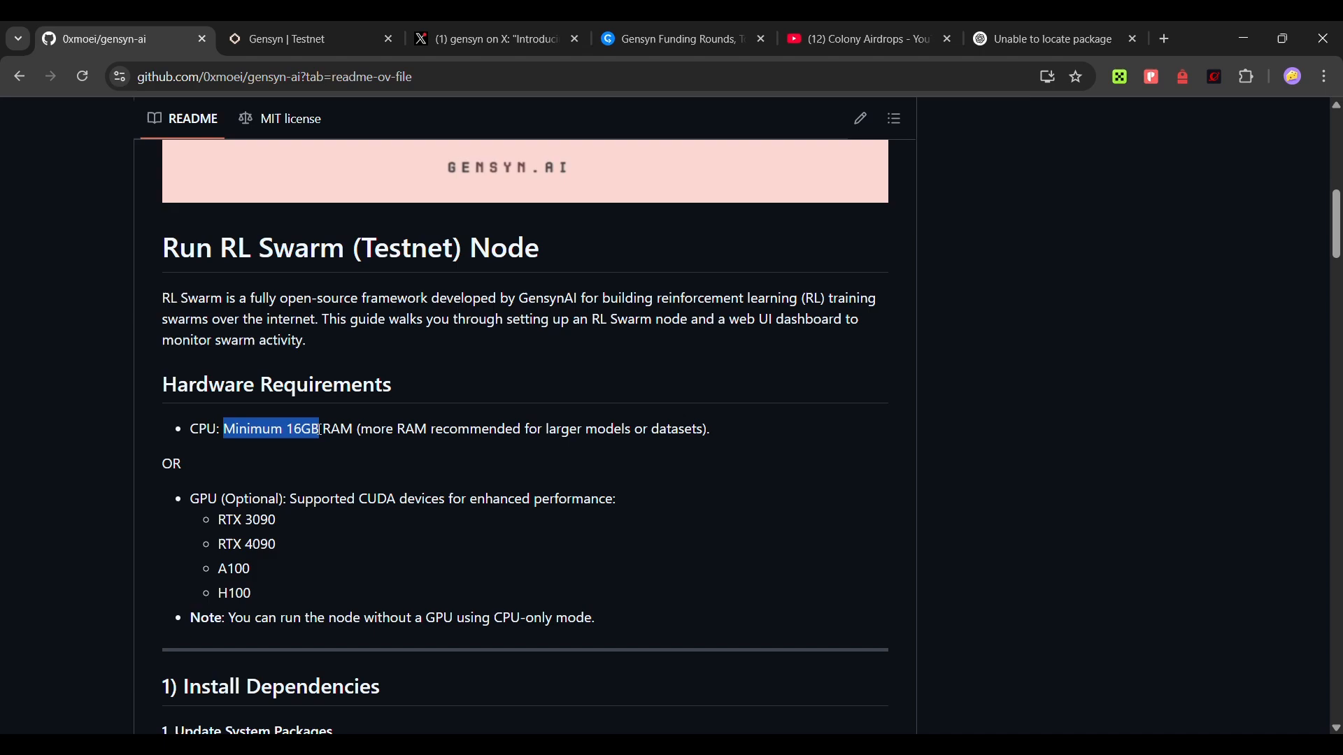
{"action": "left_click", "coordinate": [824, 474]}
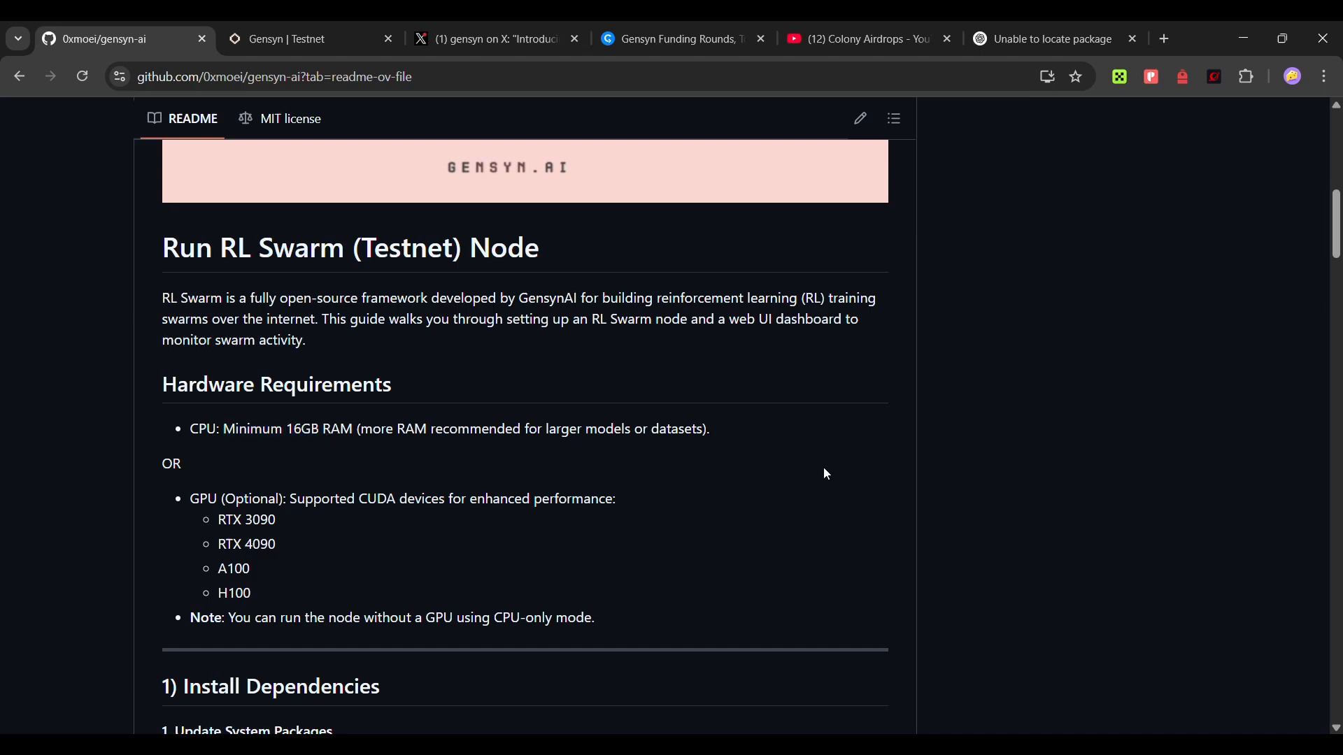
{"action": "mouse_move", "coordinate": [843, 548]}
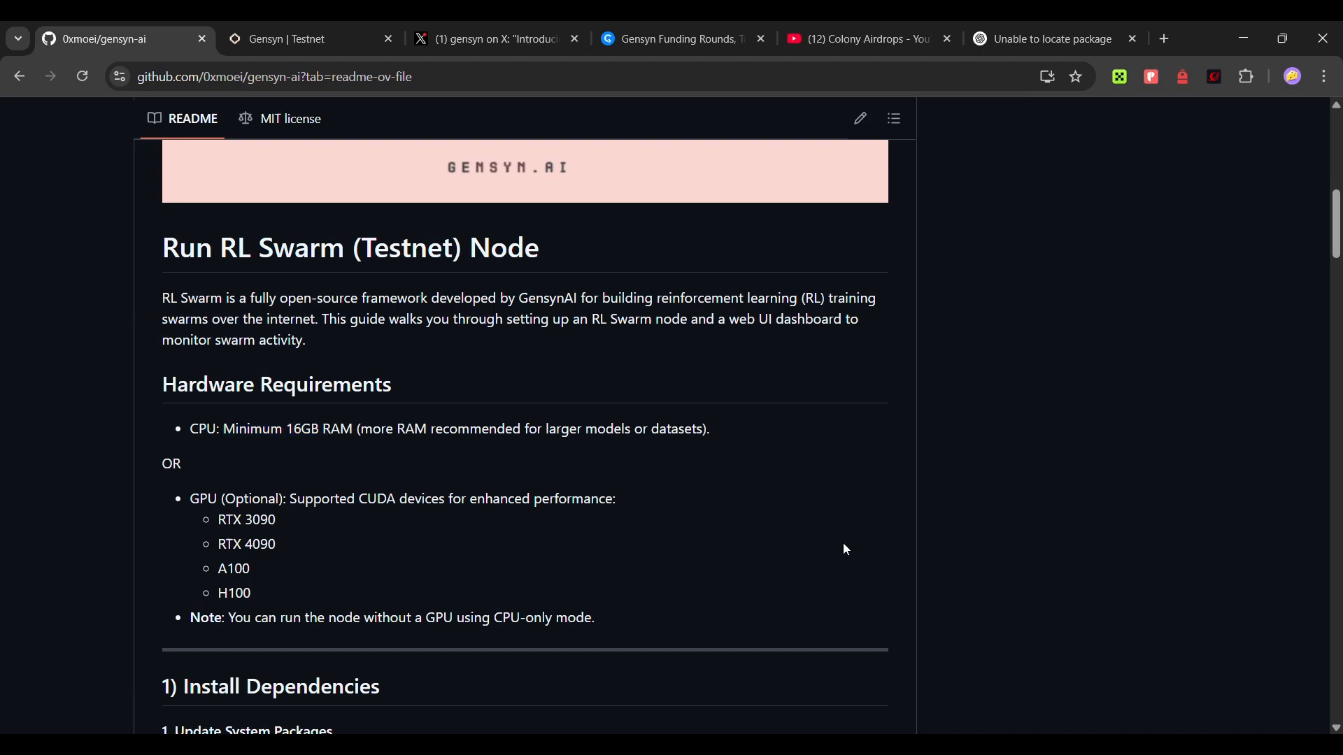
Select the Docker apt repository echo/tee setup block in the README.
{"action": "scroll", "scroll_direction": "down", "scroll_amount": 3}
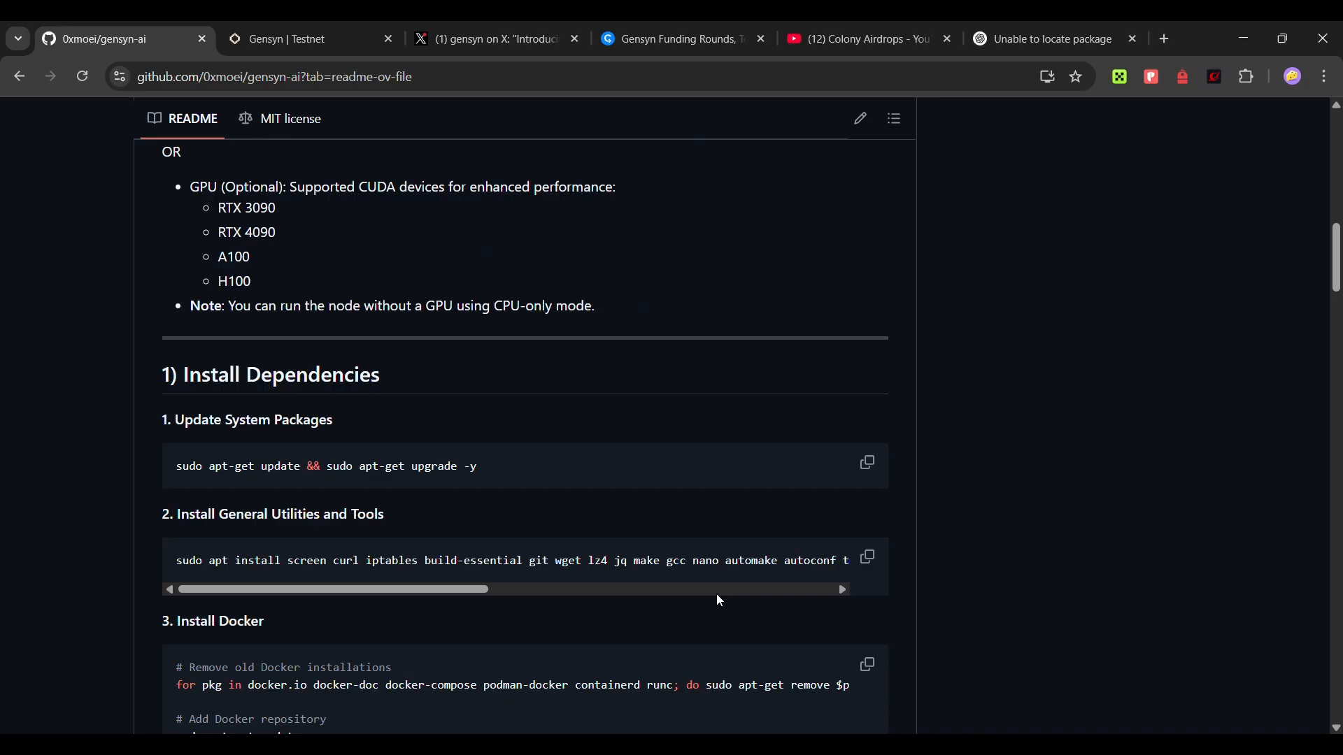
{"action": "scroll", "scroll_direction": "down", "scroll_amount": 3}
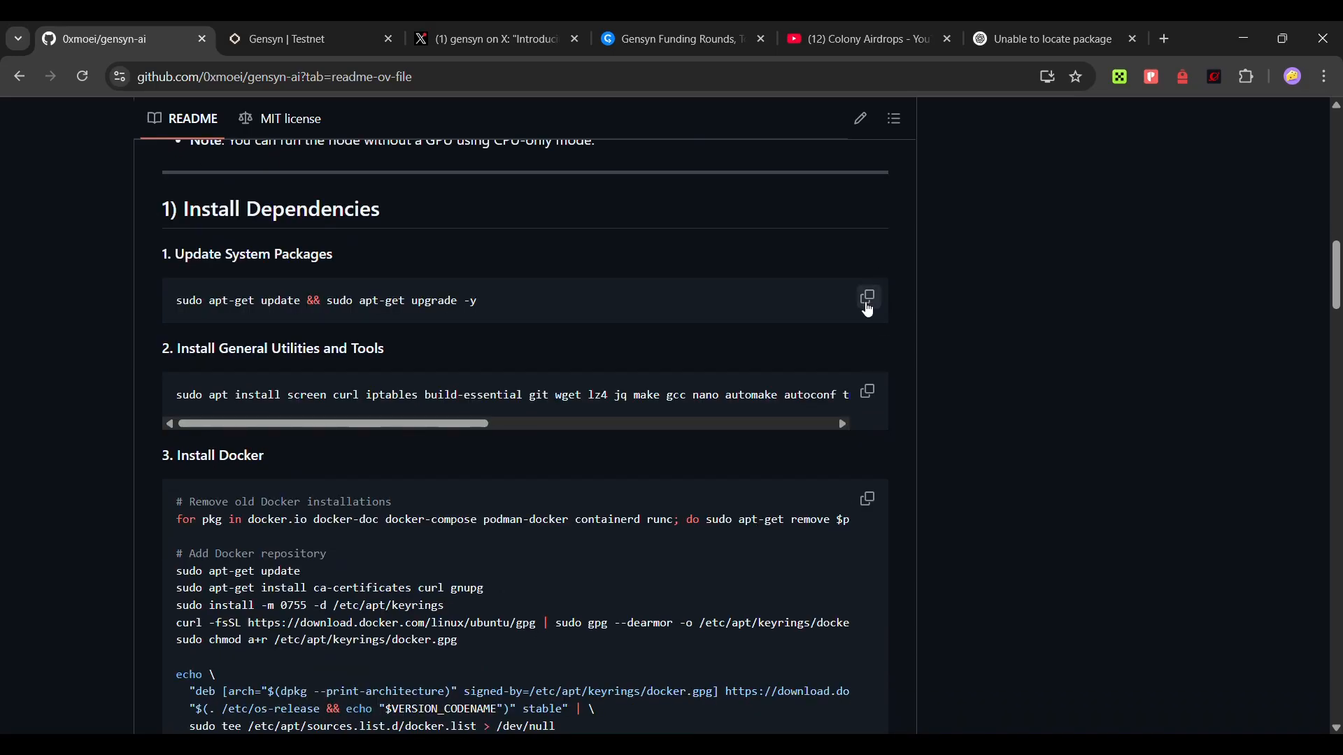
{"action": "scroll", "scroll_direction": "down", "scroll_amount": 3}
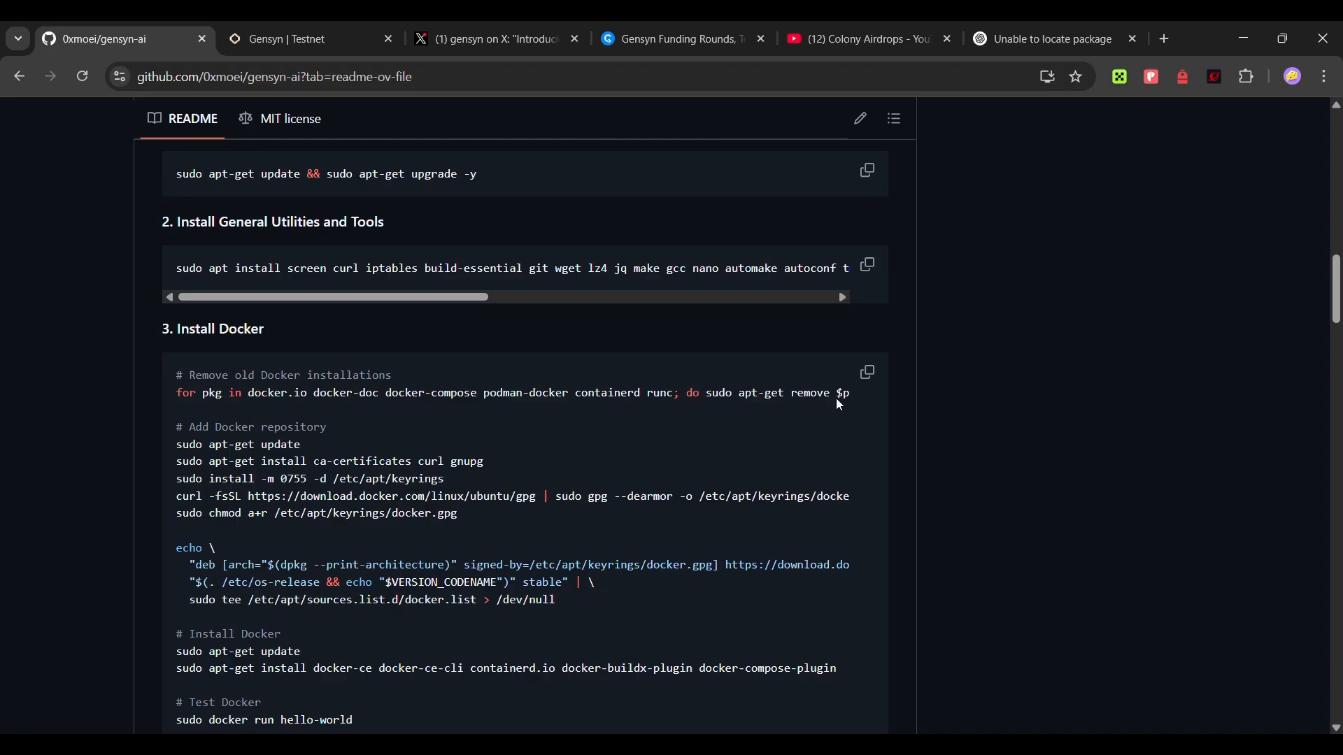
{"action": "mouse_move", "coordinate": [866, 172]}
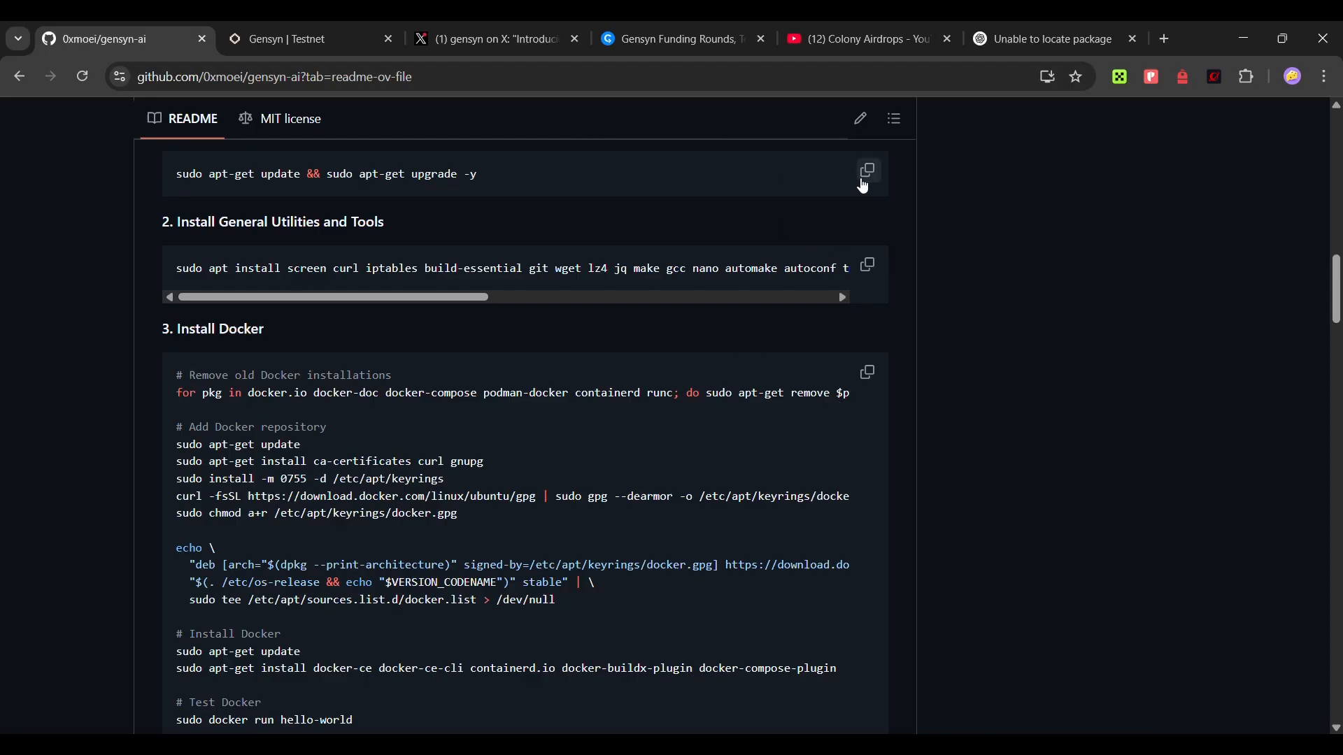
{"action": "mouse_move", "coordinate": [868, 264]}
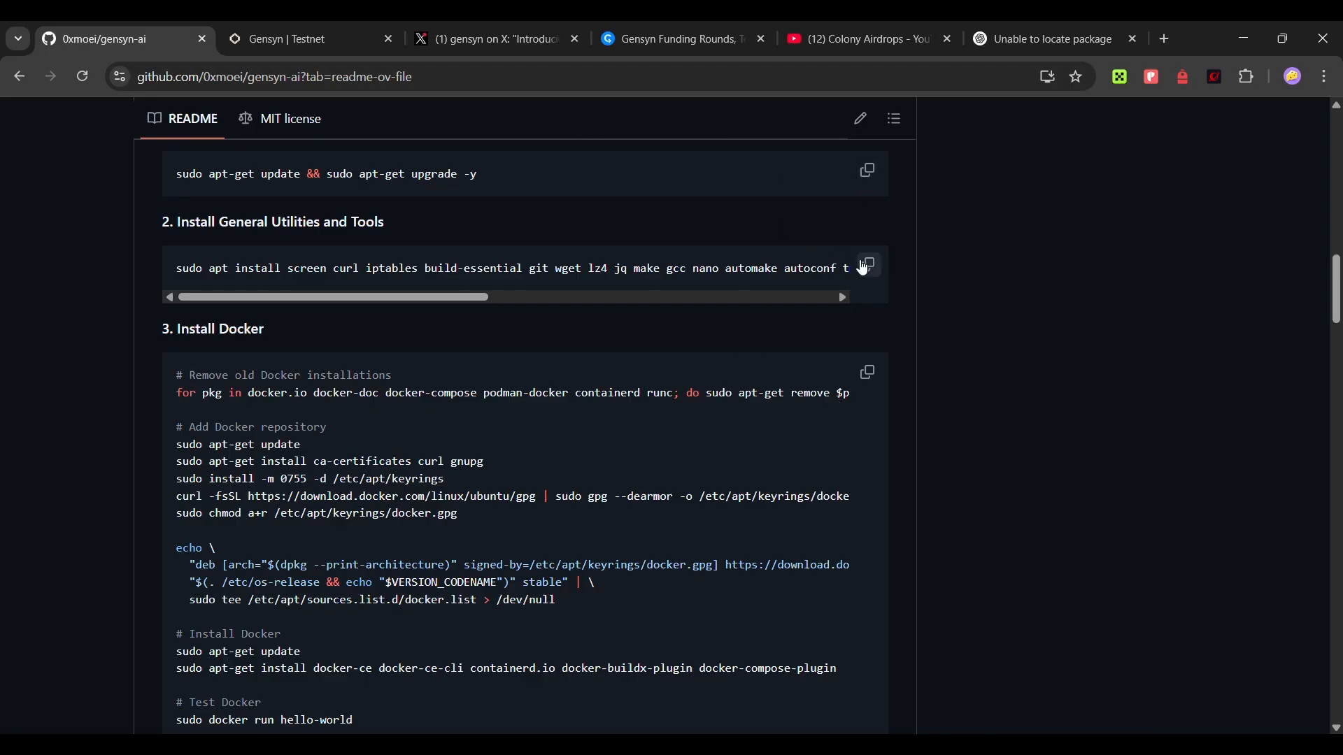
{"action": "scroll", "scroll_direction": "down", "scroll_amount": 3}
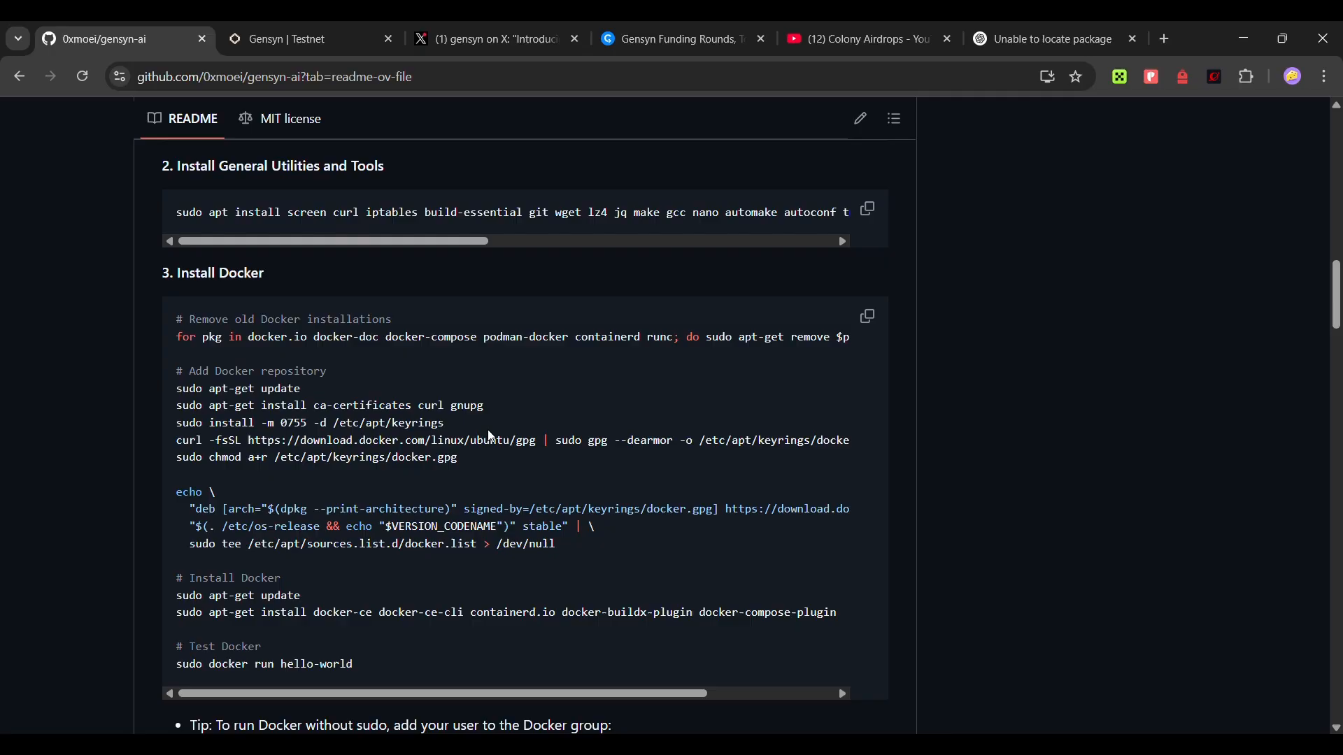
{"action": "mouse_move", "coordinate": [178, 293]}
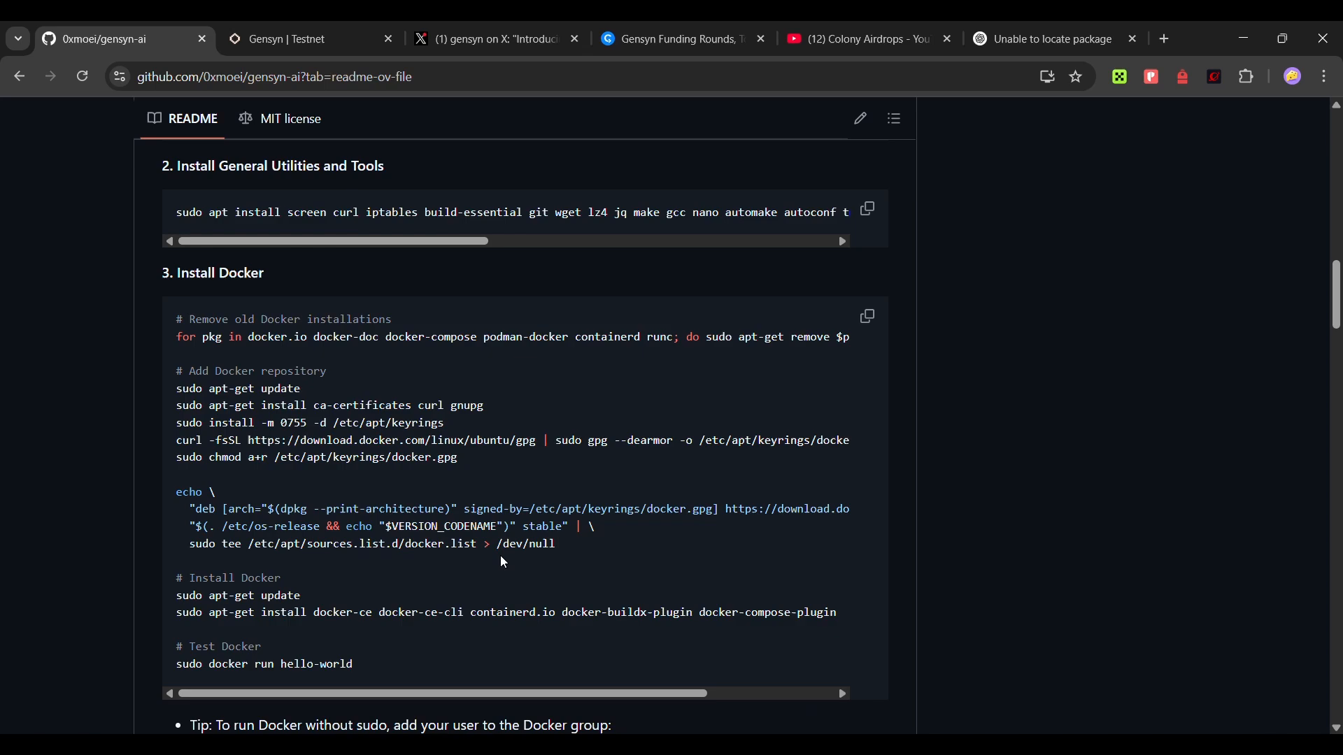
{"action": "mouse_move", "coordinate": [562, 547]}
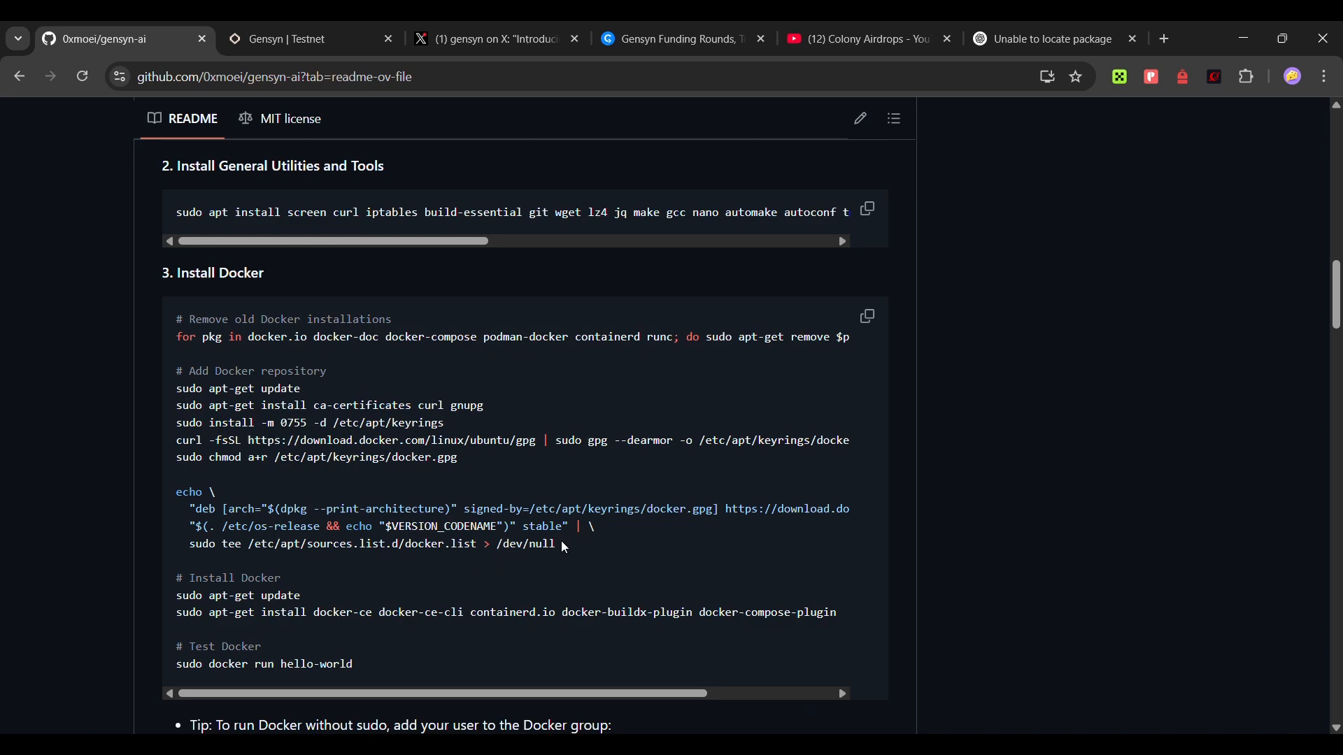
{"action": "left_click_drag", "start_coordinate": [176, 491], "coordinate": [556, 543]}
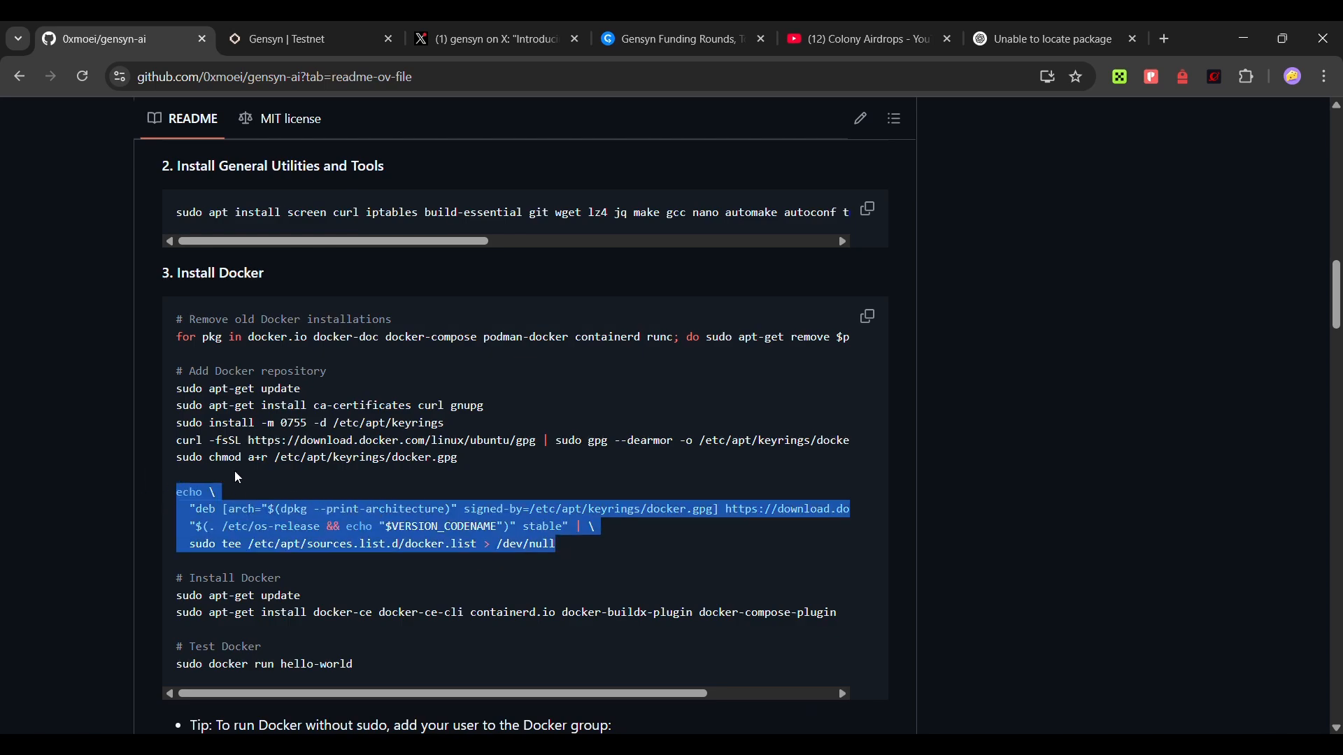
{"action": "mouse_move", "coordinate": [719, 559]}
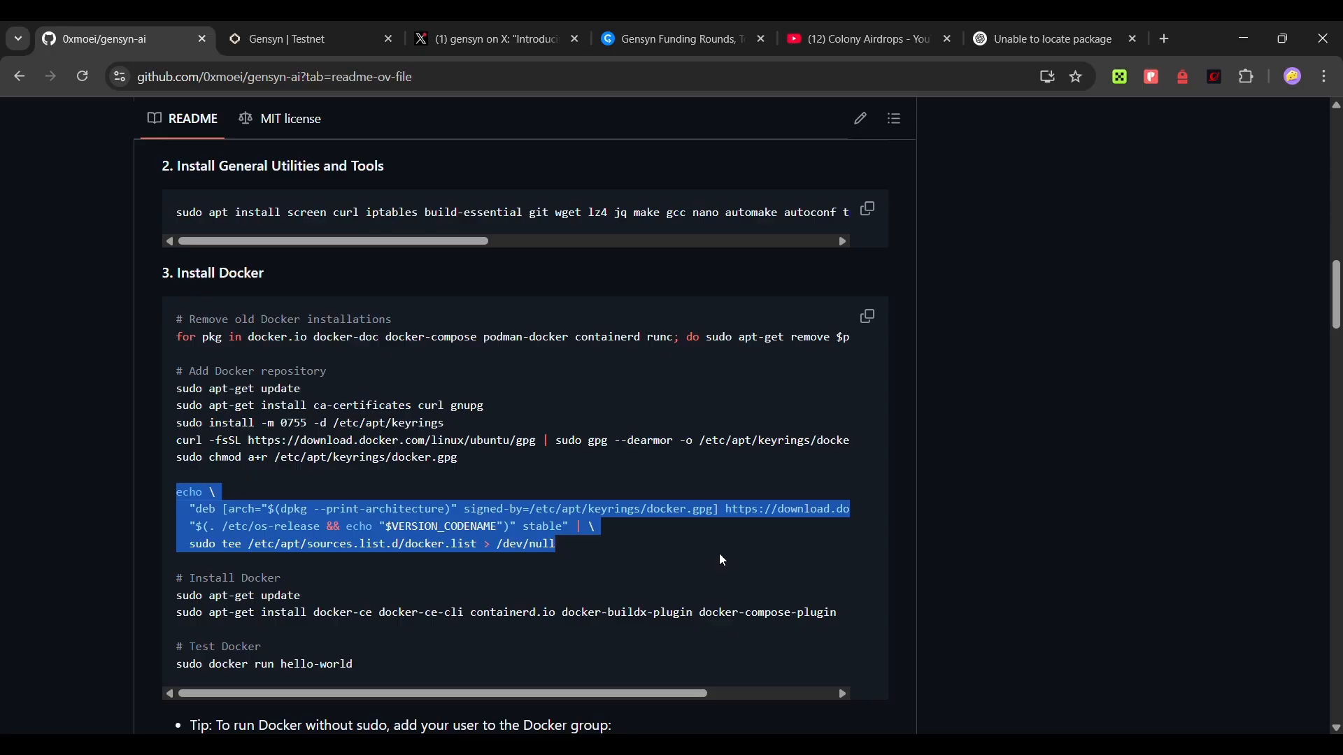
Move down to section 4, Install Python, and copy its install command.
{"action": "scroll", "scroll_direction": "down", "scroll_amount": 3}
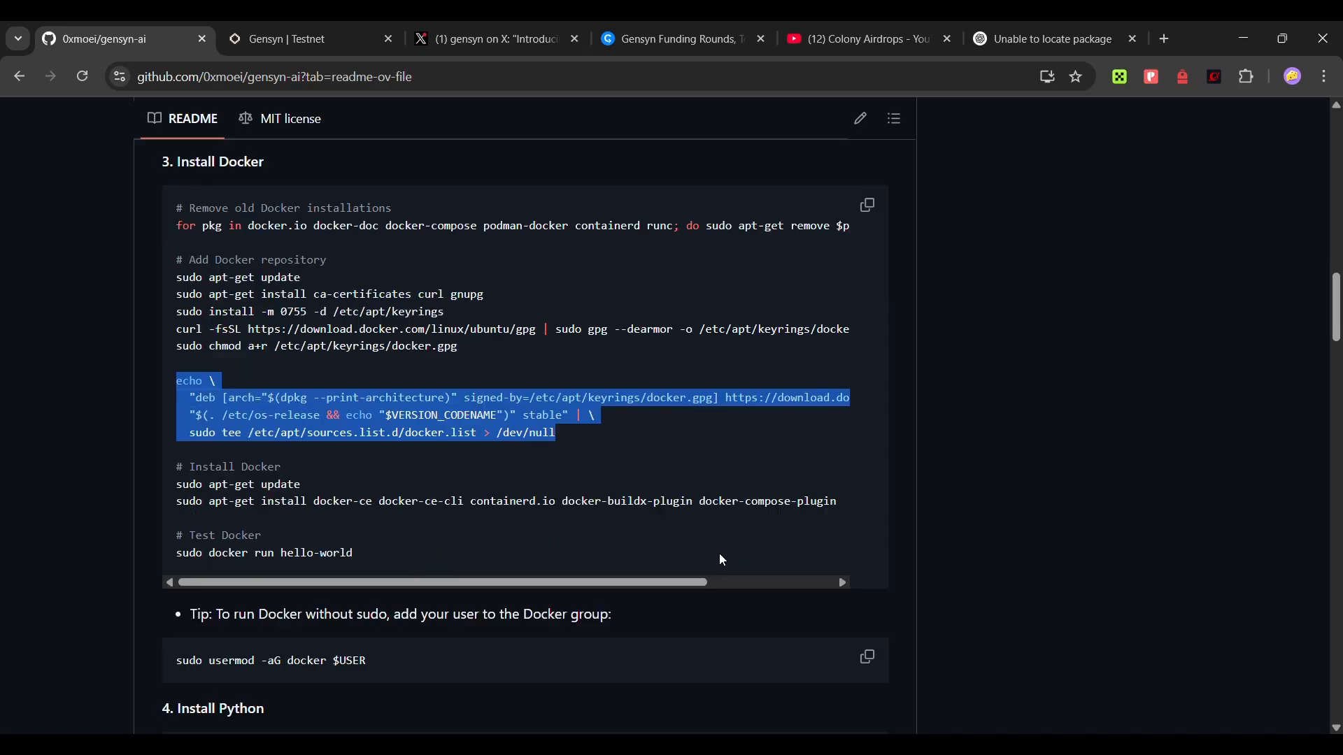
{"action": "scroll", "scroll_direction": "down", "scroll_amount": 3}
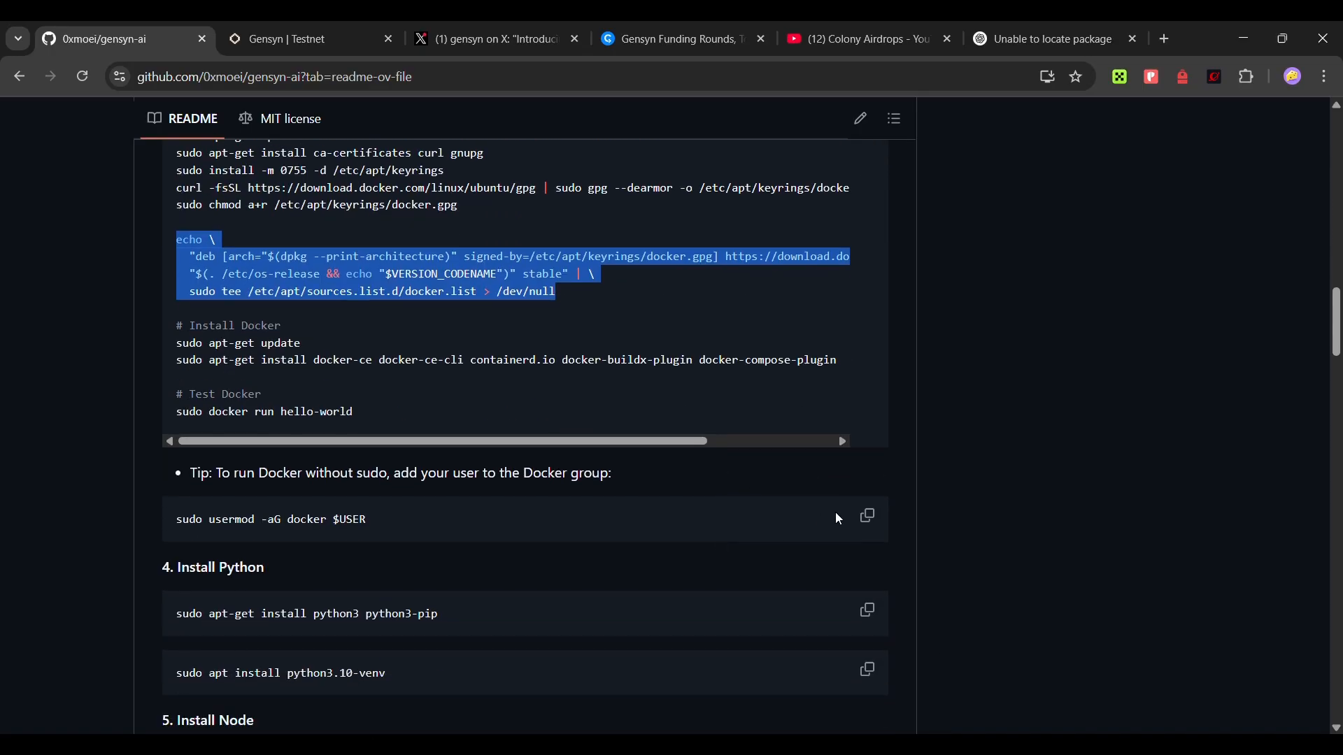
{"action": "scroll", "scroll_direction": "down", "scroll_amount": 3}
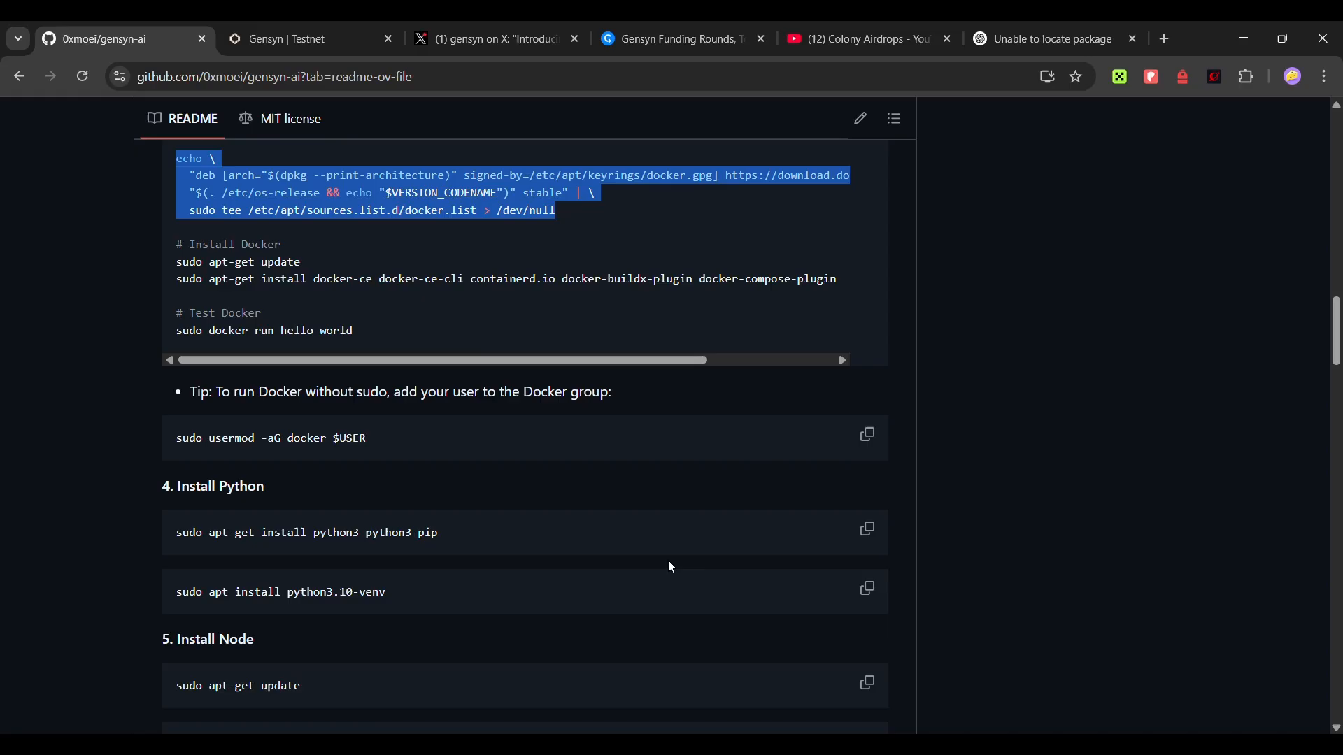
{"action": "left_click", "coordinate": [868, 529]}
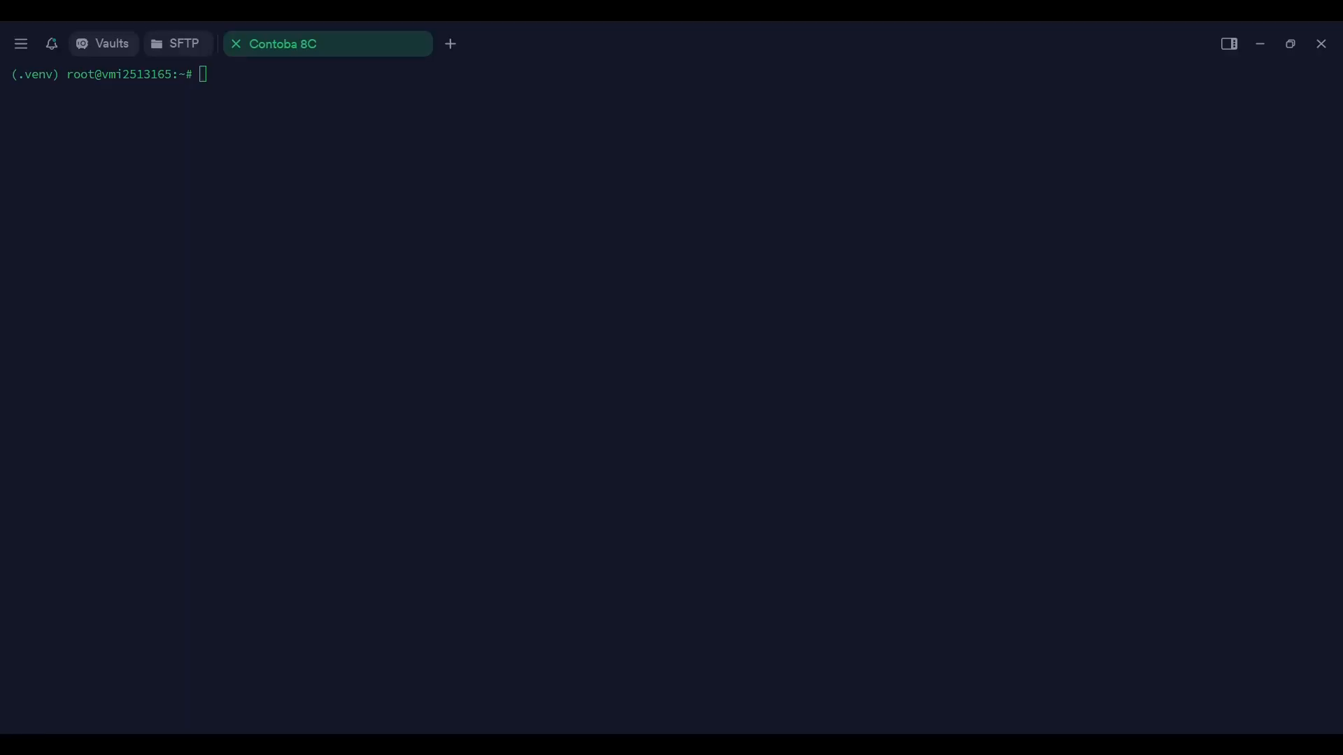
Enter sudo apt-get install python3 python3-pip at the VPS root prompt.
{"action": "type", "text": "sudo apt-get install python3 python3-pip"}
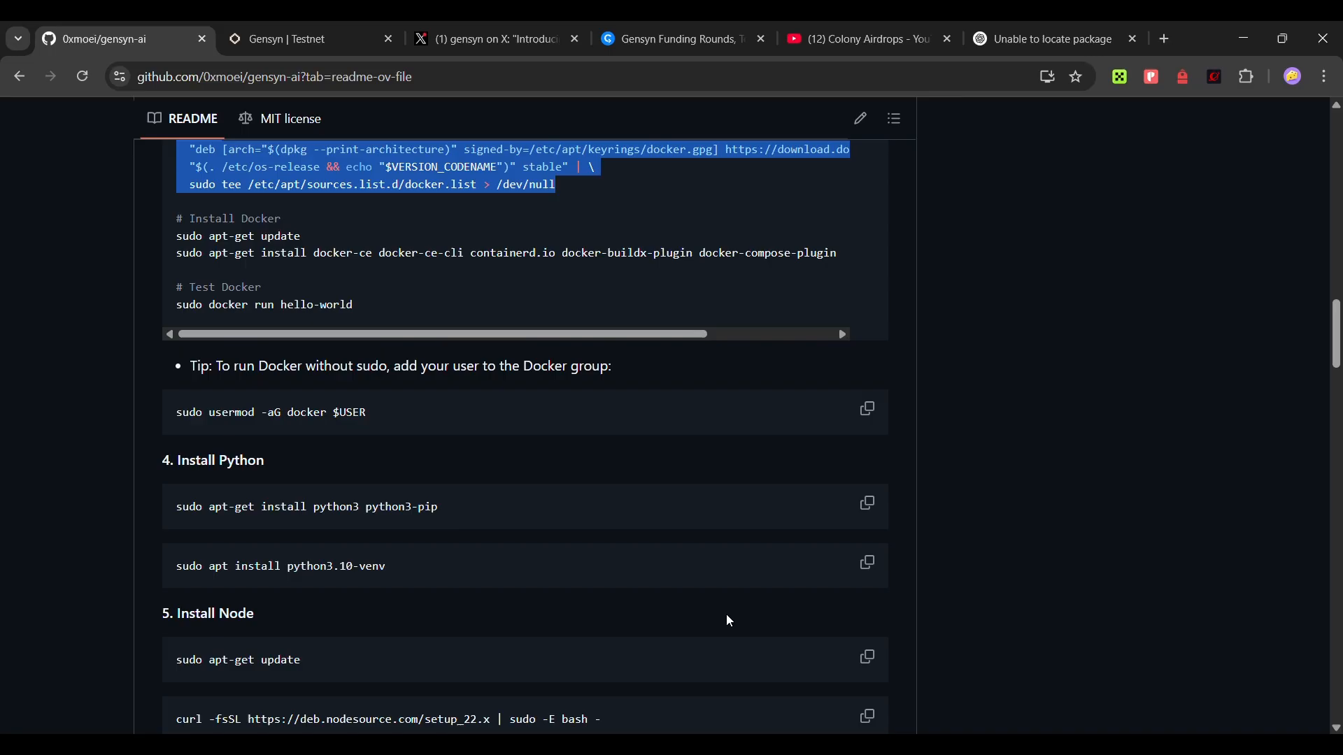
{"action": "mouse_move", "coordinate": [868, 566]}
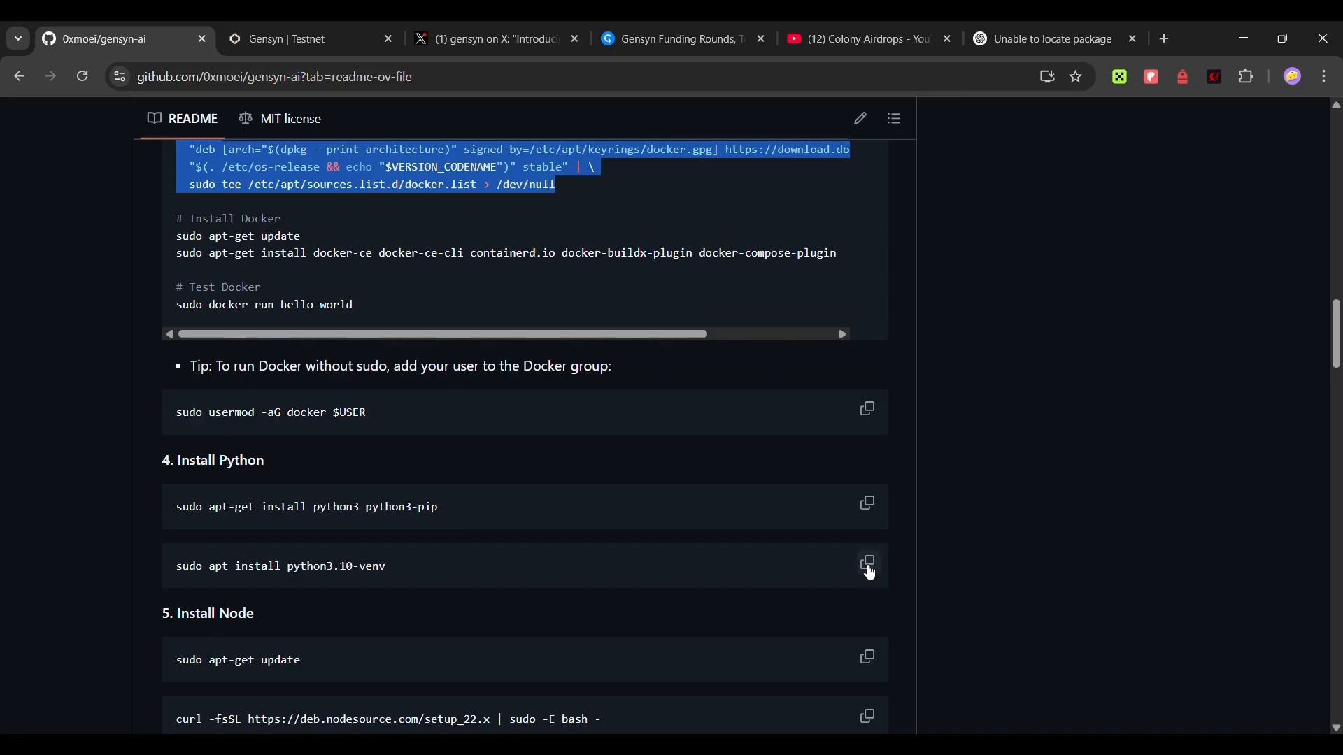
Copy the sudo apt install python3.10-venv command and switch to the 'Unable to locate package' ChatGPT chat.
{"action": "left_click", "coordinate": [868, 566]}
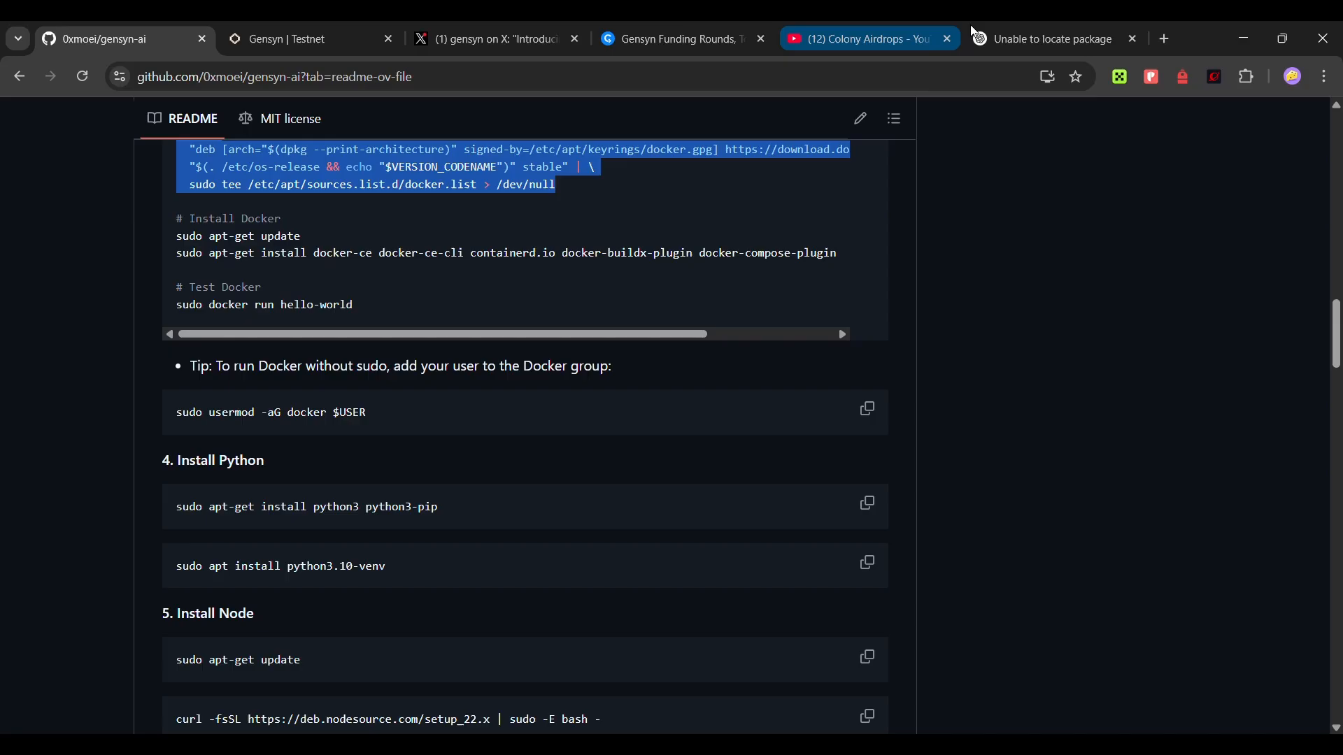
{"action": "left_click", "coordinate": [1047, 39]}
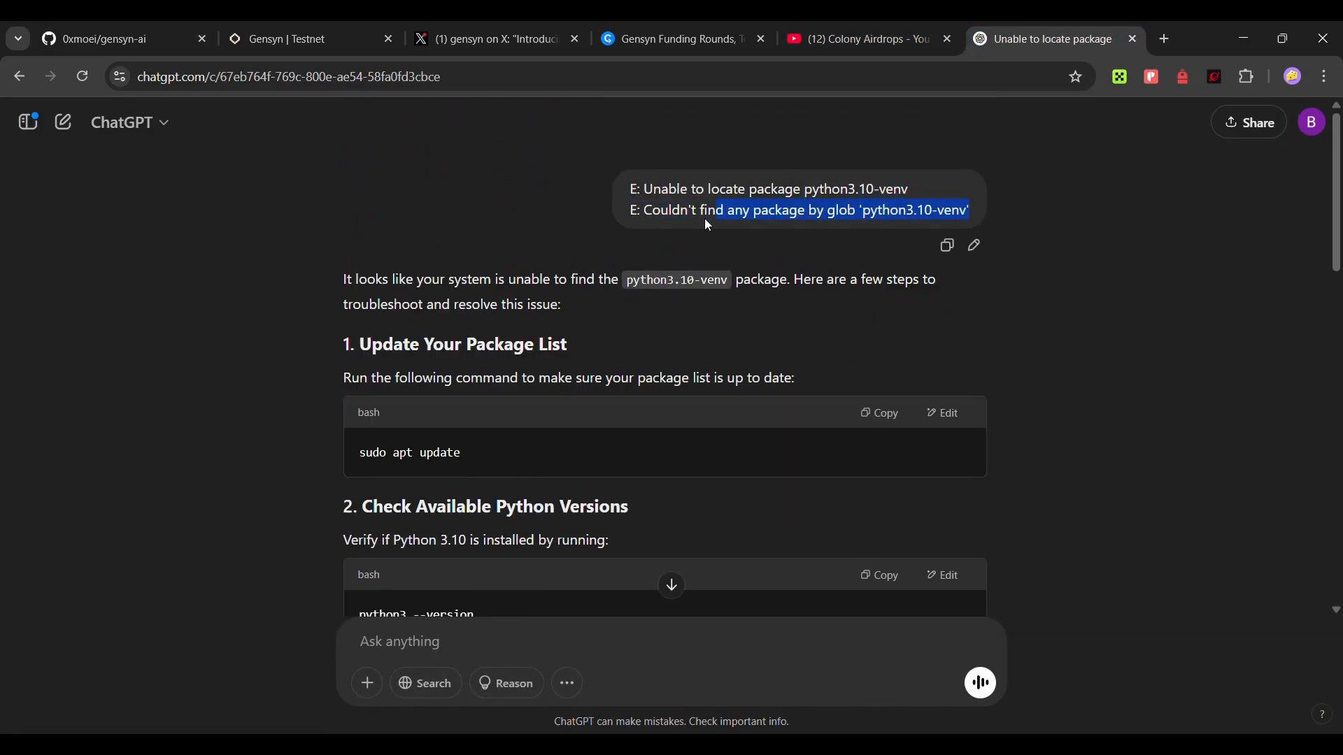
Read ChatGPT's fix down to the deadsnakes PPA add-apt-repository, update and install commands.
{"action": "scroll", "scroll_direction": "down", "scroll_amount": 3}
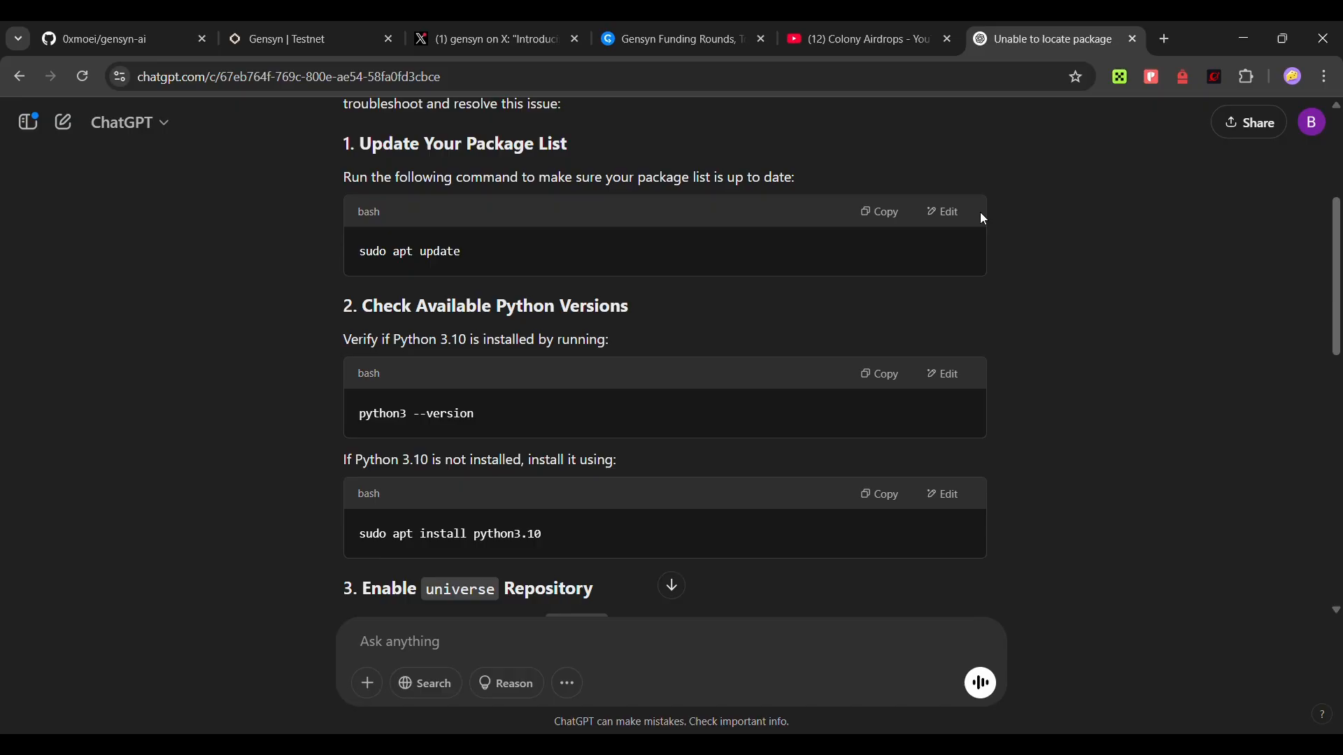
{"action": "scroll", "scroll_direction": "down", "scroll_amount": 3}
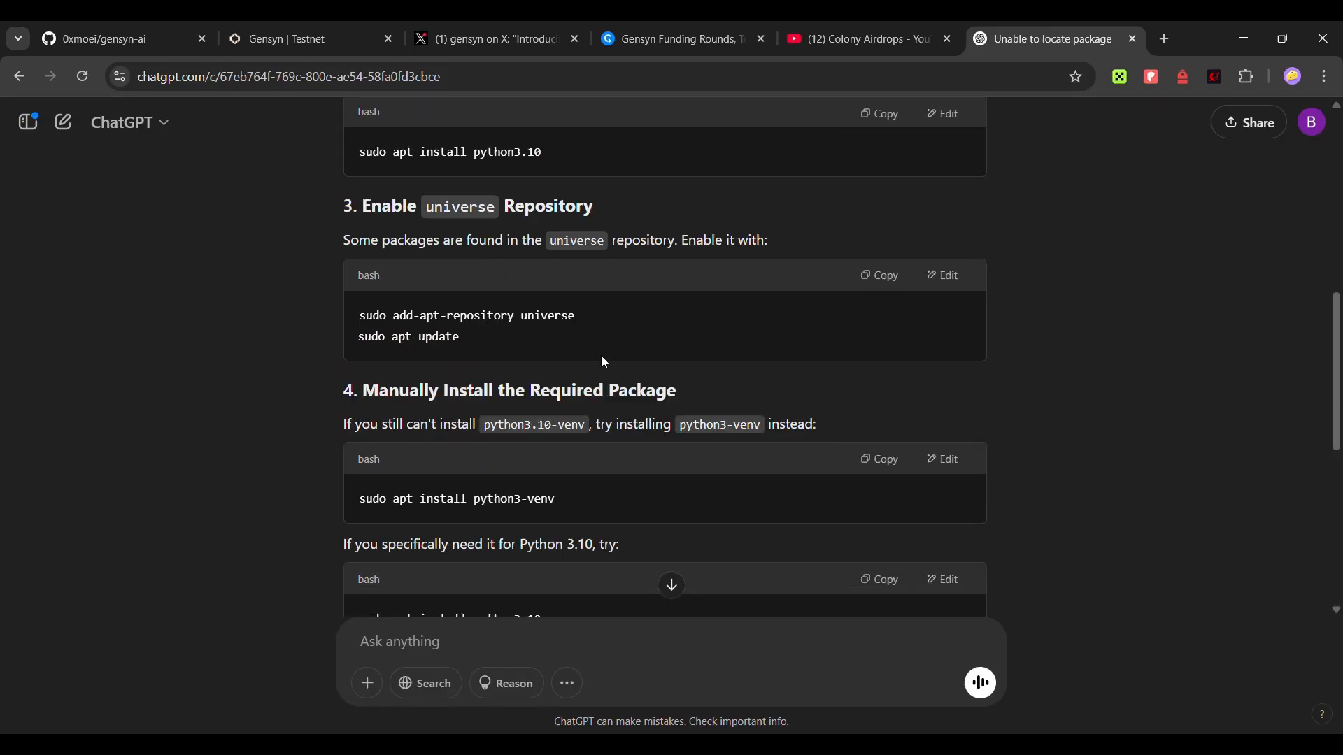
{"action": "scroll", "scroll_direction": "down", "scroll_amount": 3}
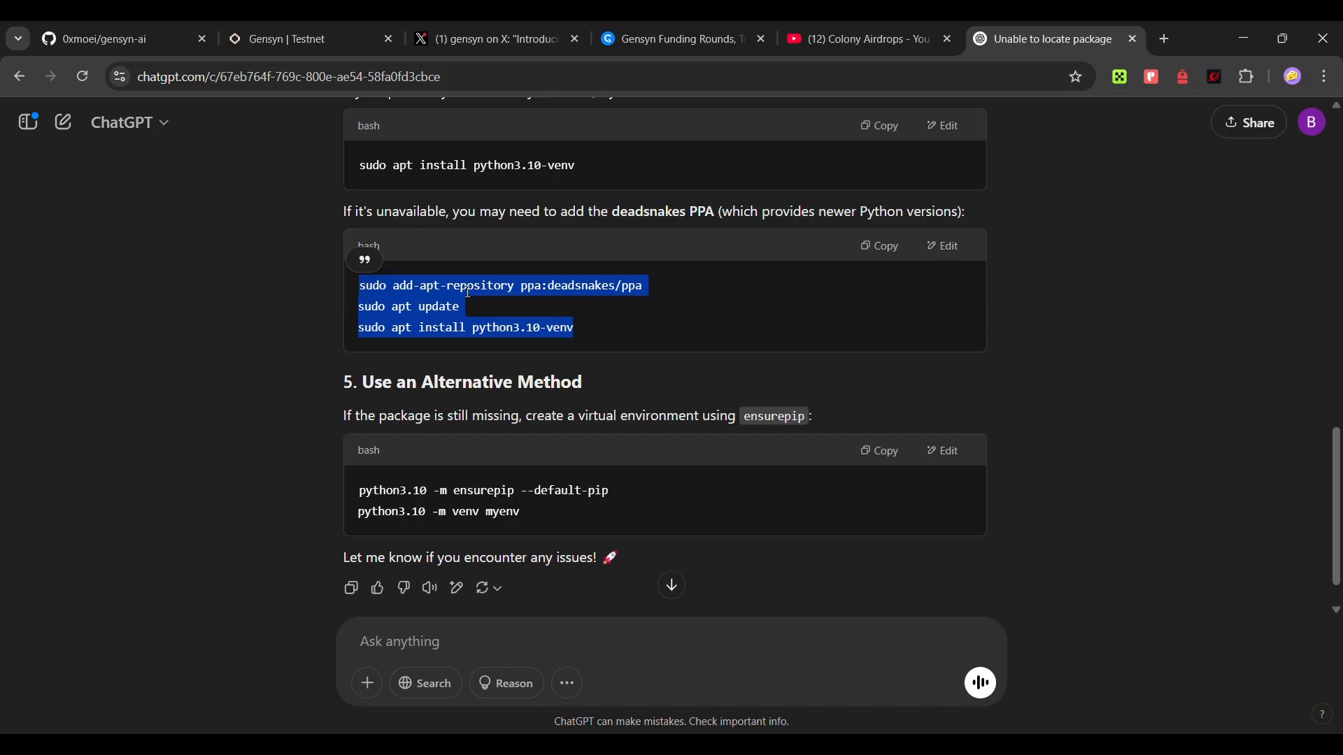
{"action": "mouse_move", "coordinate": [645, 298]}
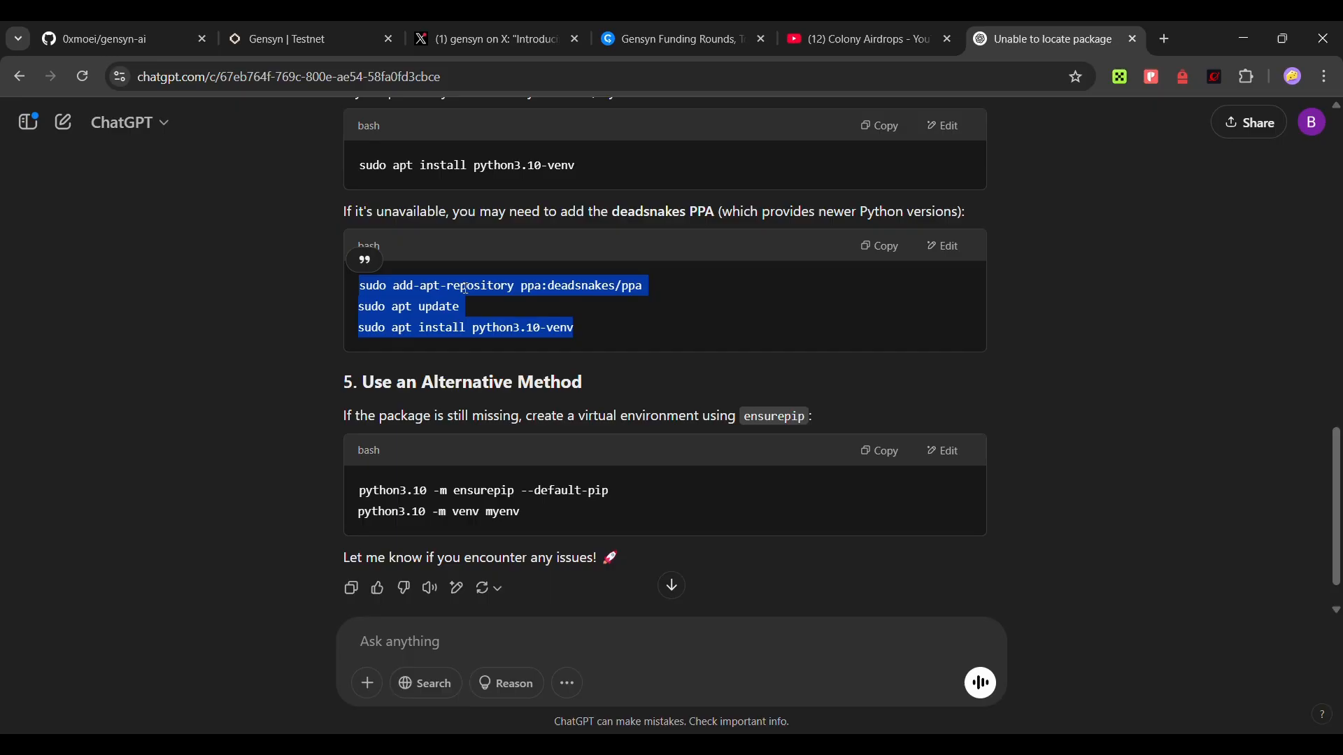
{"action": "mouse_move", "coordinate": [348, 290]}
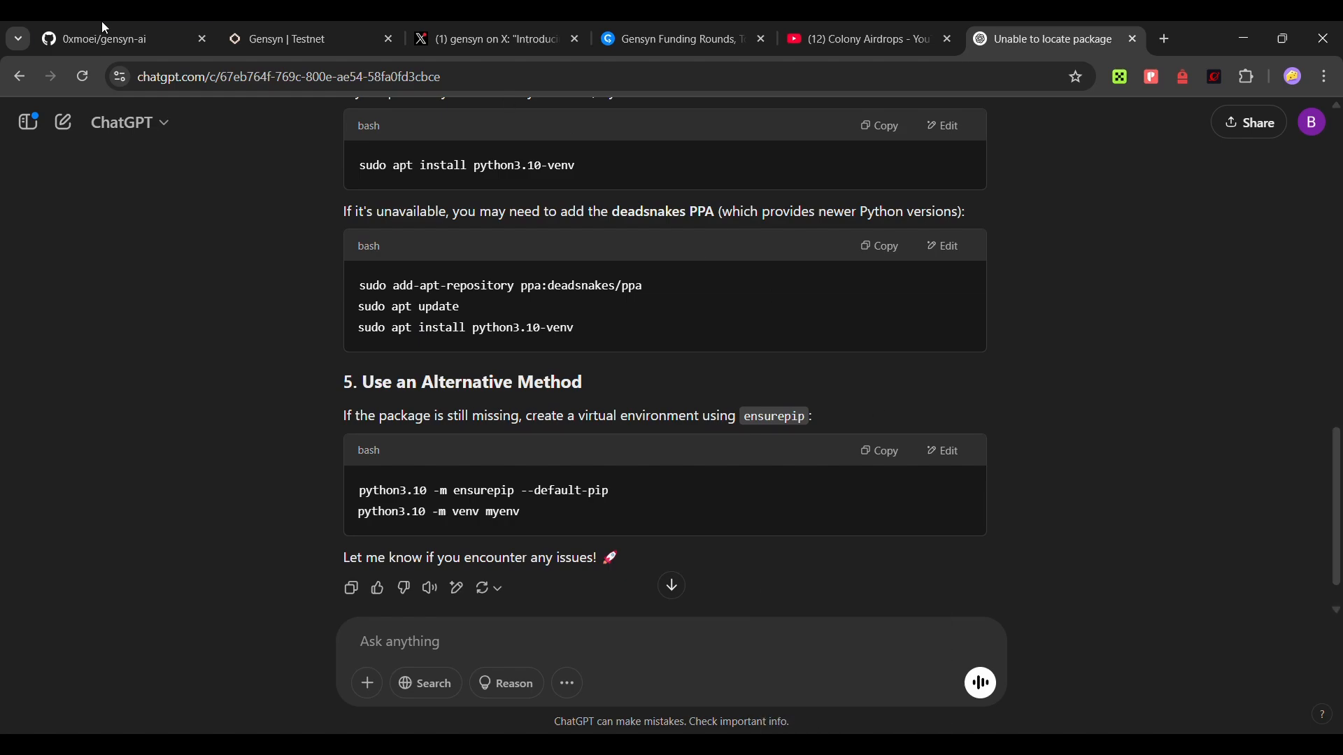
Return to the gensyn-ai README and move past Install Node and Yarn to the HuggingFace access token step.
{"action": "left_click", "coordinate": [102, 39]}
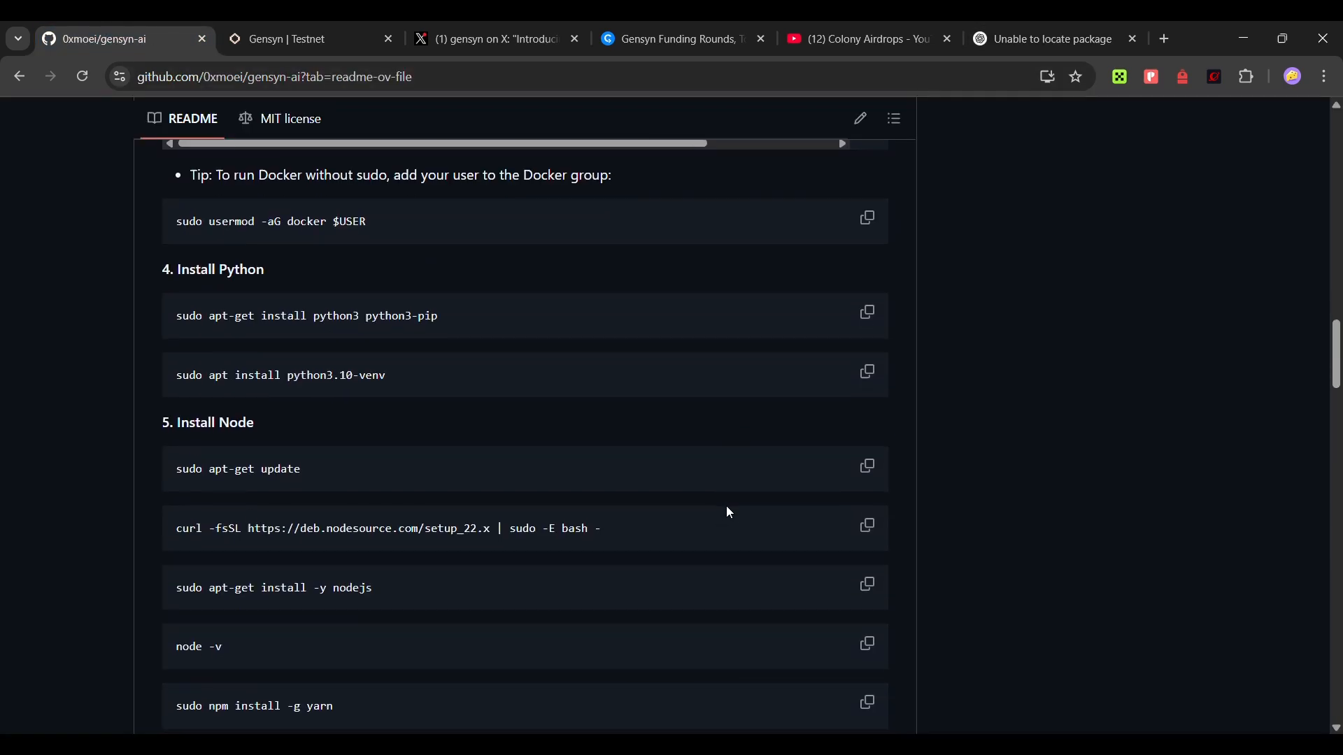
{"action": "scroll", "scroll_direction": "down", "scroll_amount": 3}
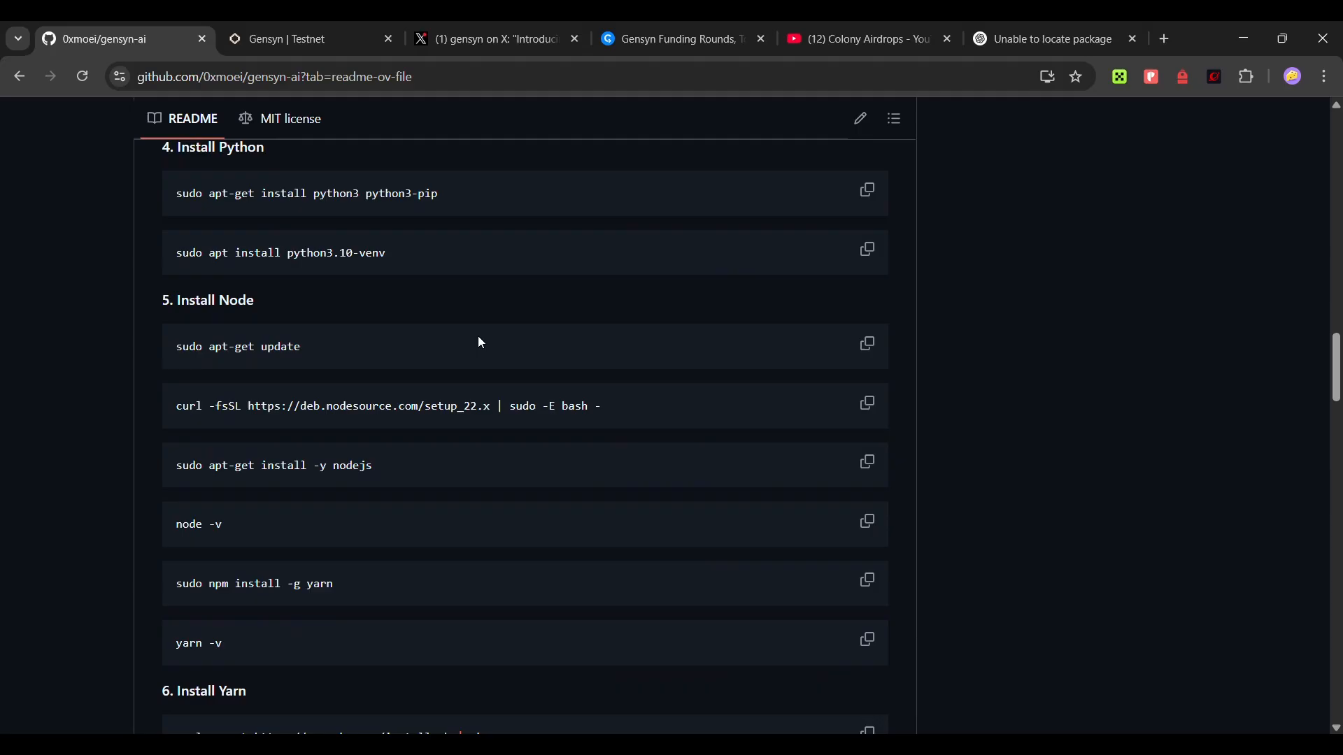
{"action": "mouse_move", "coordinate": [915, 349]}
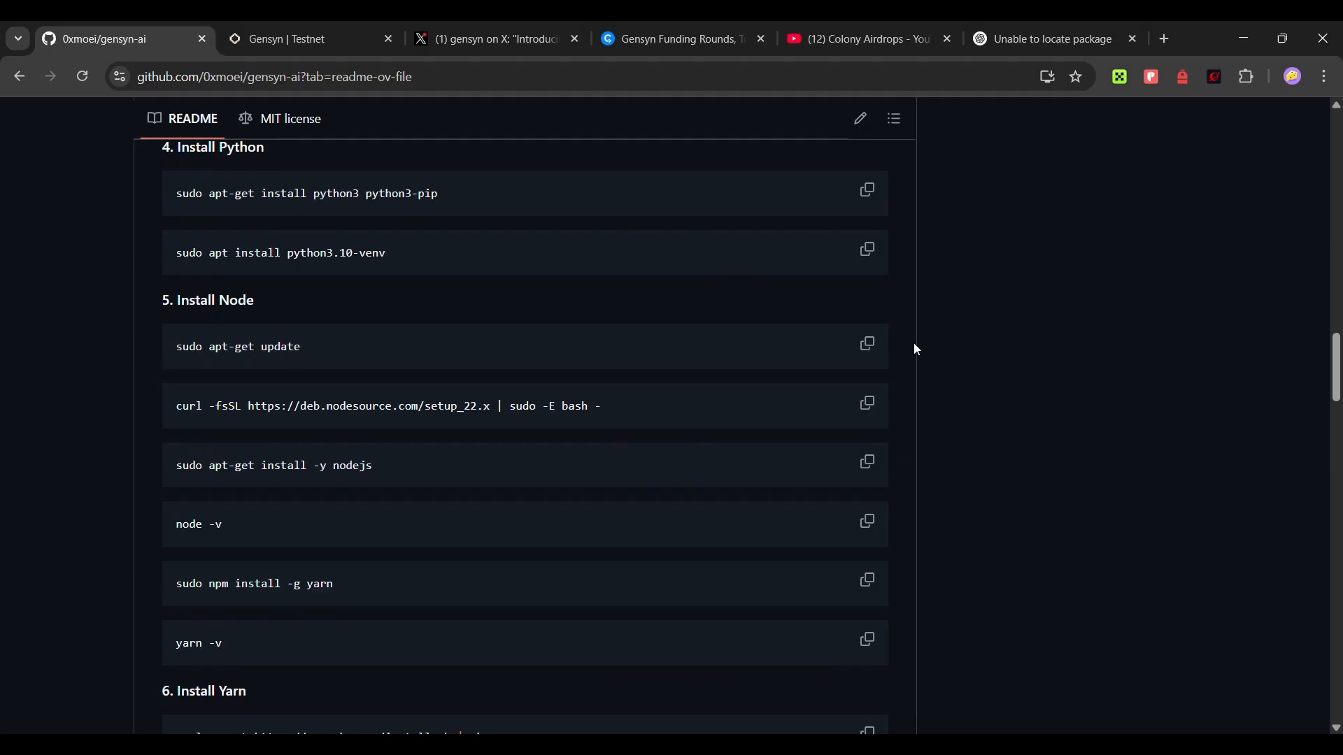
{"action": "scroll", "scroll_direction": "down", "scroll_amount": 3}
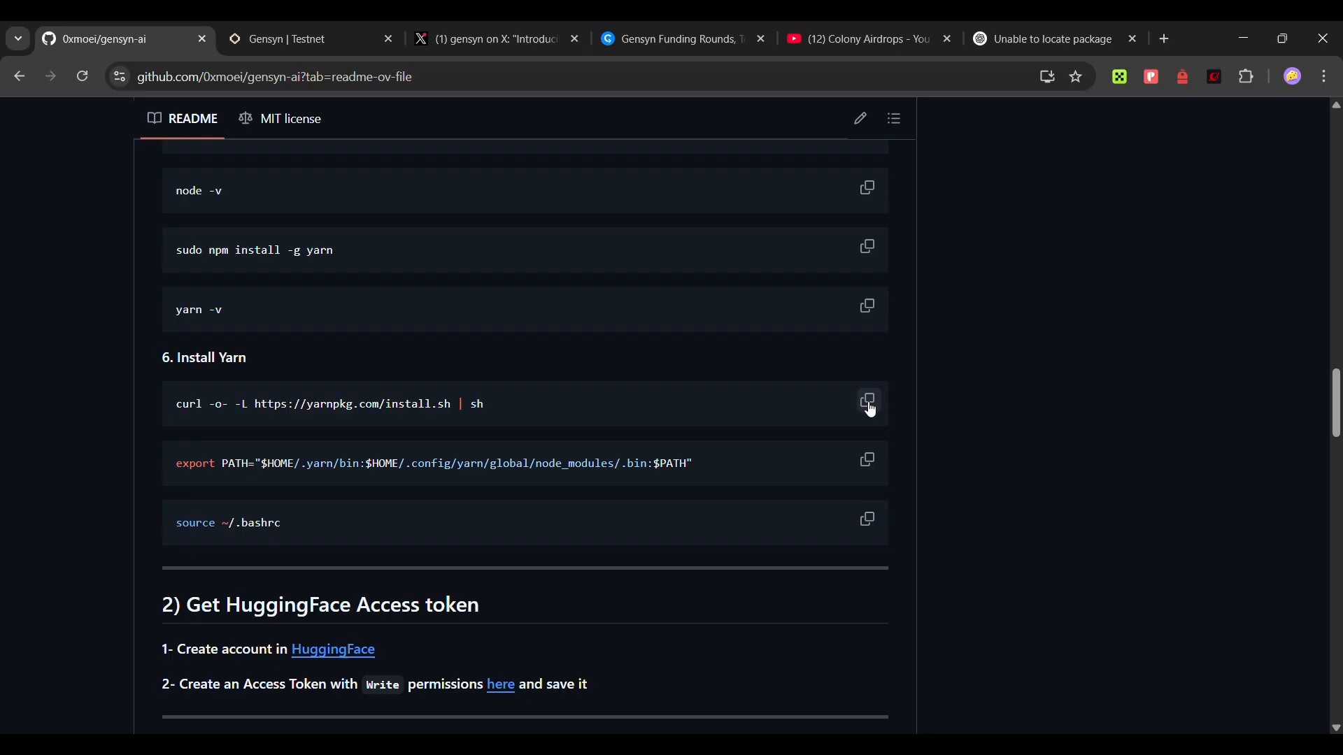
{"action": "mouse_move", "coordinate": [873, 510]}
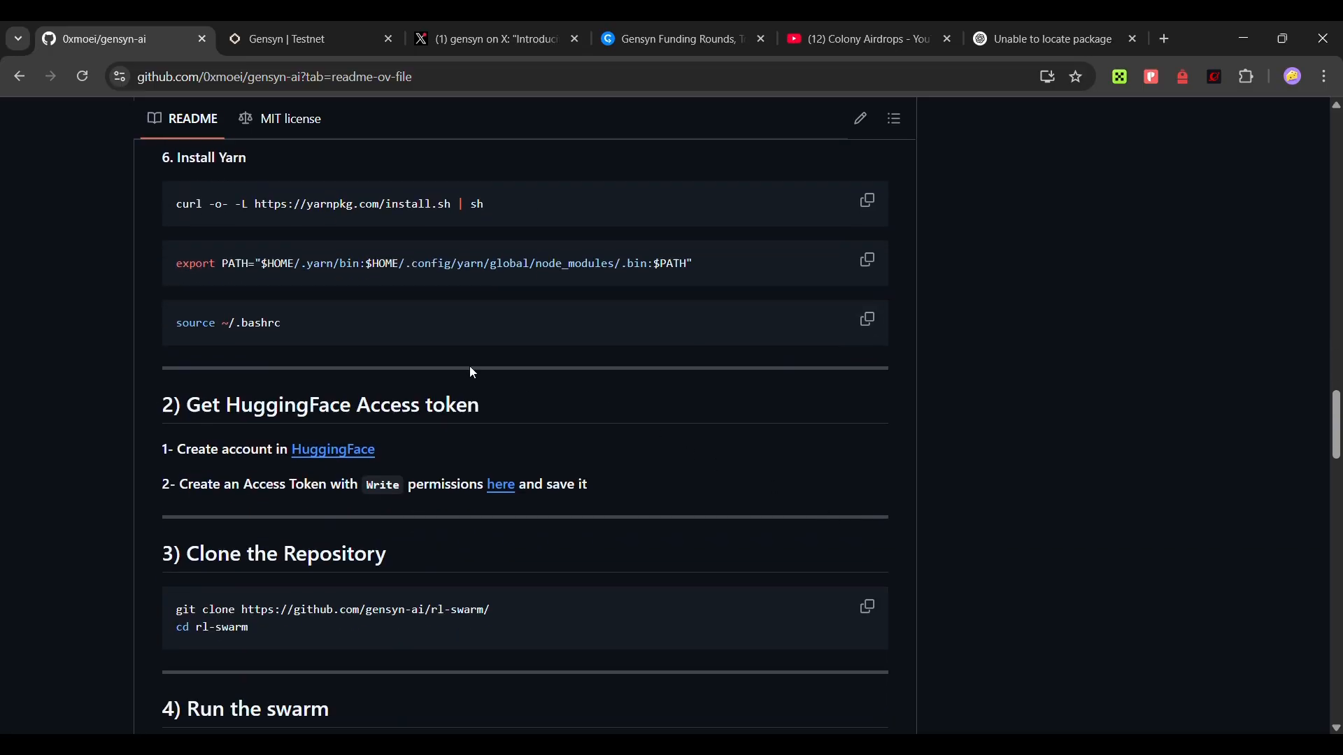
{"action": "left_click_drag", "start_coordinate": [186, 405], "coordinate": [459, 404]}
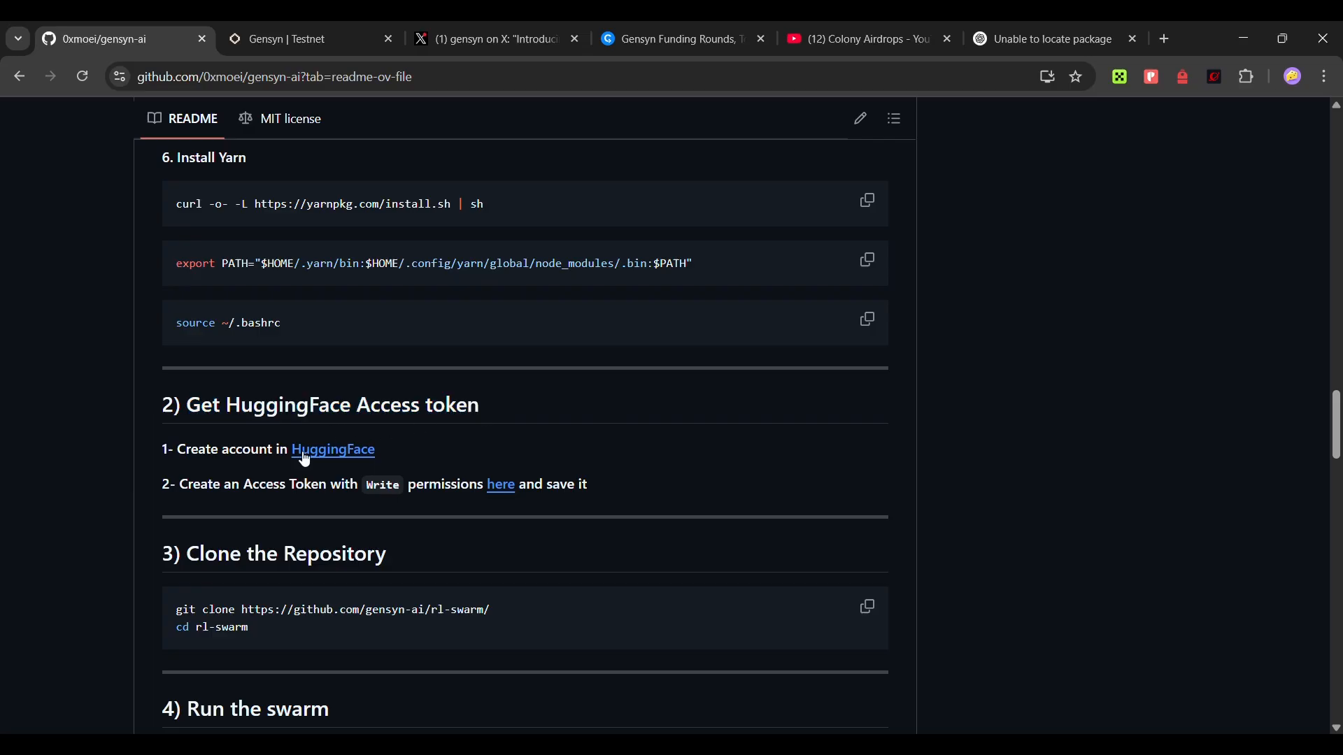
{"action": "mouse_move", "coordinate": [631, 501]}
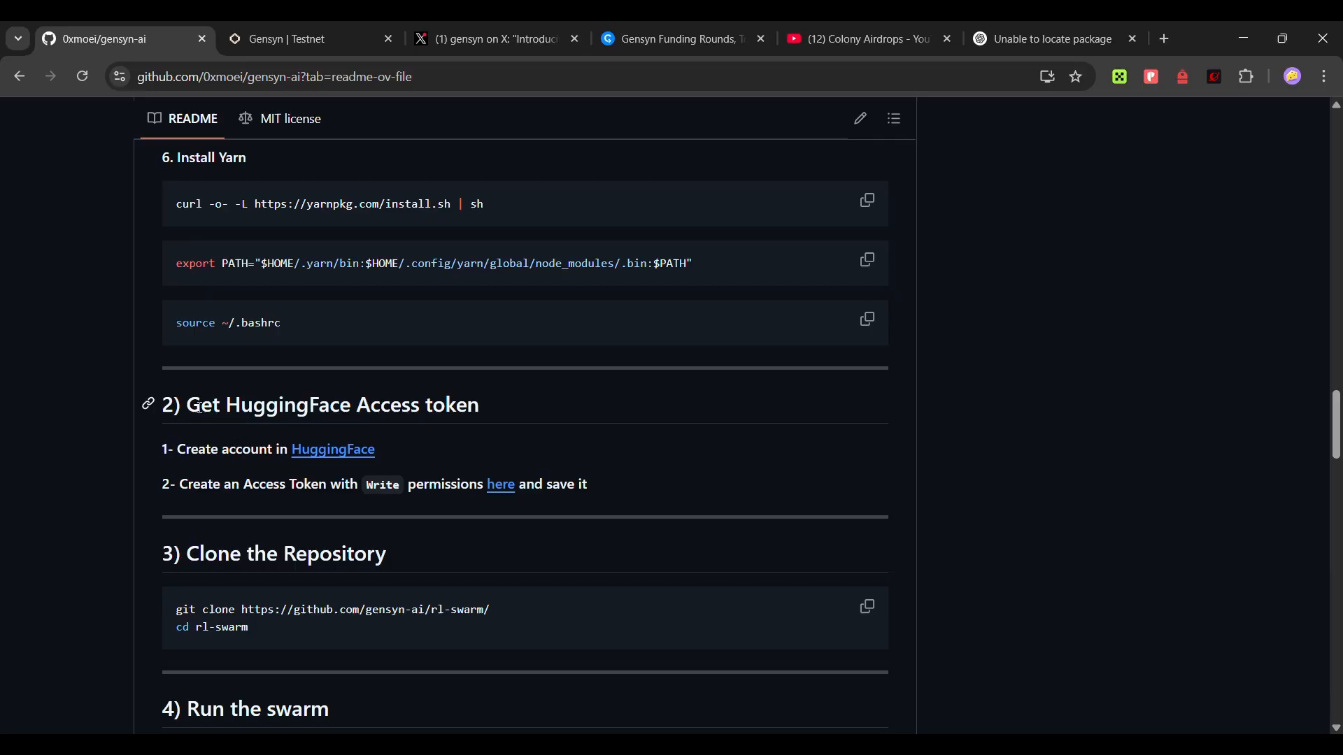
{"action": "mouse_move", "coordinate": [503, 435]}
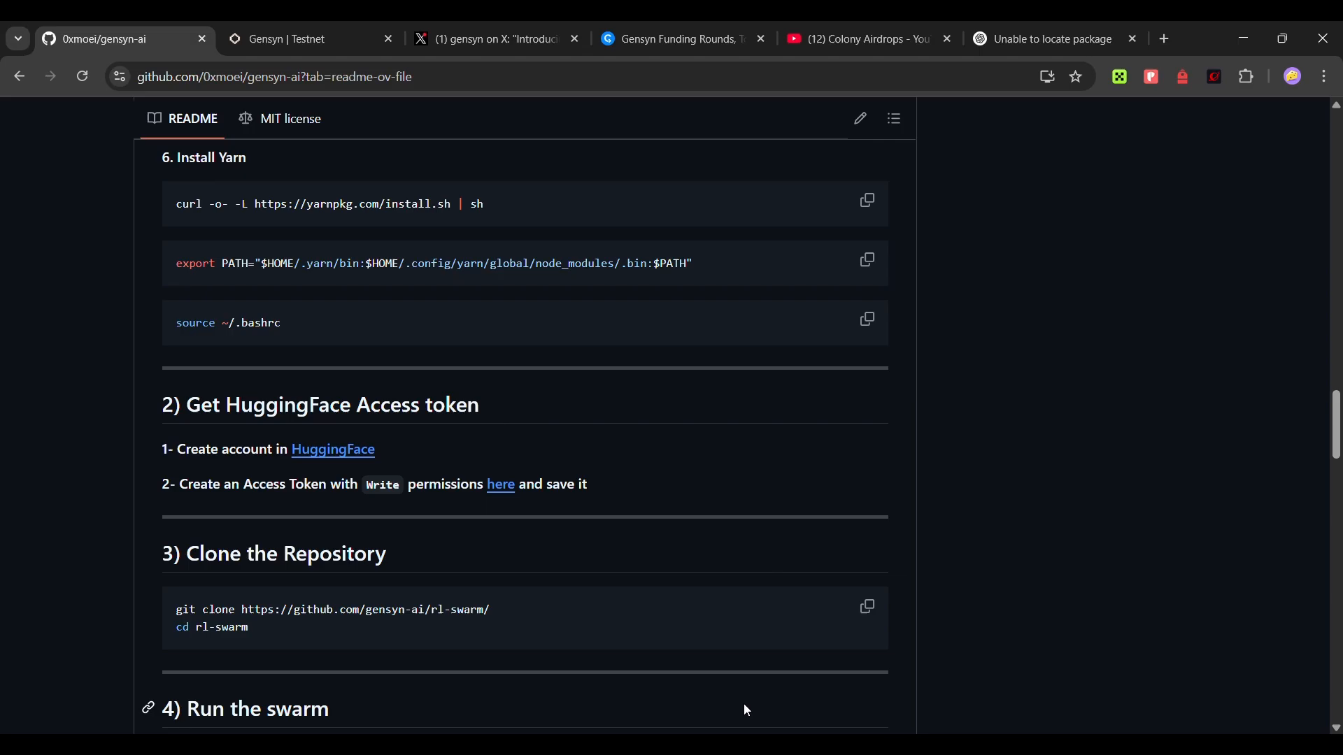
On Hugging Face Access Tokens, start a new token and view the token type options.
{"action": "left_click", "coordinate": [501, 485]}
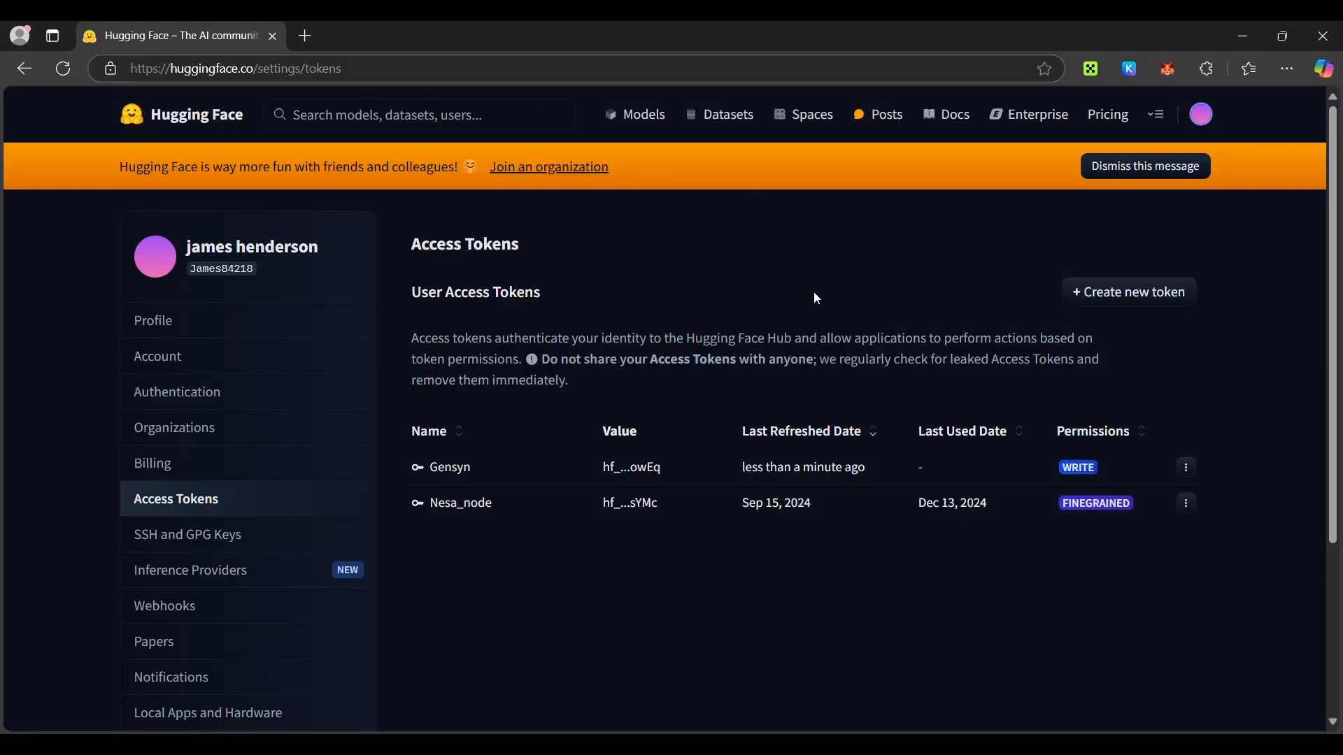
{"action": "left_click", "coordinate": [1127, 291]}
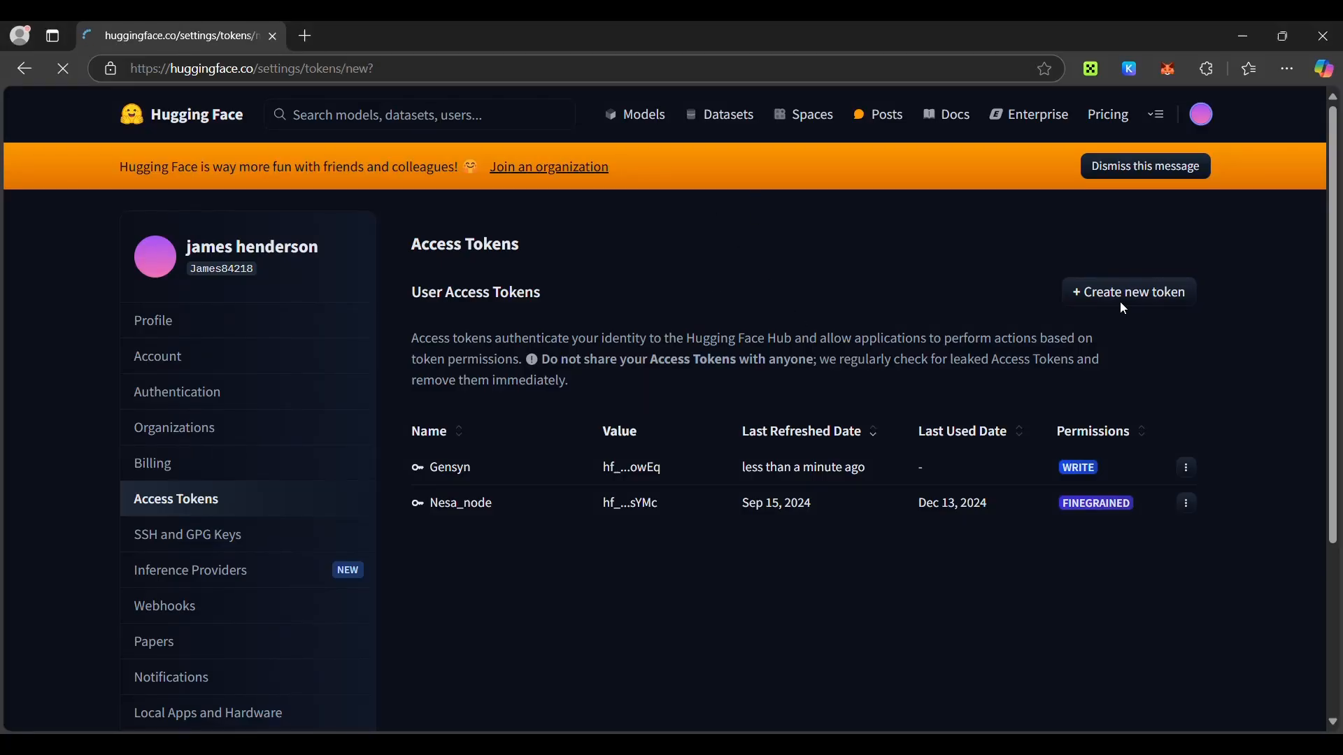
{"action": "left_click", "coordinate": [1128, 291]}
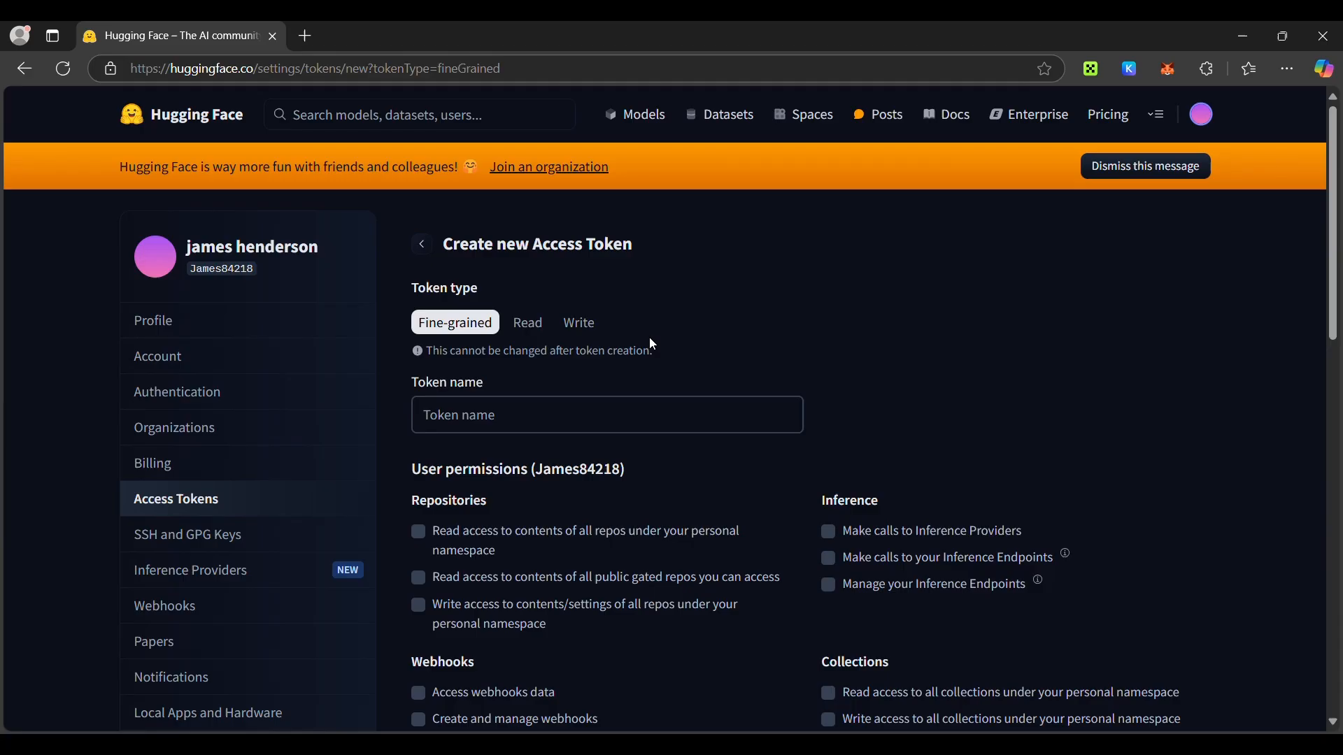
{"action": "left_click", "coordinate": [577, 324]}
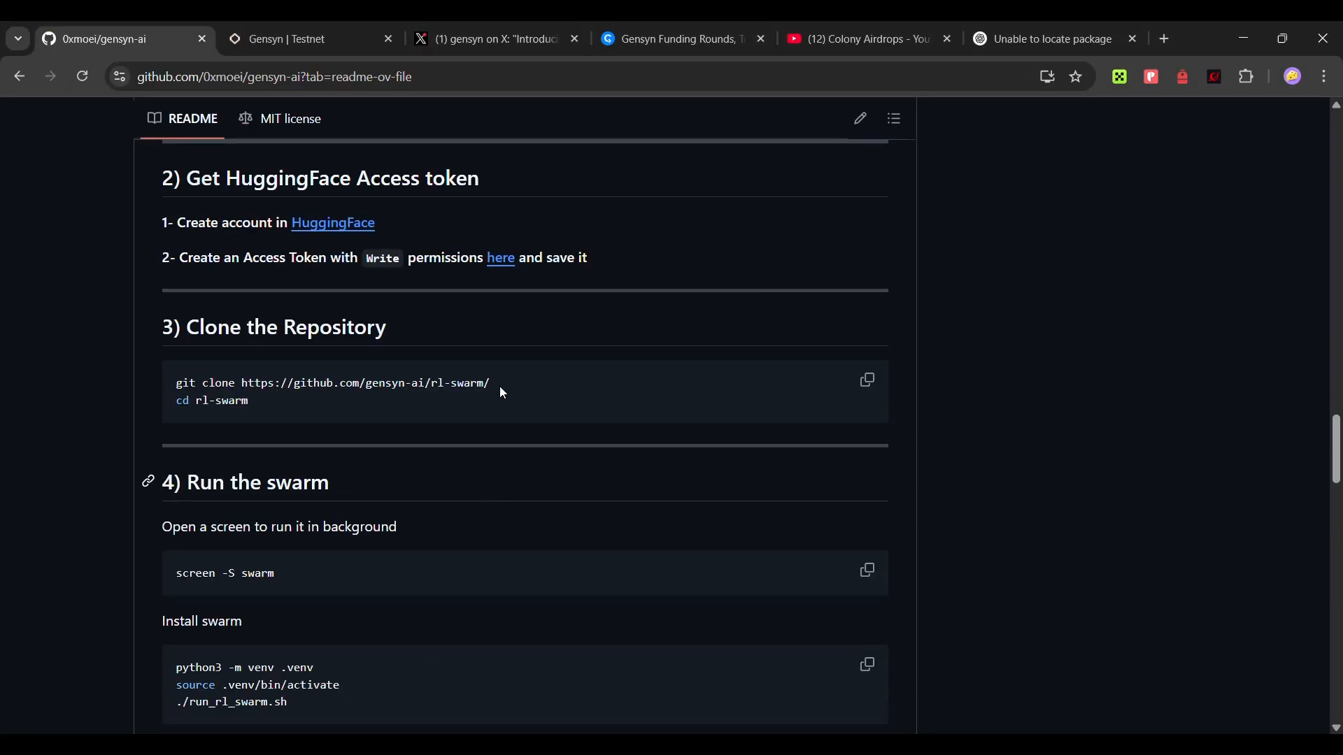
{"action": "left_click_drag", "start_coordinate": [176, 383], "coordinate": [490, 383]}
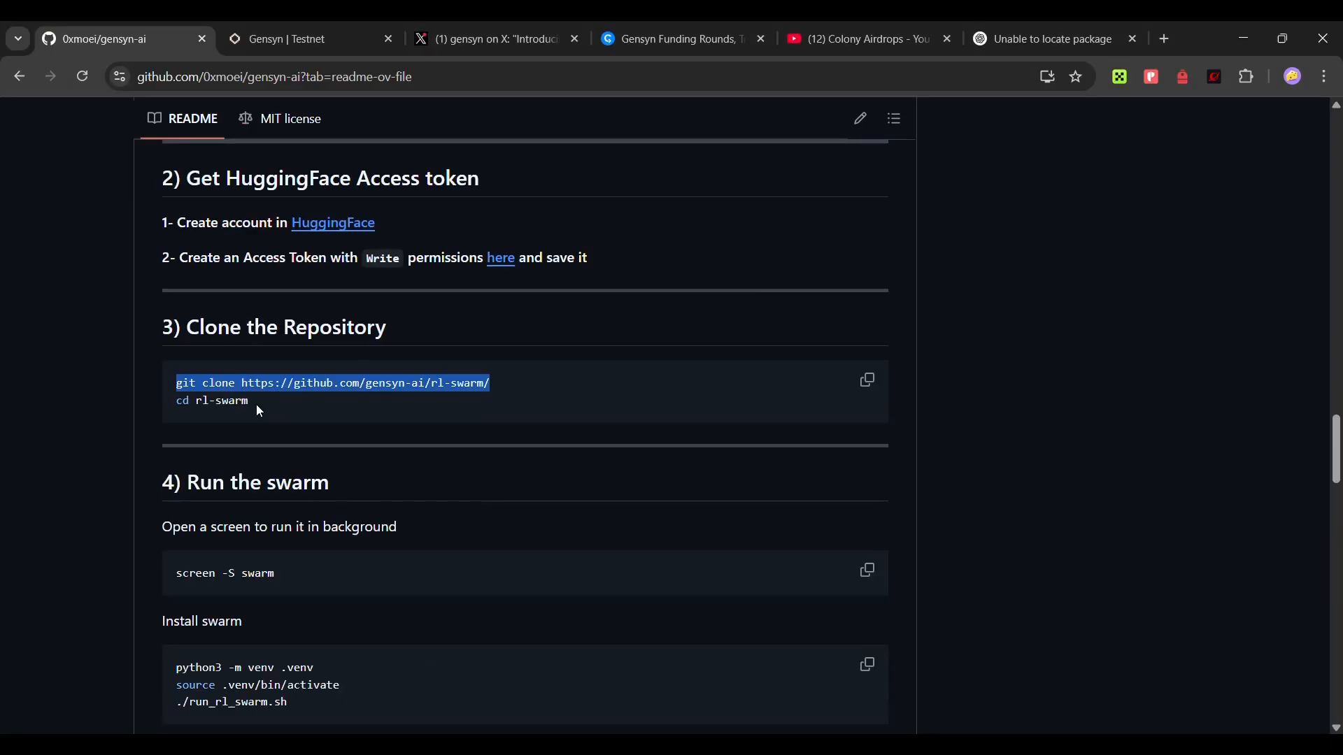
{"action": "scroll", "scroll_direction": "down", "scroll_amount": 3}
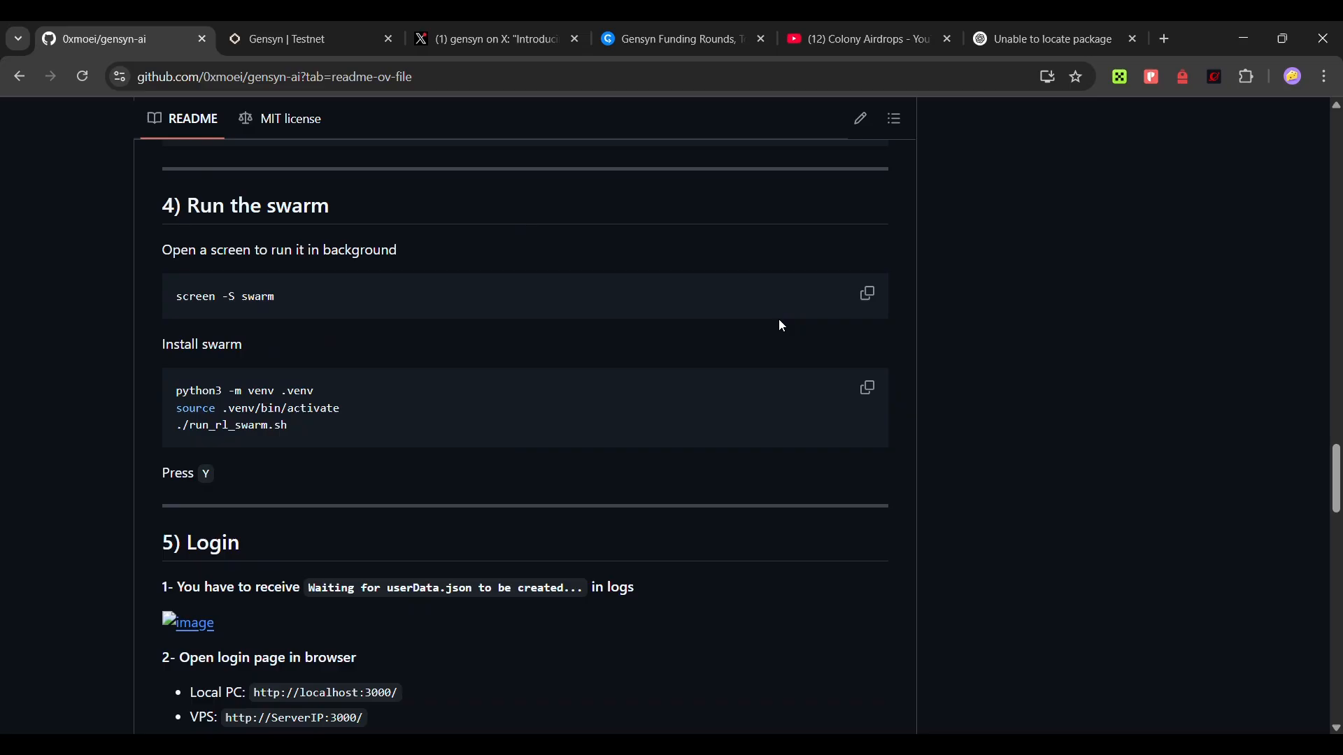
{"action": "left_click", "coordinate": [867, 293]}
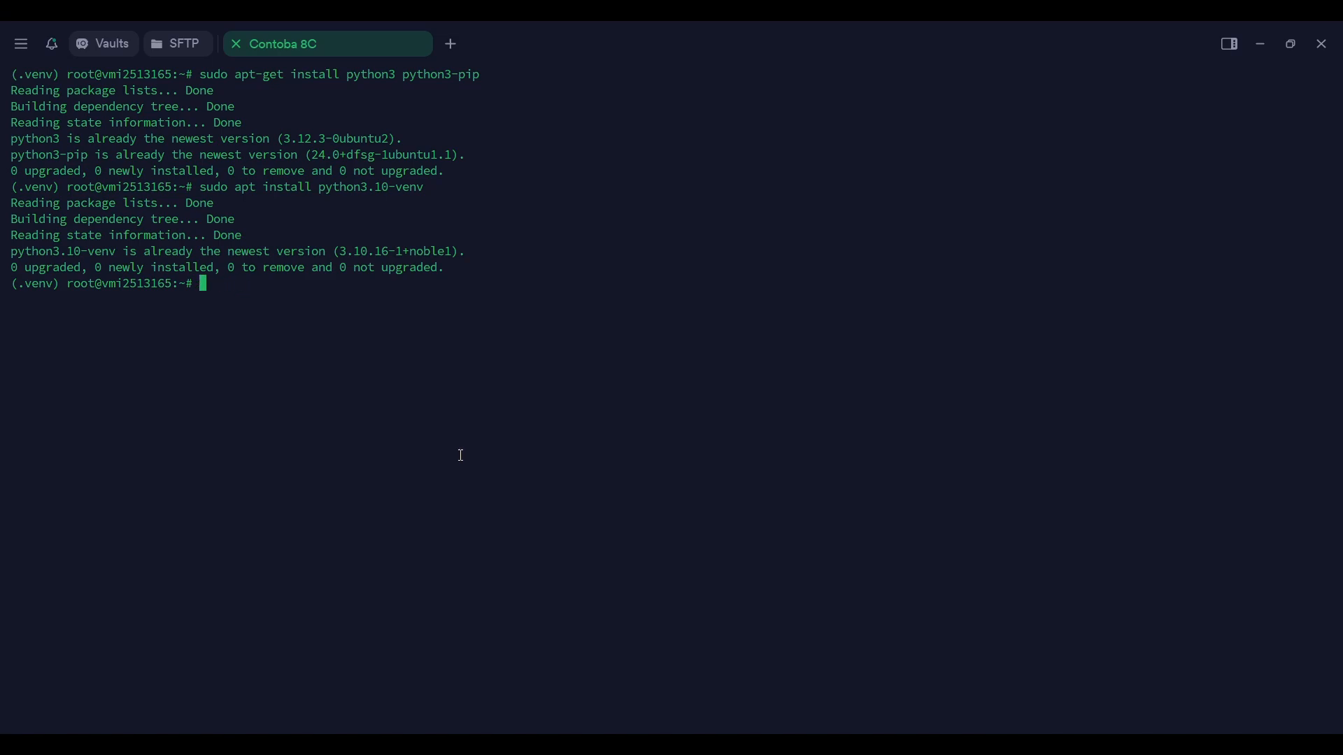
Enter sudo apt install screen on the VPS.
{"action": "type", "text": "sudo apt i"}
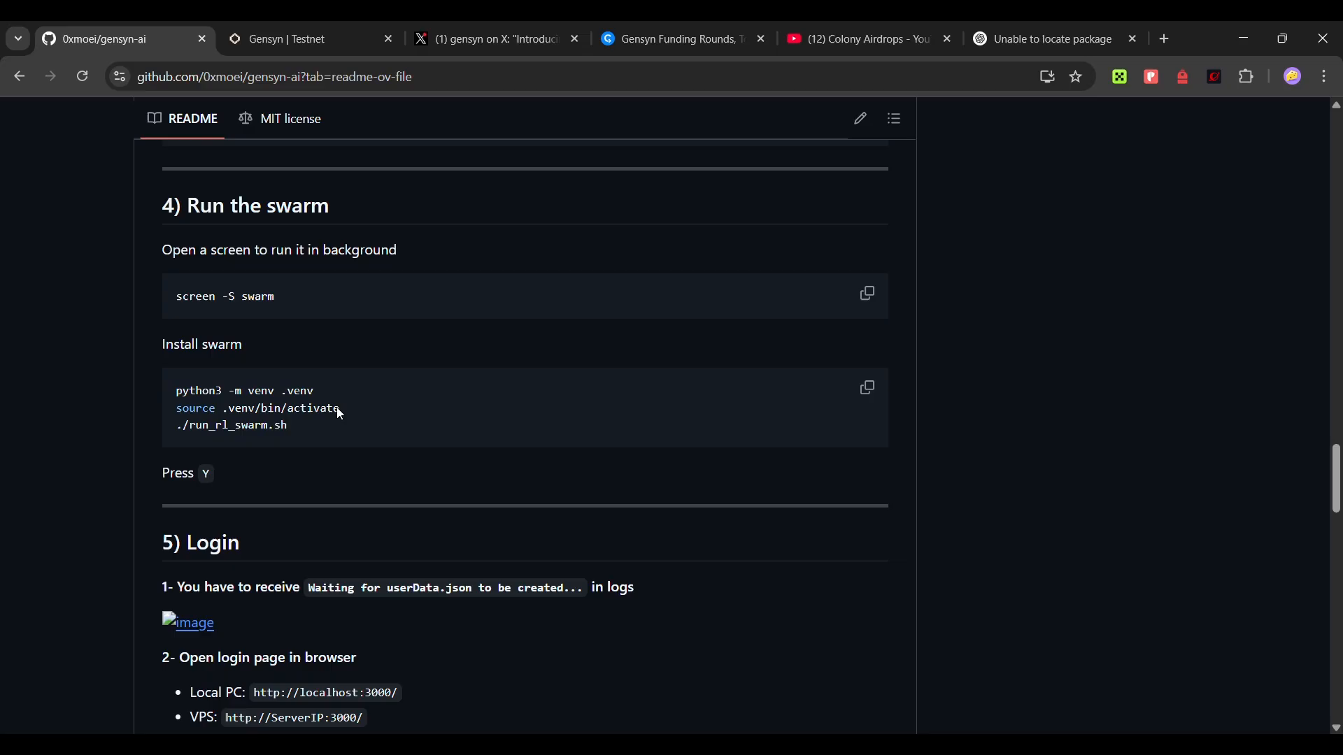
Select the ./run_rl_swarm.sh launch command in the README's Run the swarm instructions.
{"action": "double_click", "coordinate": [230, 425]}
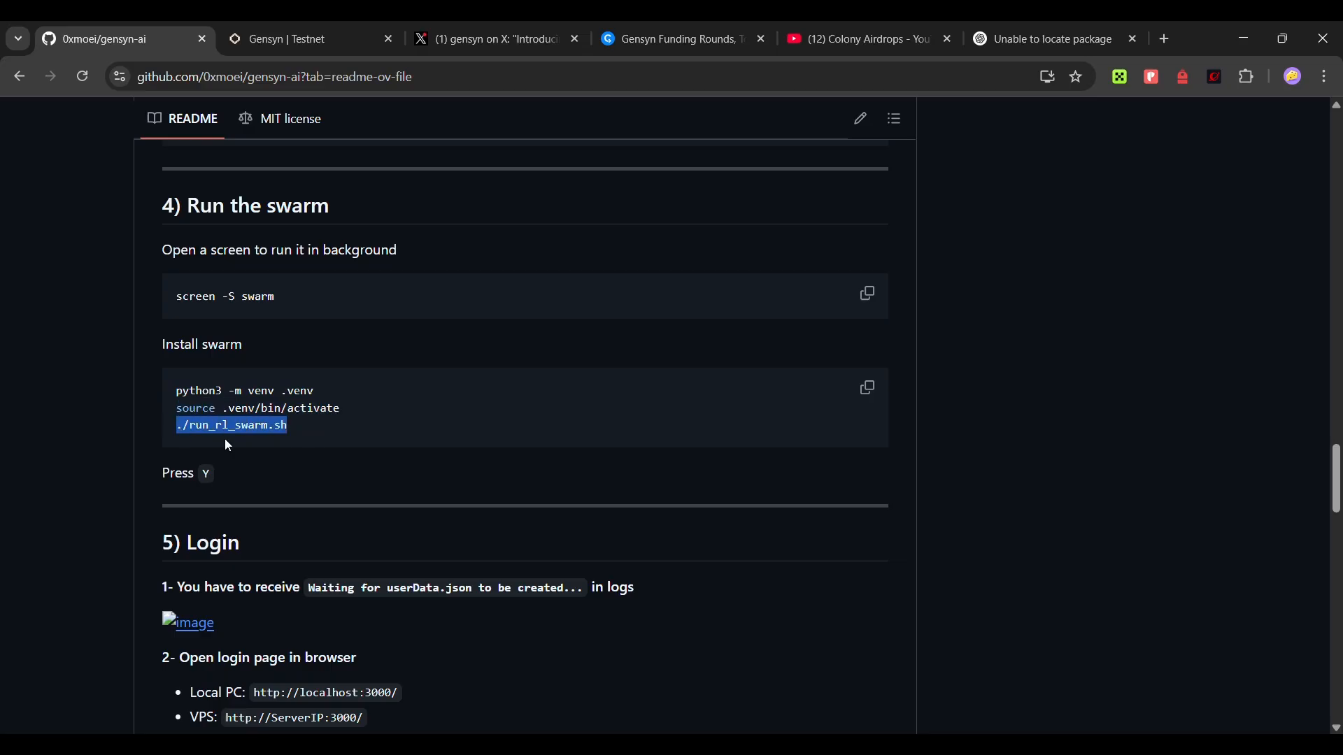
{"action": "scroll", "scroll_direction": "down", "scroll_amount": 3}
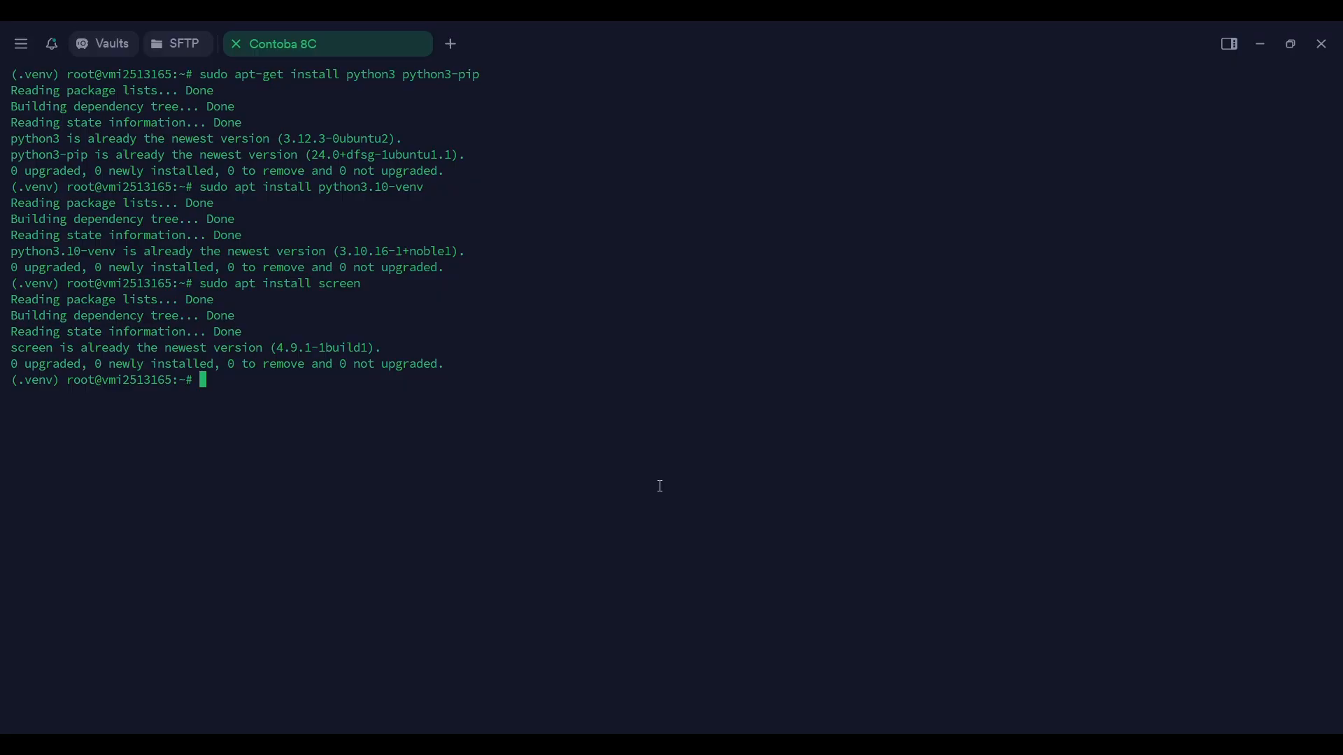
Run ./run_rl_swarm.sh from the rl-swarm folder and answer Y to connect to the Testnet.
{"action": "type", "text": "cd"}
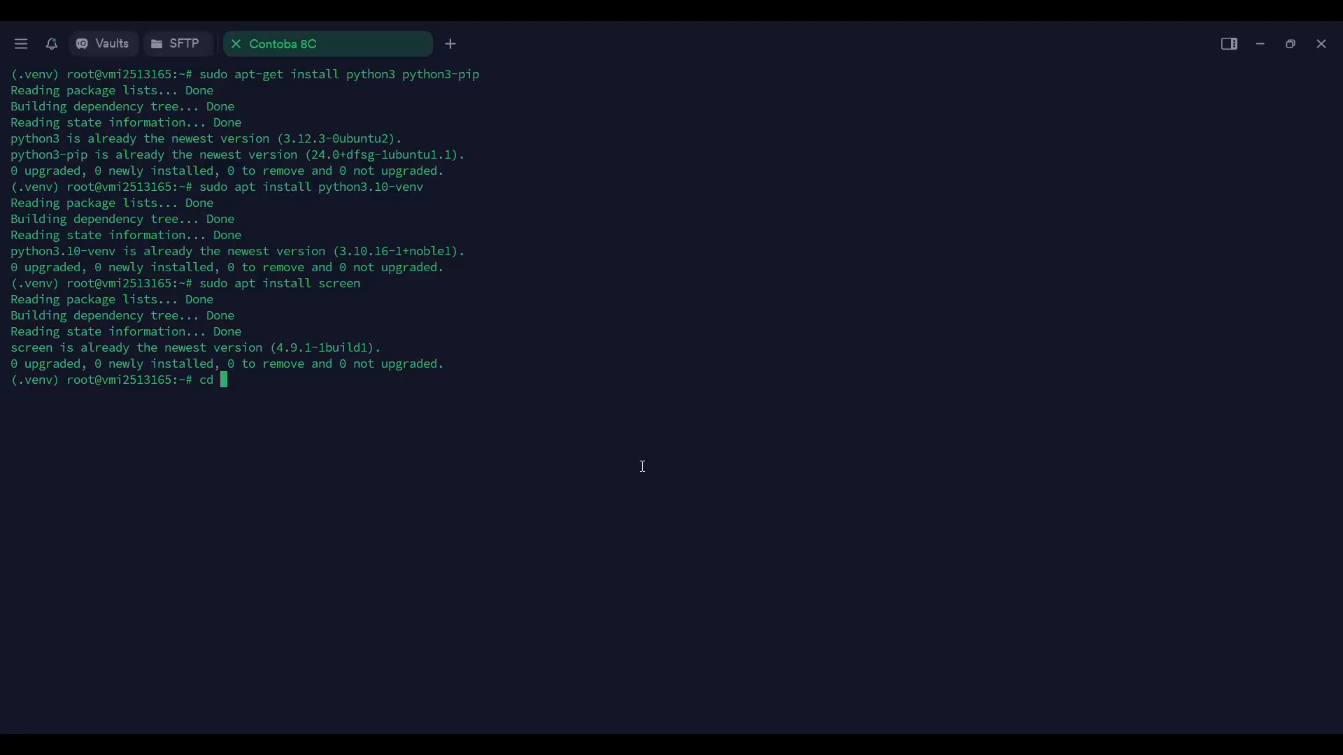
{"action": "type", "text": "rl-swarm/"}
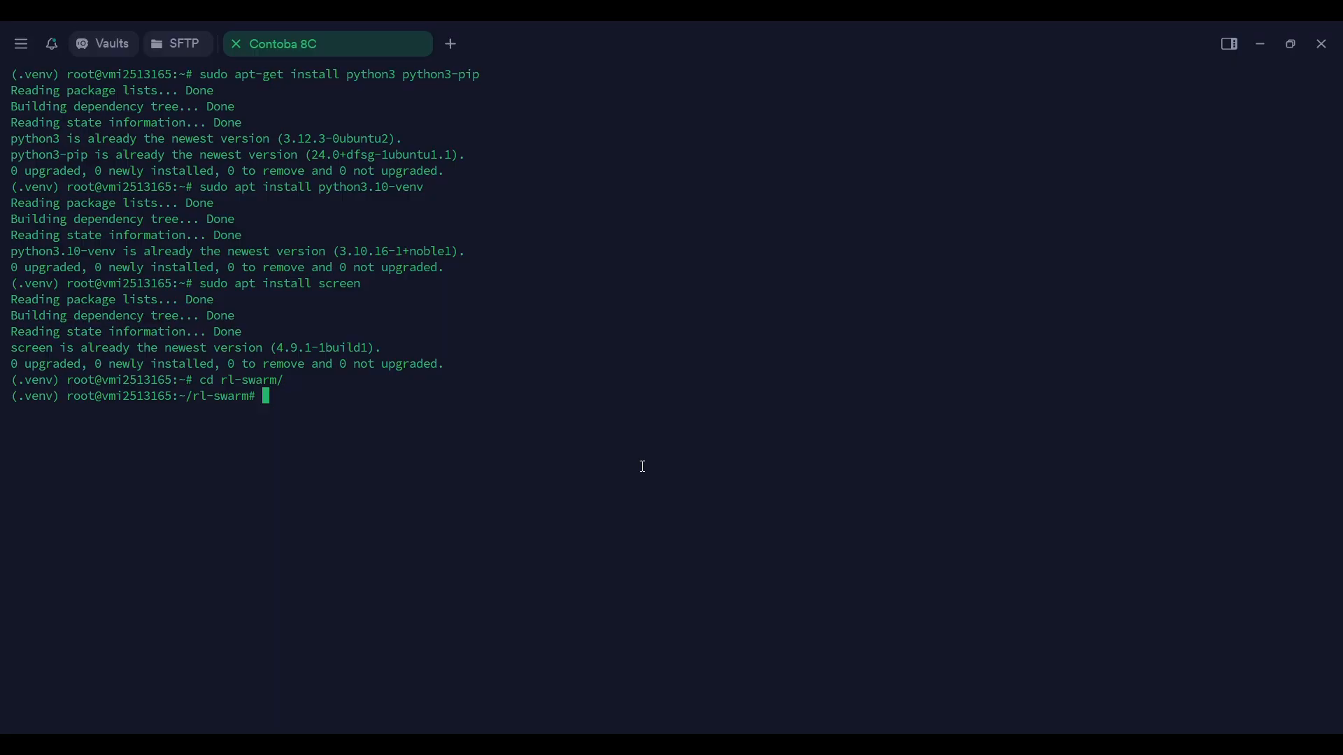
{"action": "type", "text": "./run_rl_swarm.sh"}
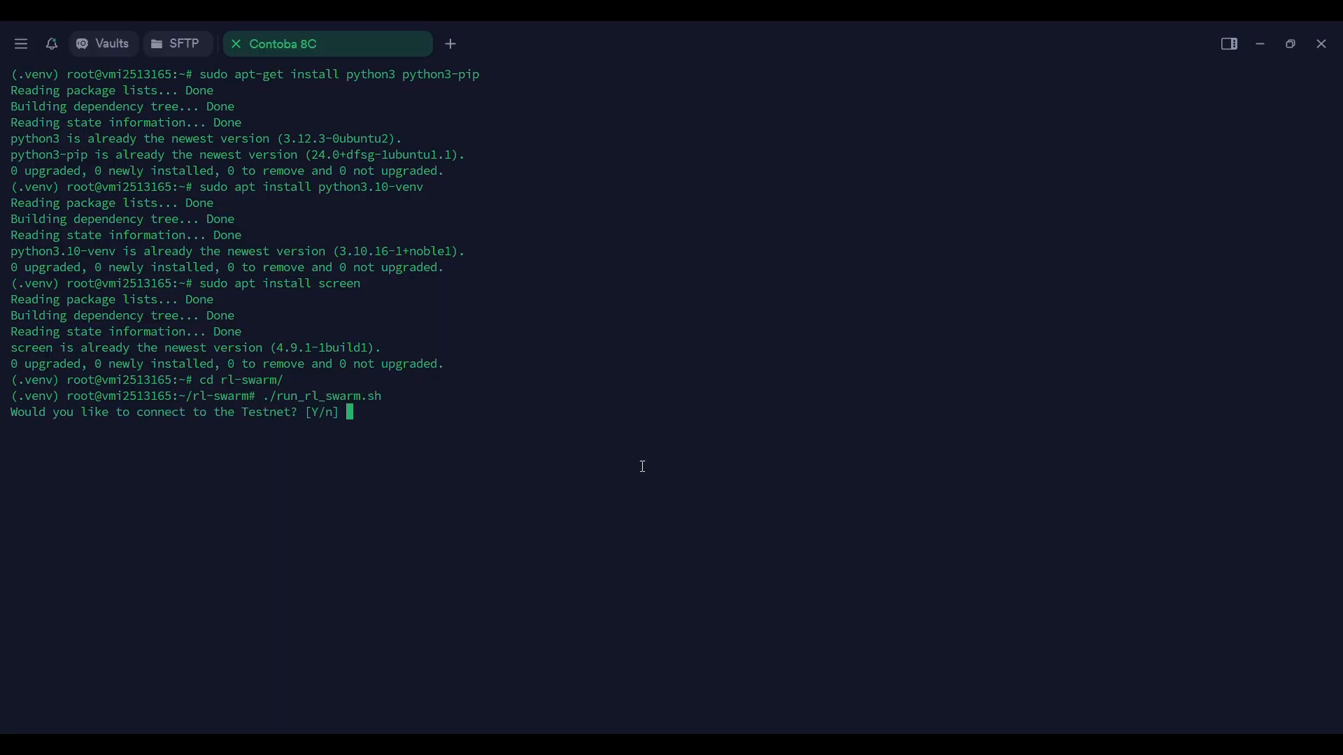
{"action": "type", "text": "Y"}
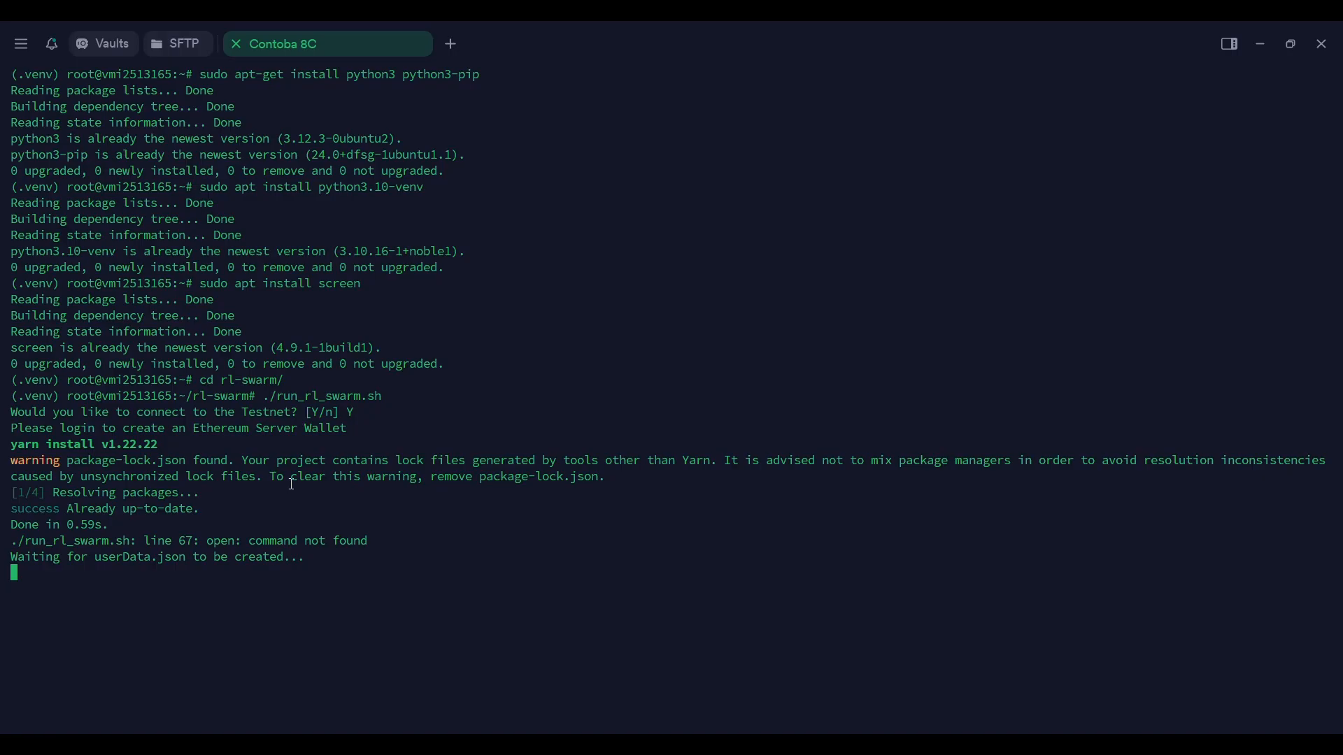
{"action": "mouse_move", "coordinate": [315, 514]}
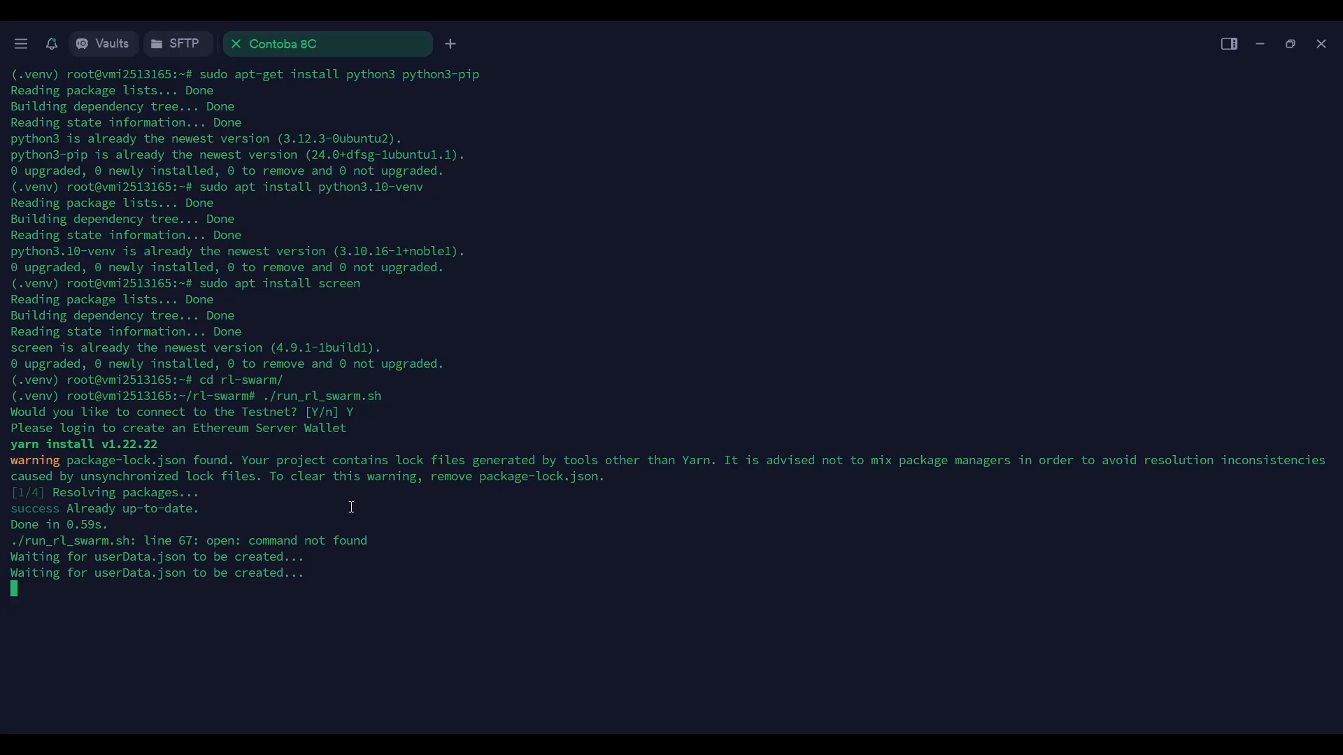
{"action": "mouse_move", "coordinate": [11, 560]}
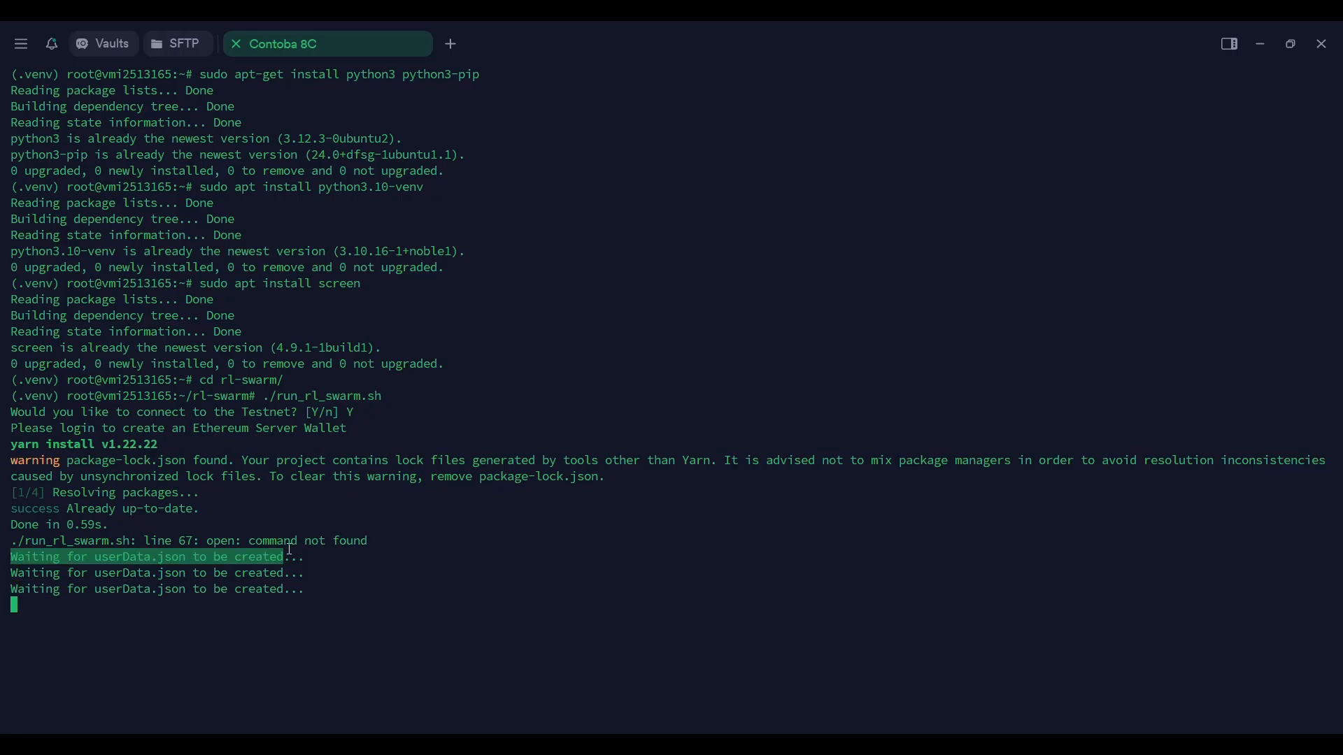
{"action": "mouse_move", "coordinate": [428, 660]}
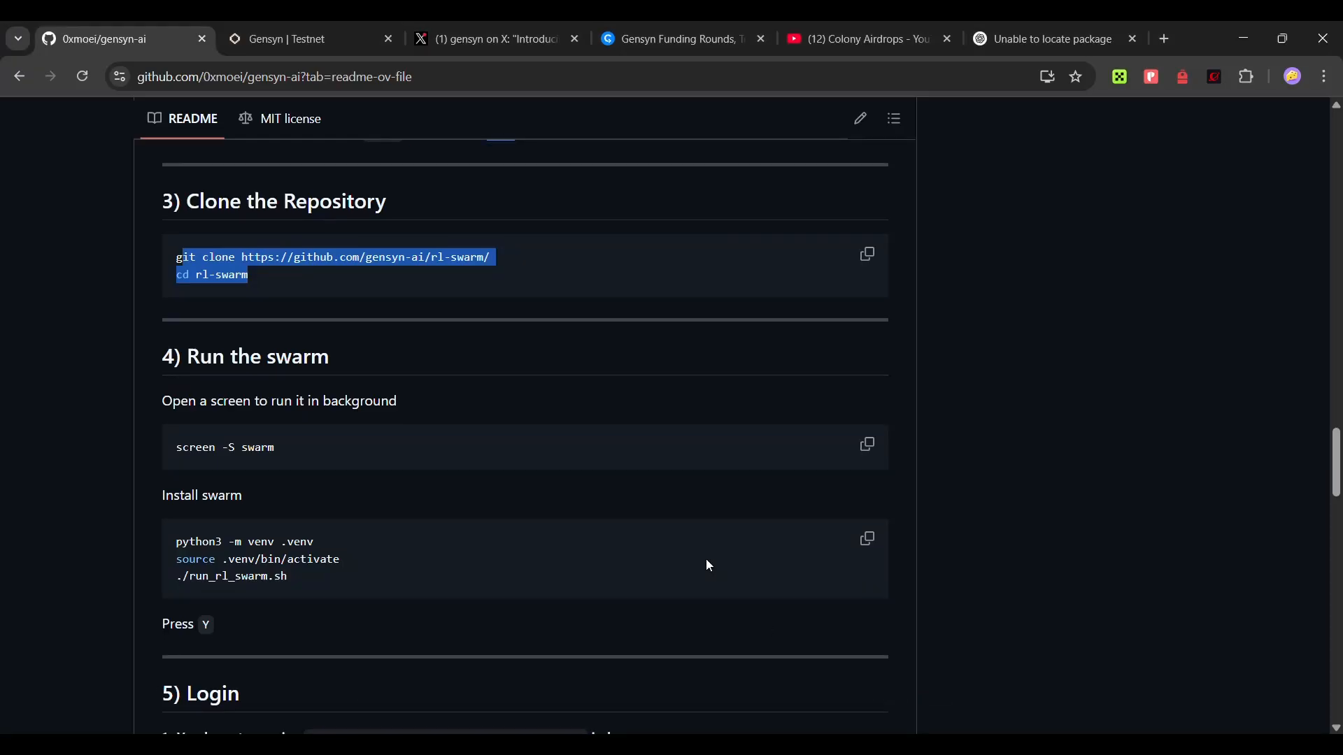
Copy the port-forwarding ssh command from the GitHub README.
{"action": "scroll", "scroll_direction": "down", "scroll_amount": 3}
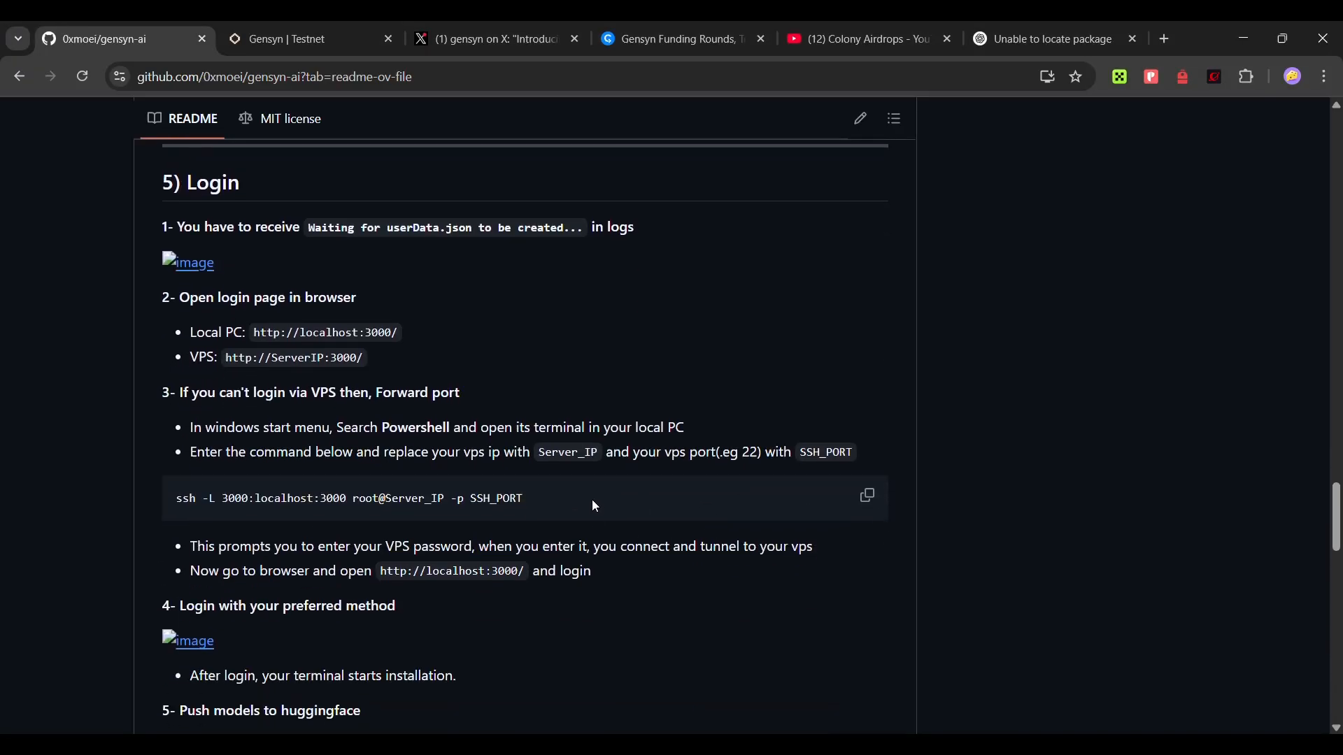
{"action": "left_click", "coordinate": [866, 495]}
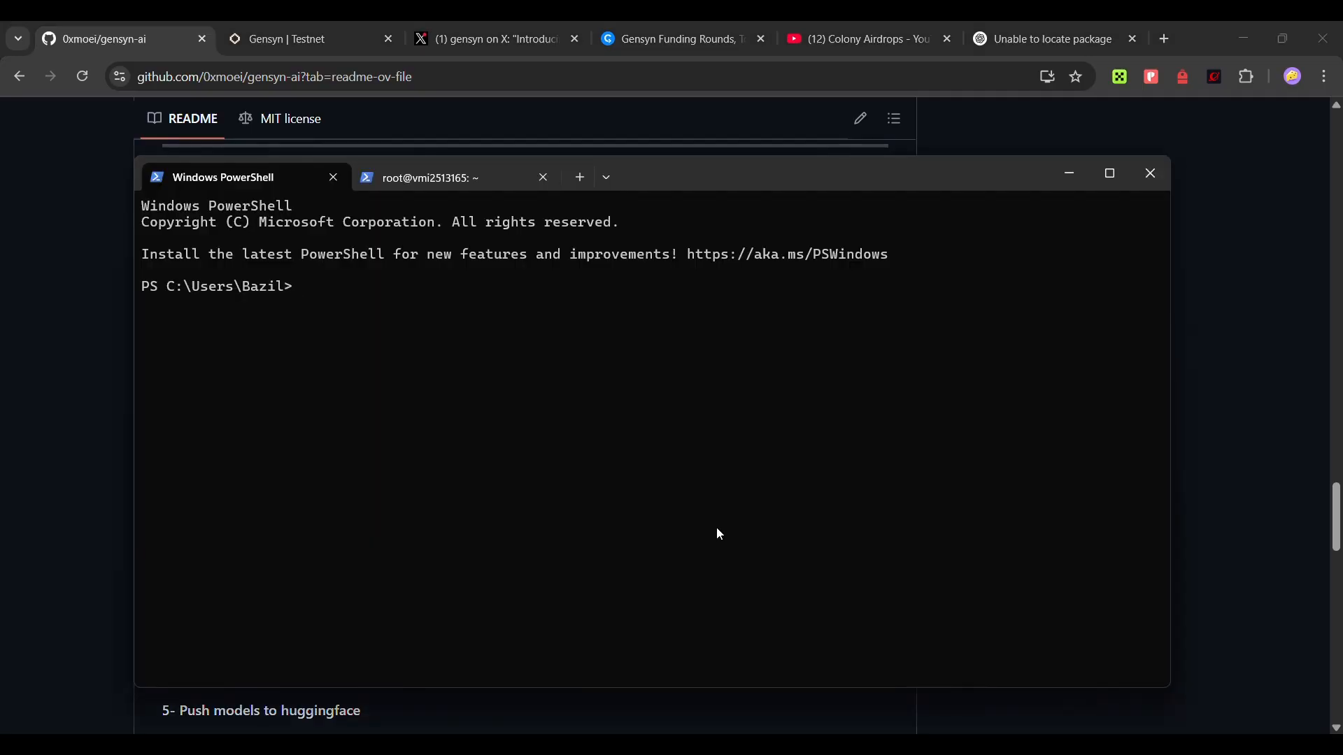
{"action": "type", "text": "ssh -L 3000:localhost:3000 root@Server_IP -p SSH_PORT"}
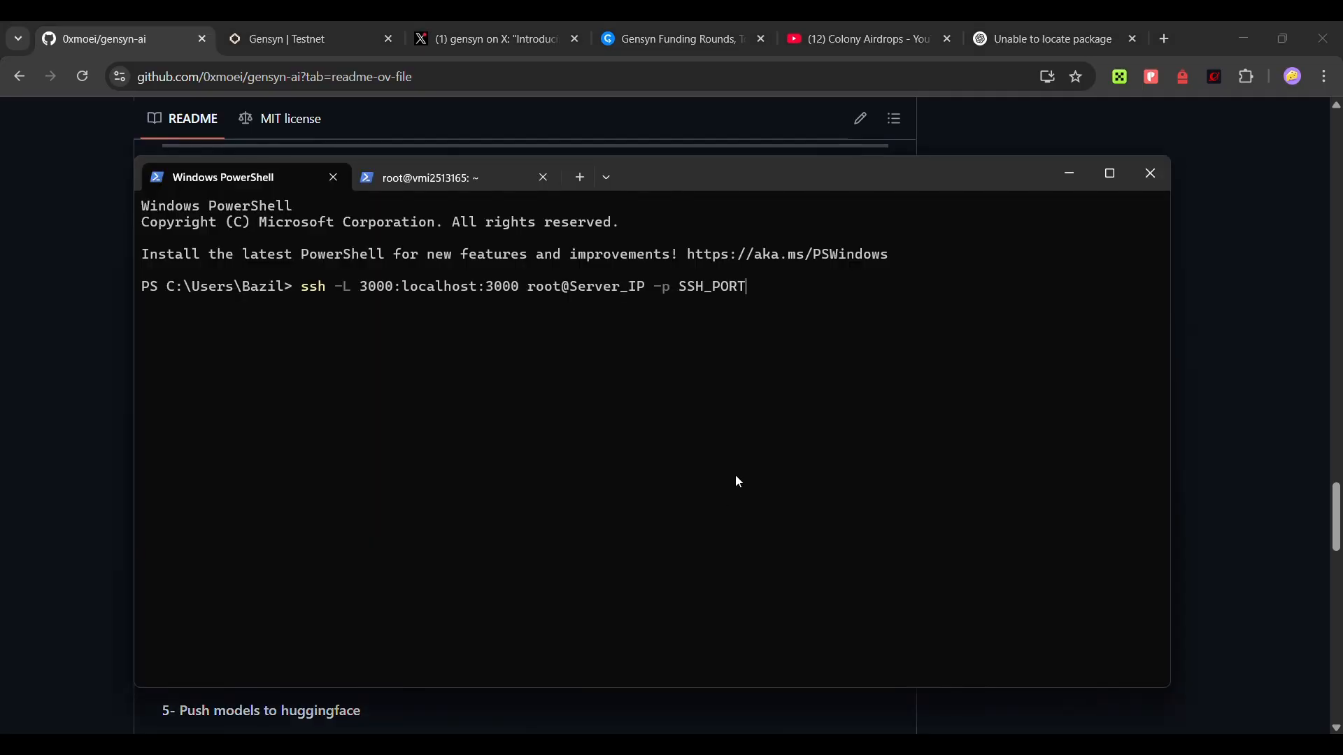
{"action": "type", "text": "22"}
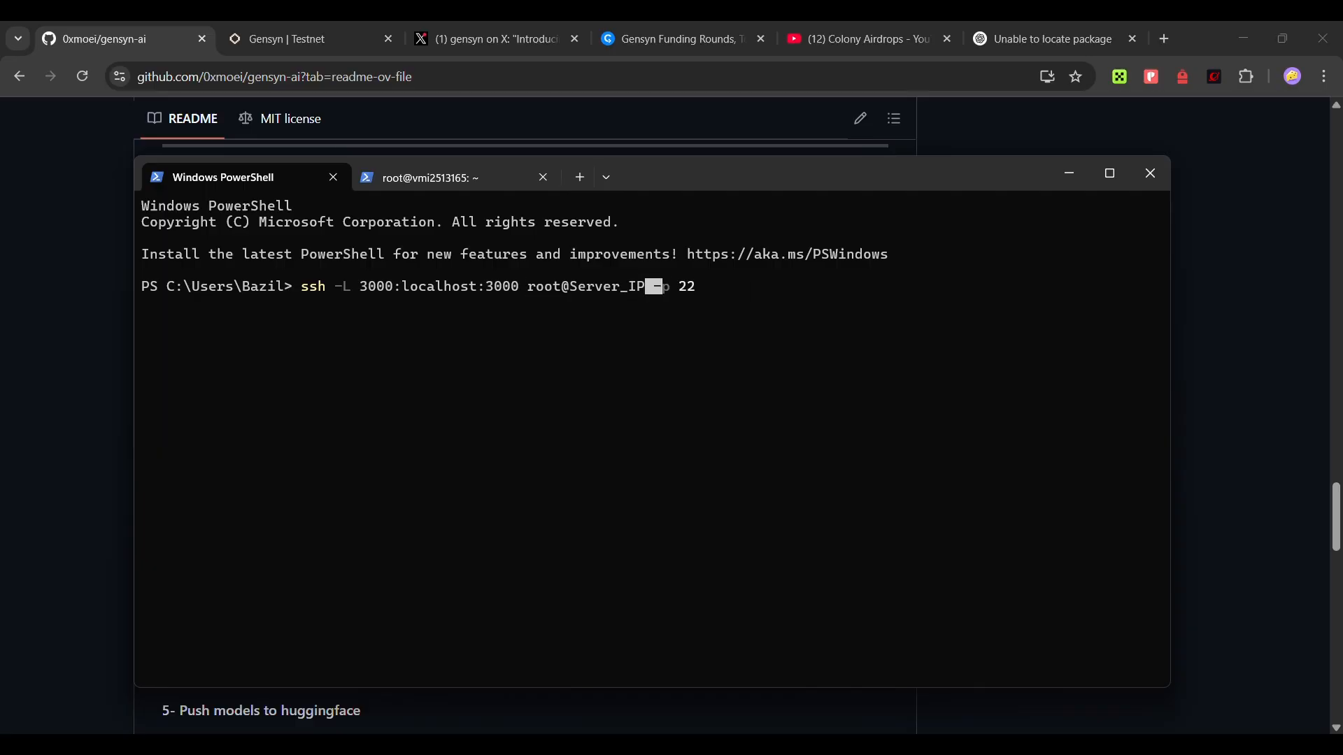
{"action": "double_click", "coordinate": [617, 286]}
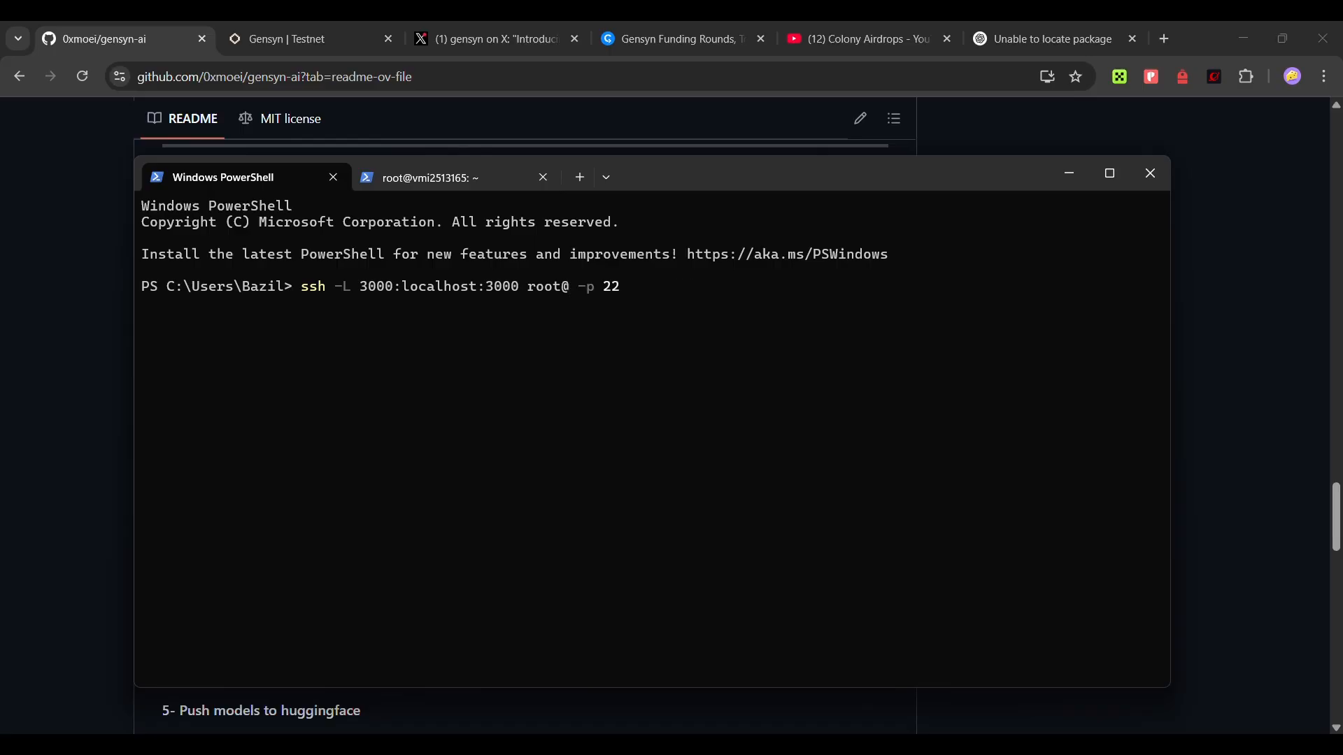
{"action": "type", "text": "1"}
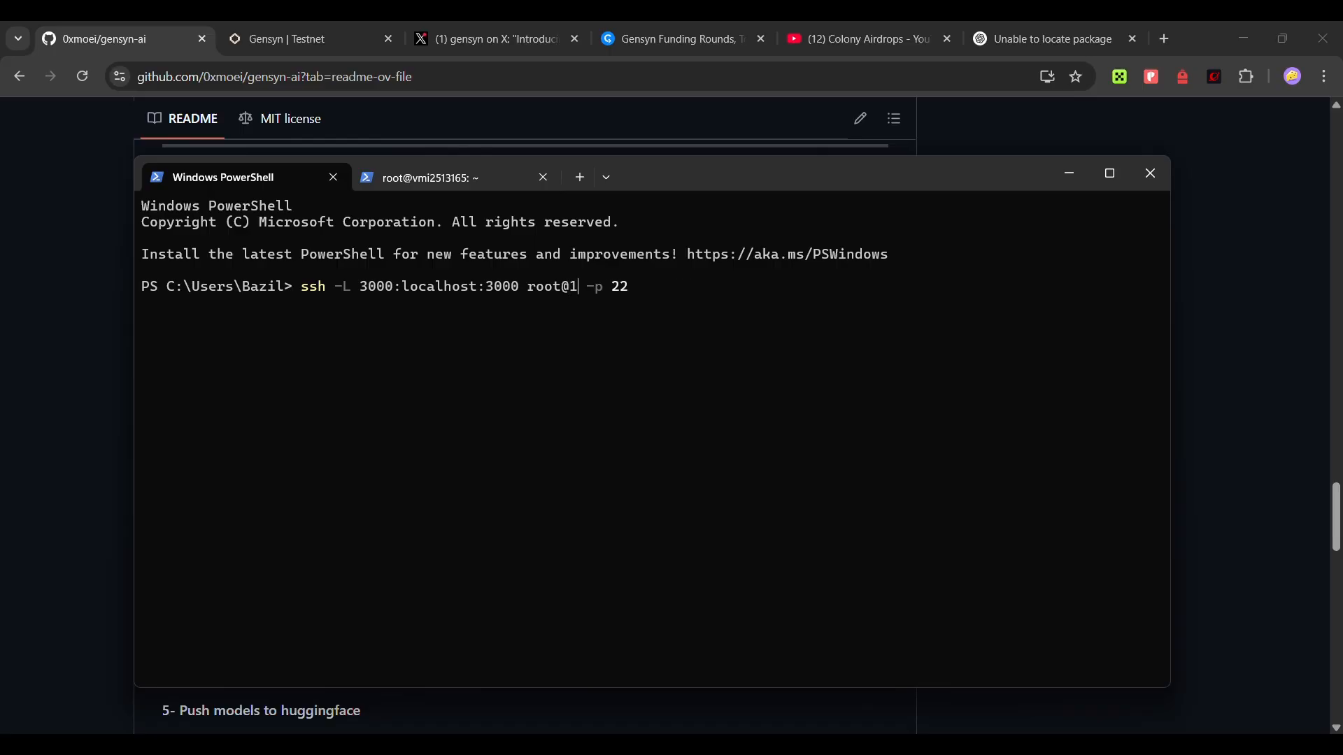
{"action": "type", "text": "93."}
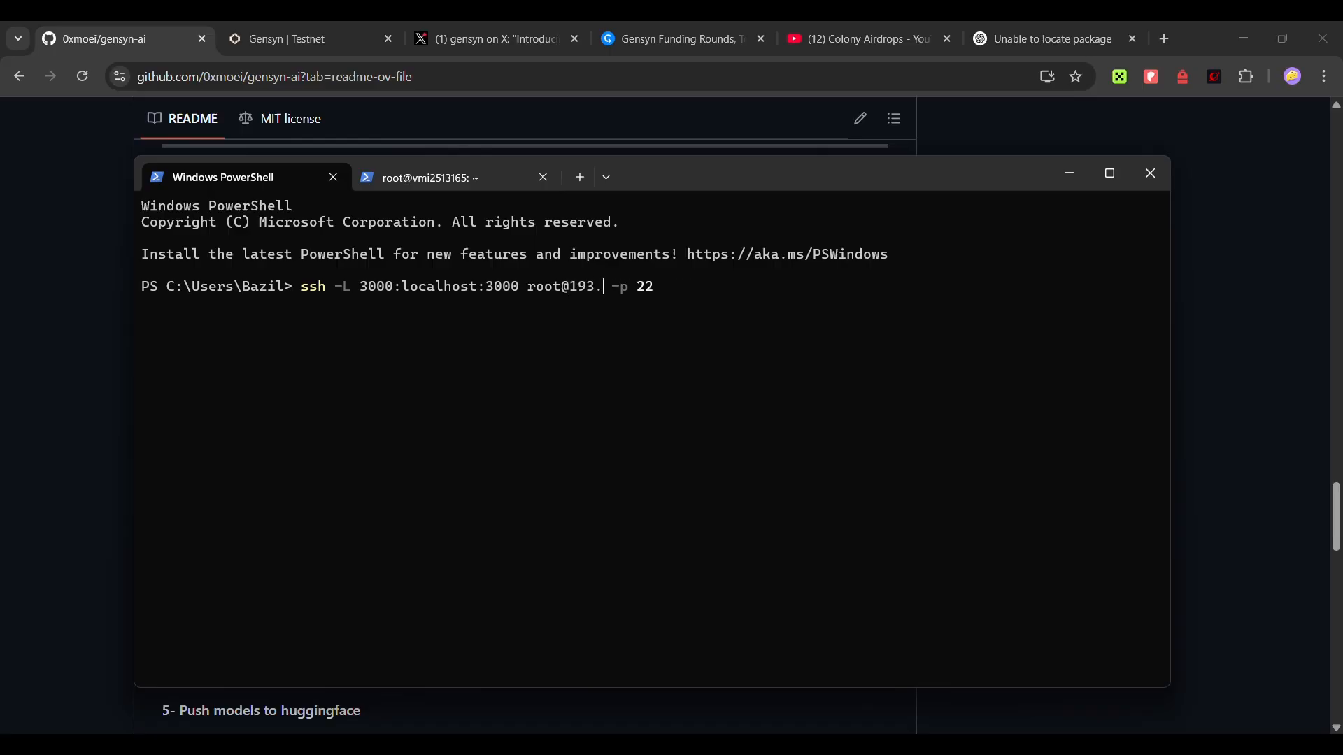
{"action": "type", "text": "245.234"}
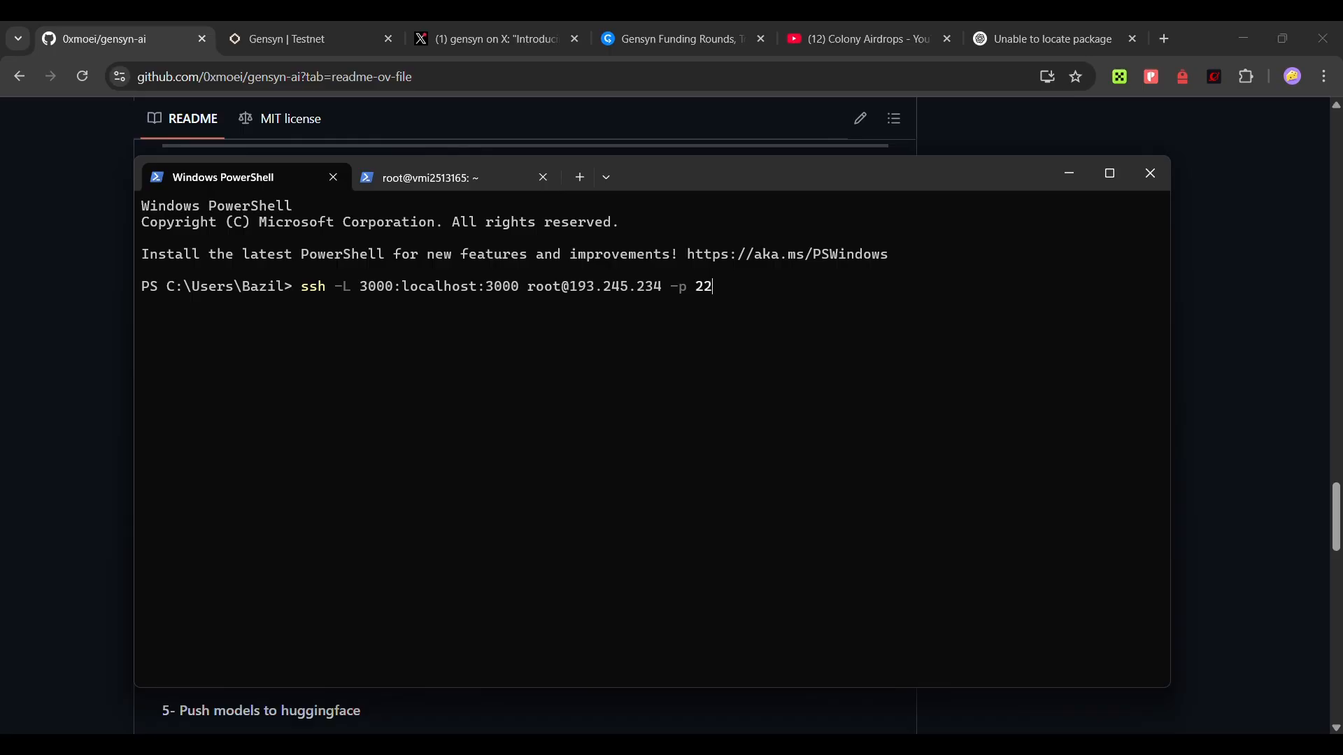
{"action": "mouse_move", "coordinate": [483, 209]}
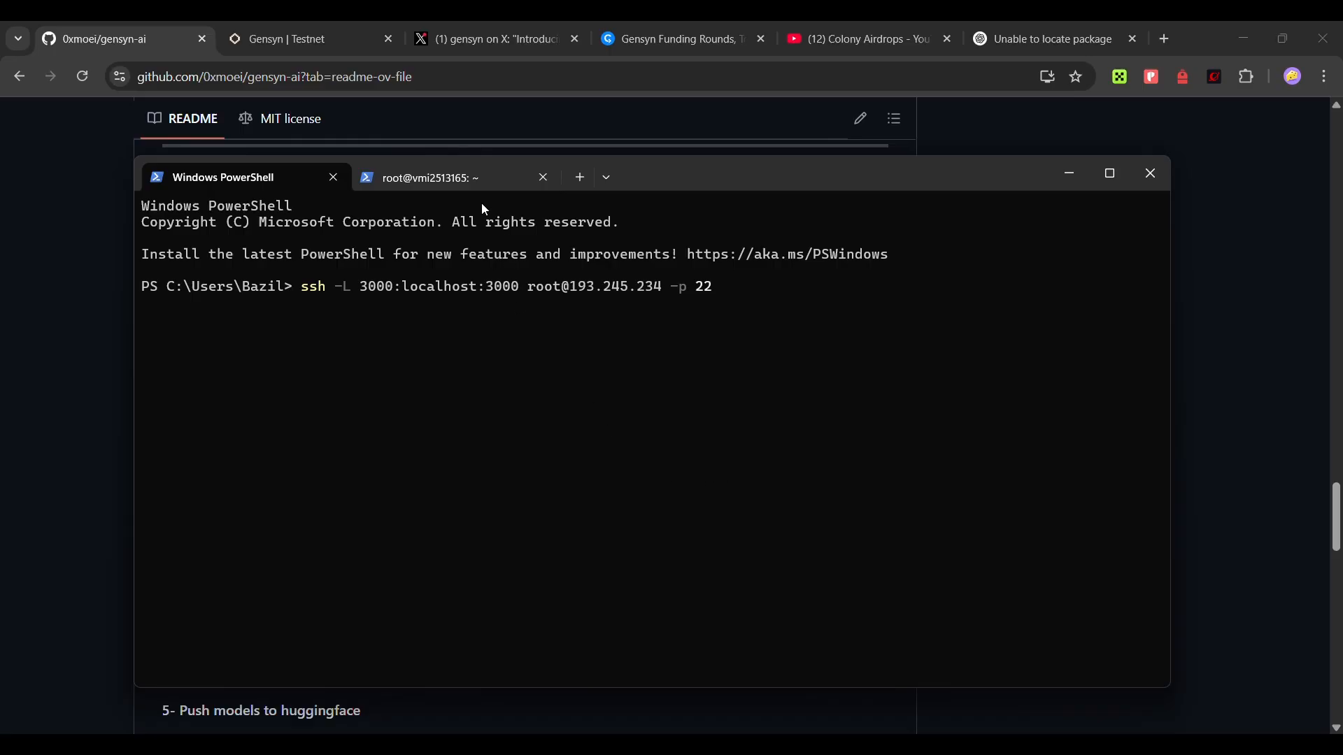
{"action": "left_click", "coordinate": [429, 178]}
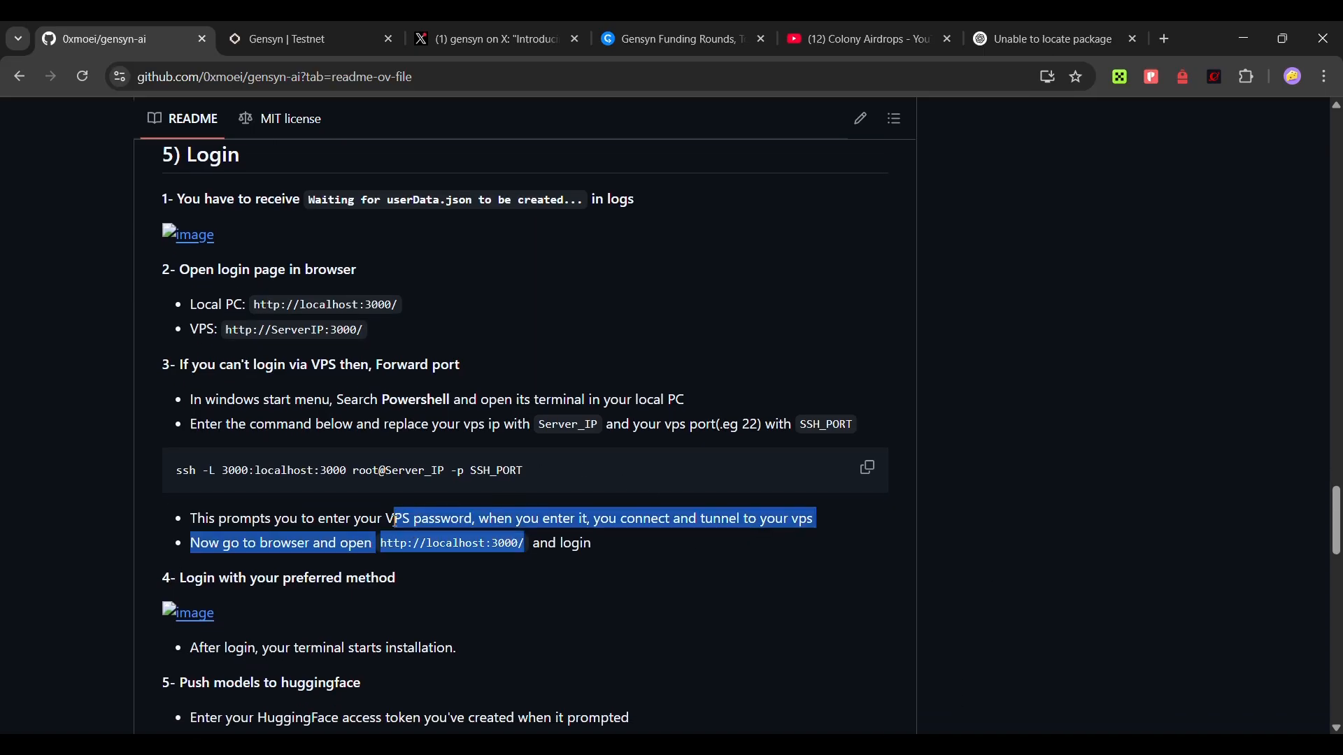
Log out and back in on localhost:3000 and highlight 'You are successfully logged in'.
{"action": "left_click", "coordinate": [452, 542]}
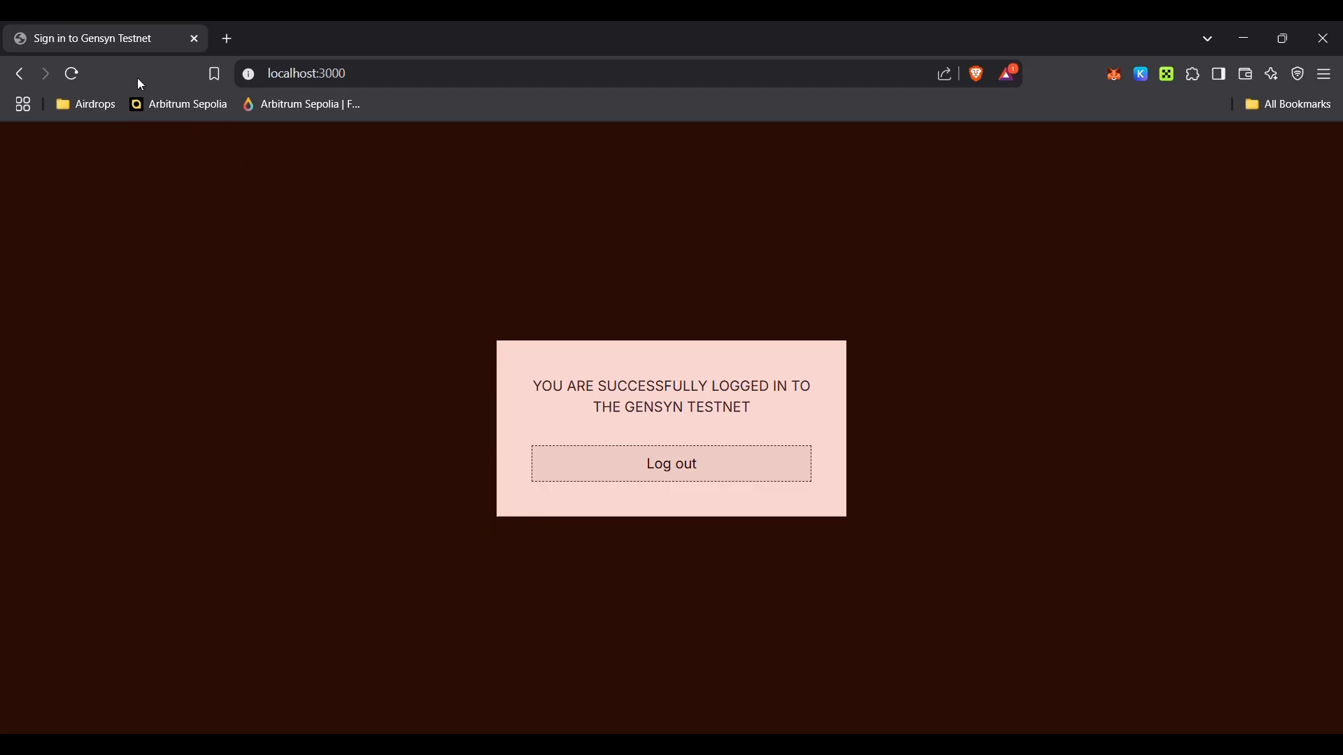
{"action": "mouse_move", "coordinate": [484, 366]}
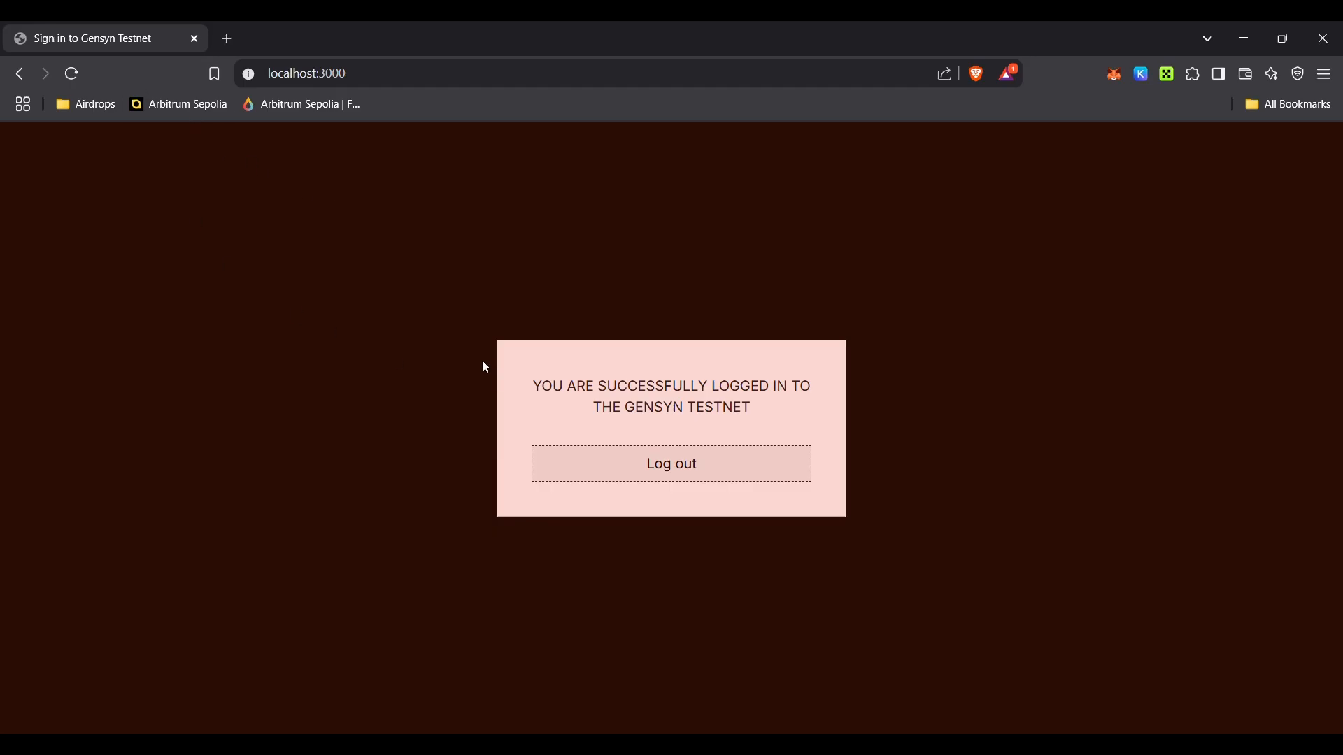
{"action": "mouse_move", "coordinate": [372, 39]}
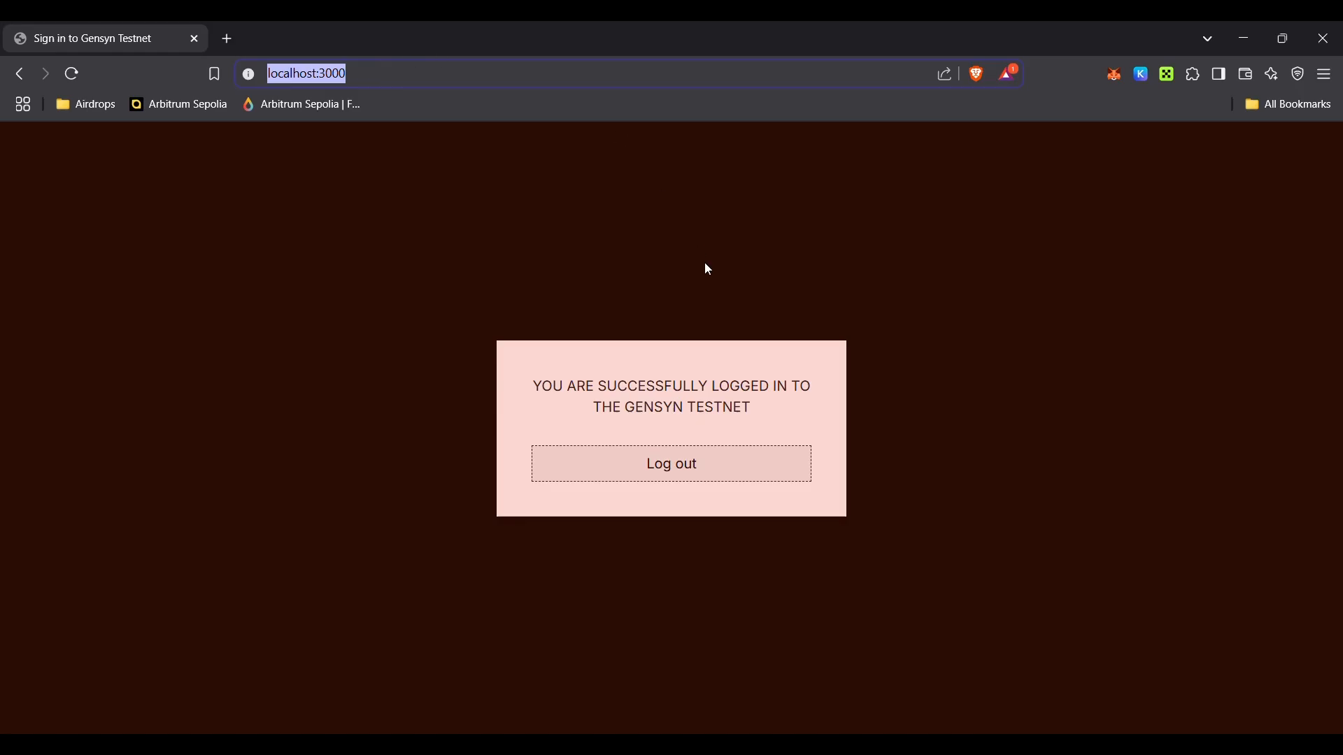
{"action": "mouse_move", "coordinate": [695, 225]}
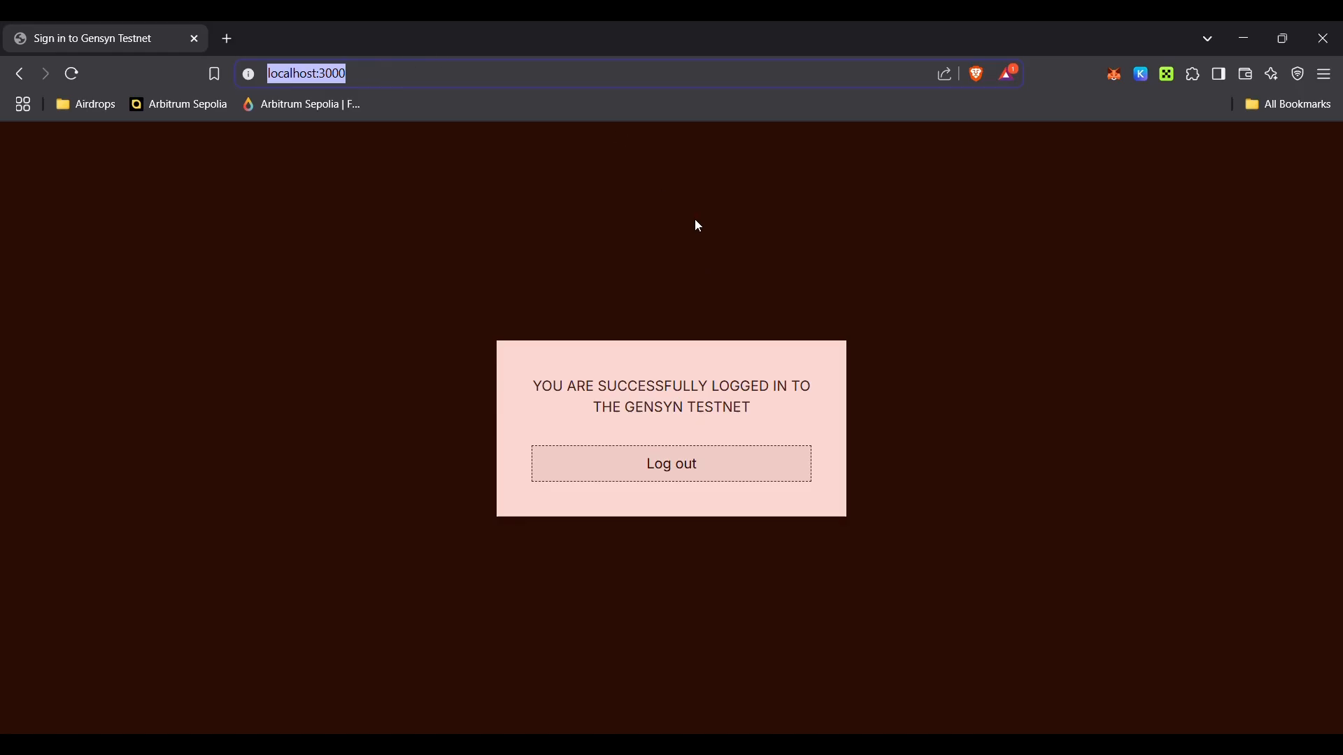
{"action": "mouse_move", "coordinate": [725, 260]}
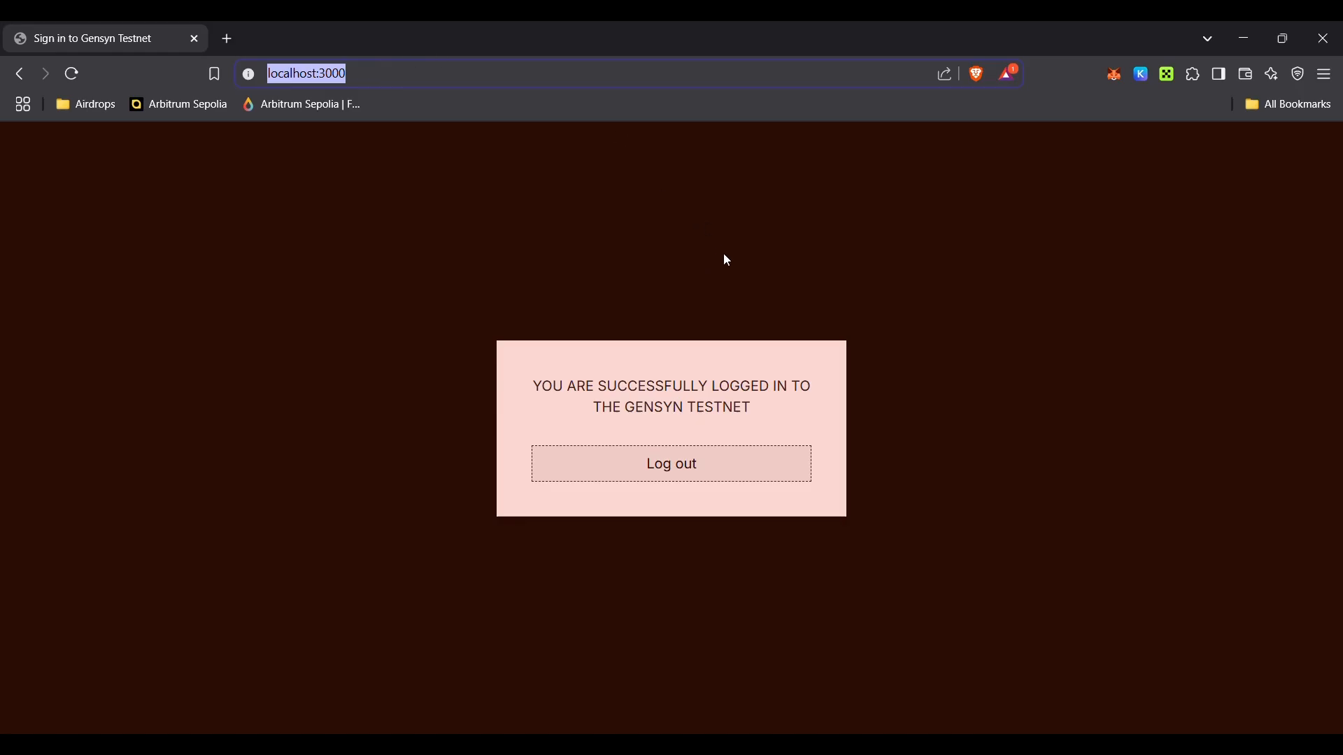
{"action": "mouse_move", "coordinate": [746, 260]}
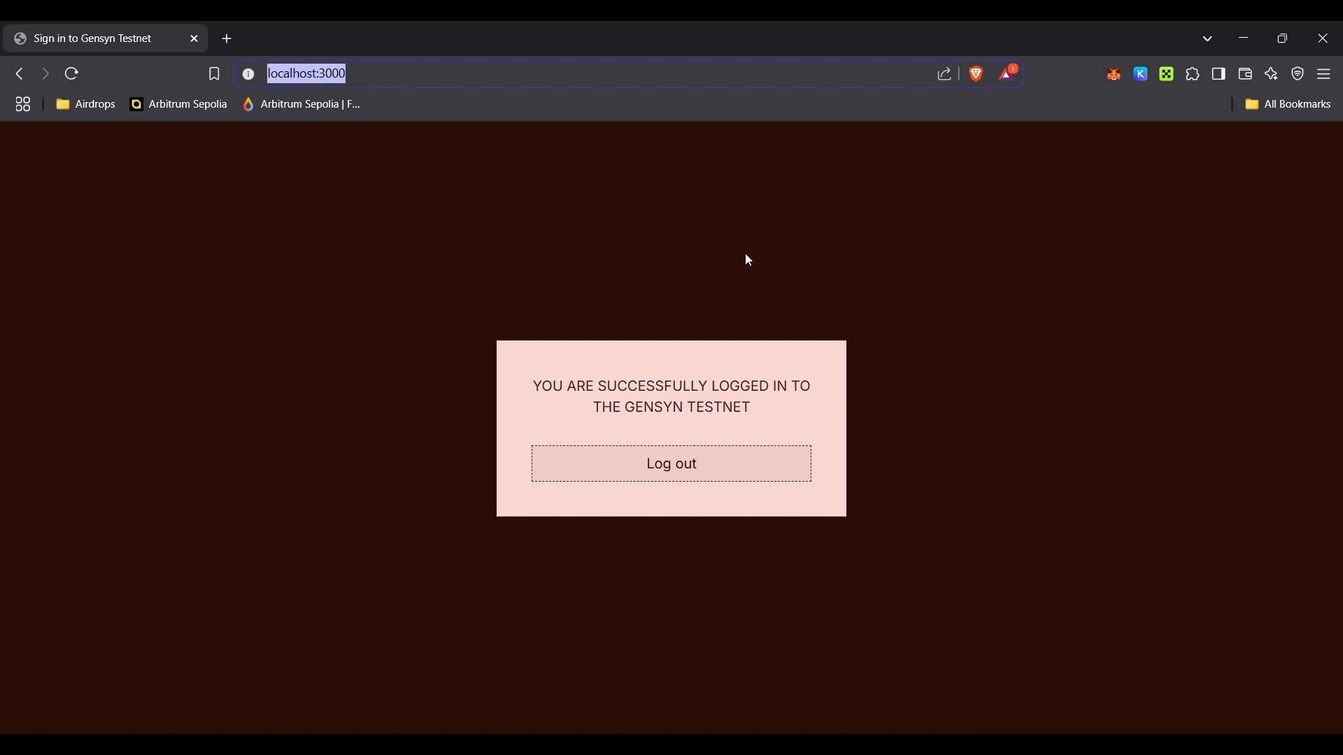
{"action": "mouse_move", "coordinate": [898, 564]}
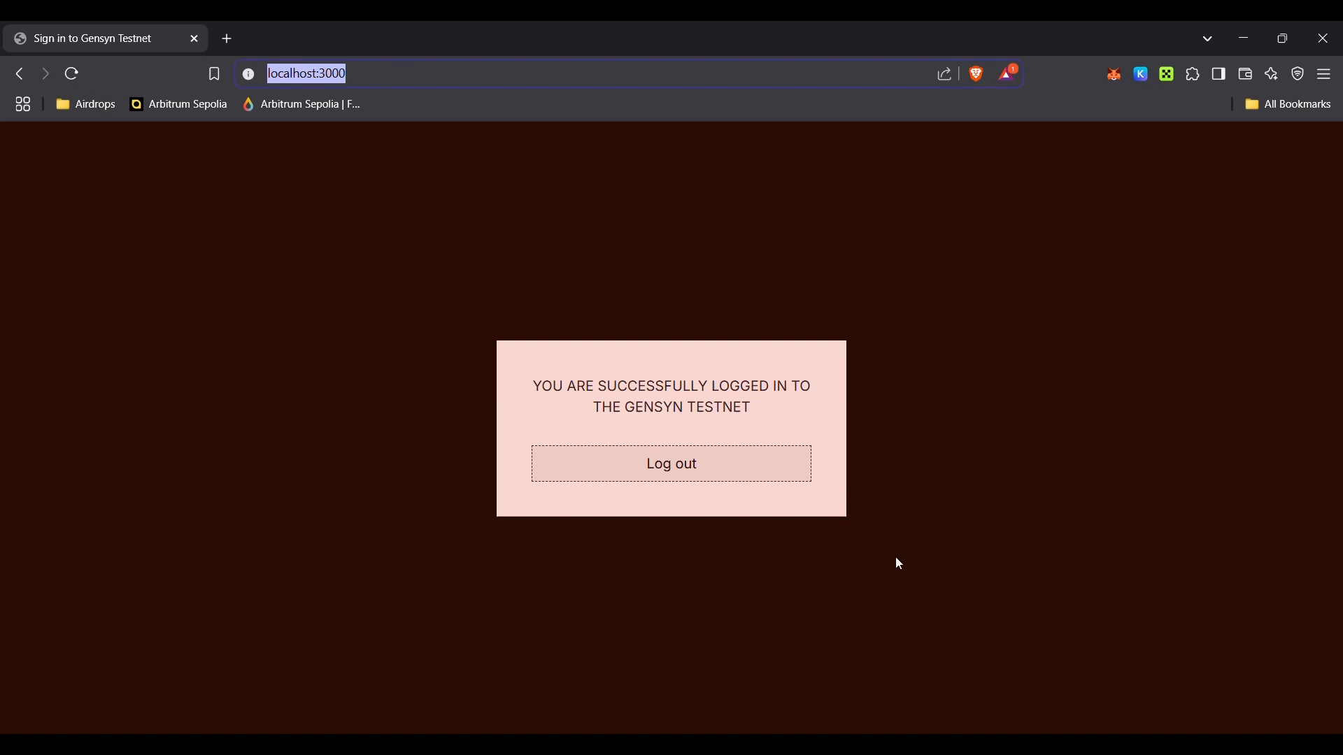
{"action": "left_click", "coordinate": [670, 463]}
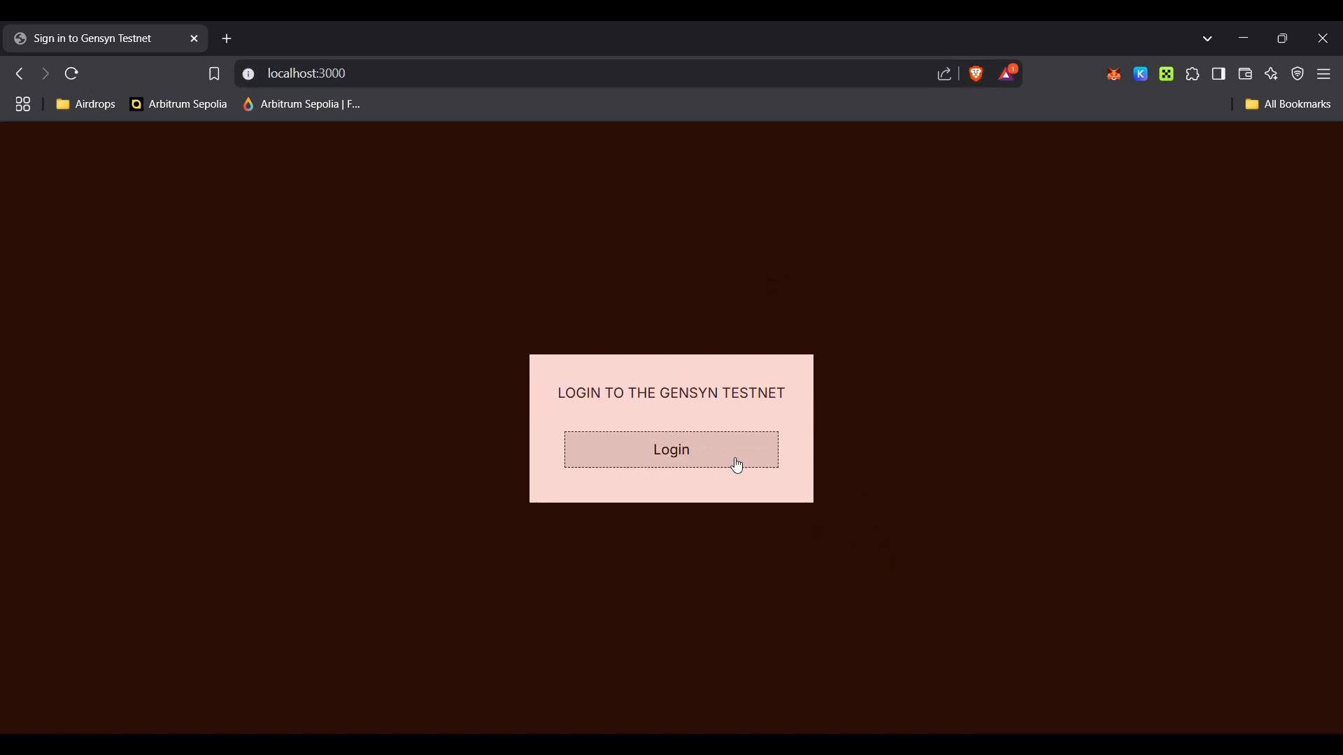
{"action": "left_click", "coordinate": [670, 449]}
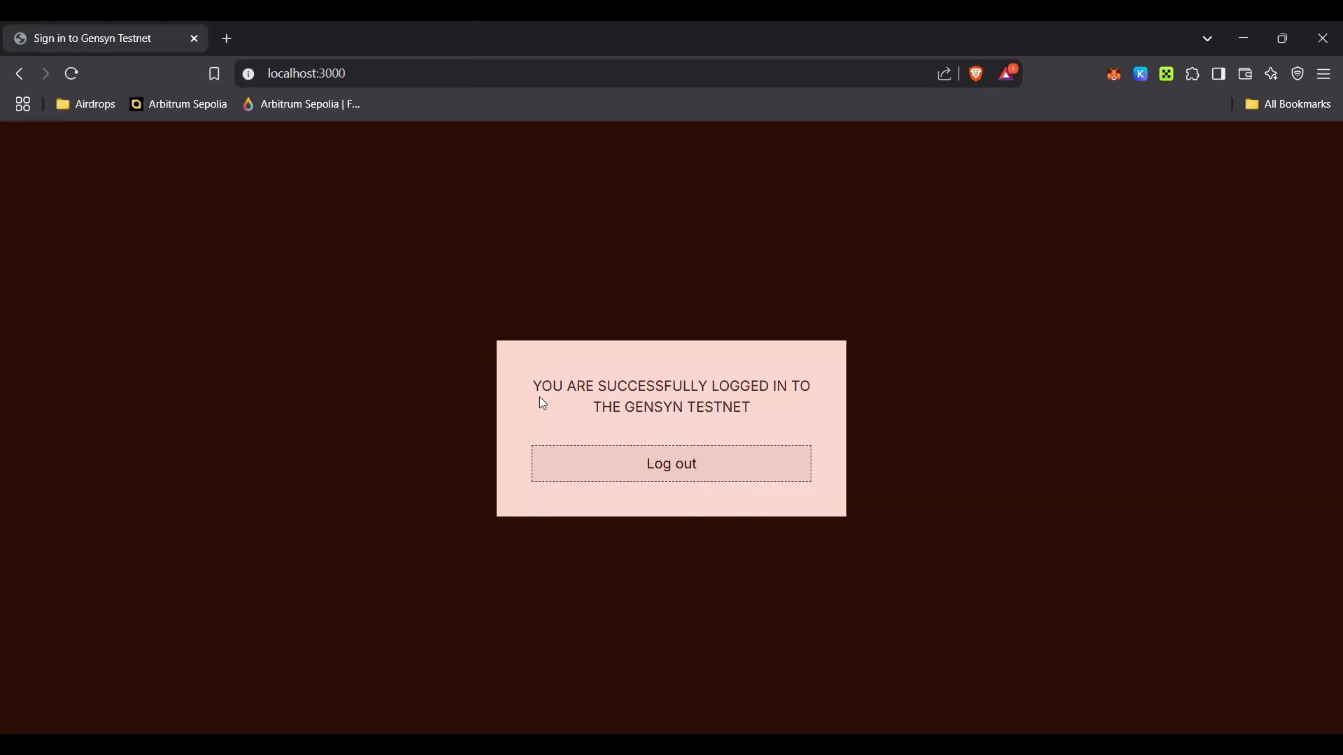
{"action": "left_click_drag", "start_coordinate": [536, 386], "coordinate": [796, 386]}
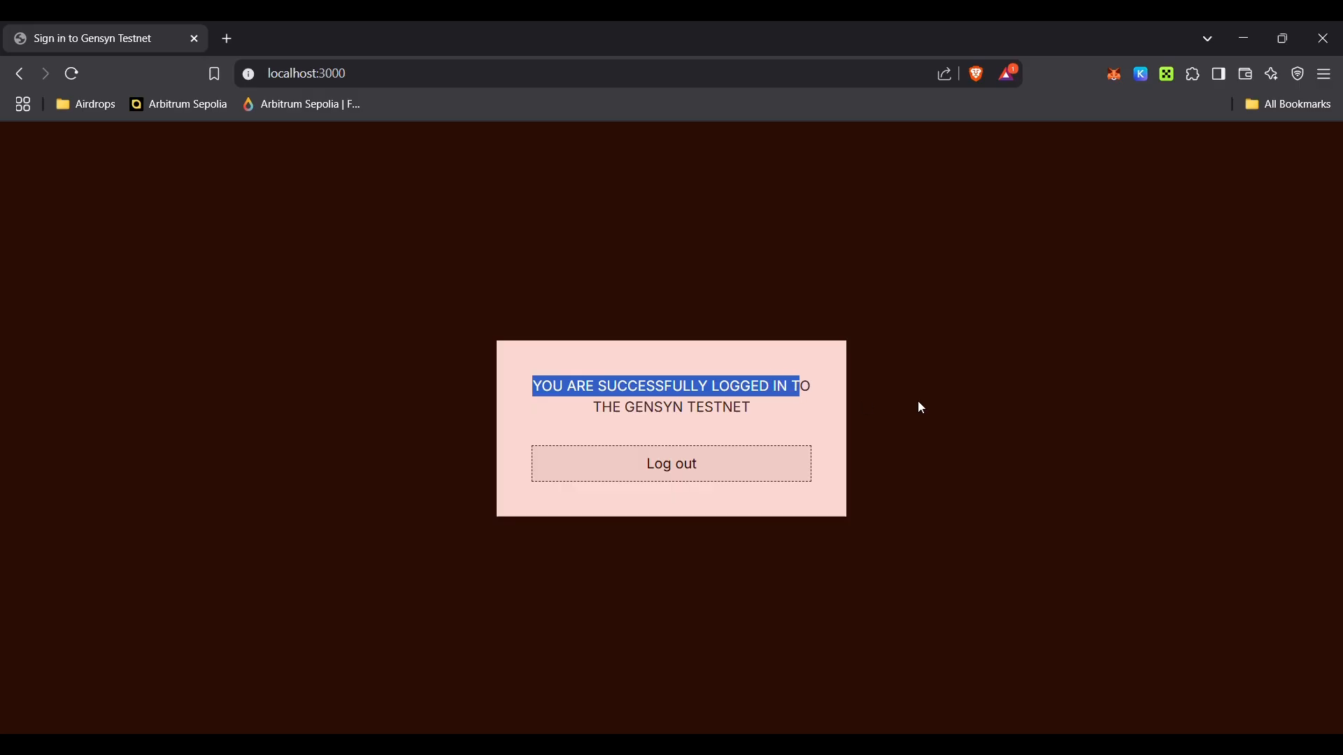
{"action": "mouse_move", "coordinate": [876, 729]}
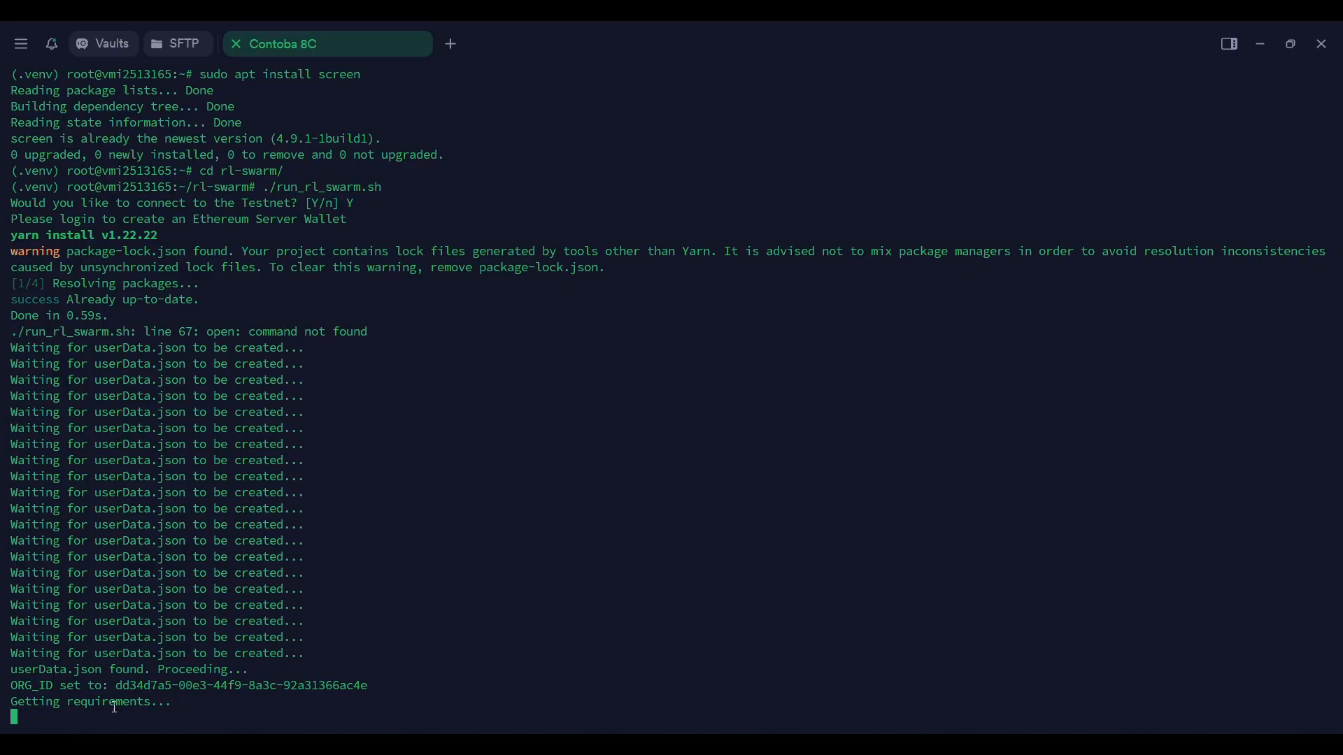
{"action": "mouse_move", "coordinate": [344, 668]}
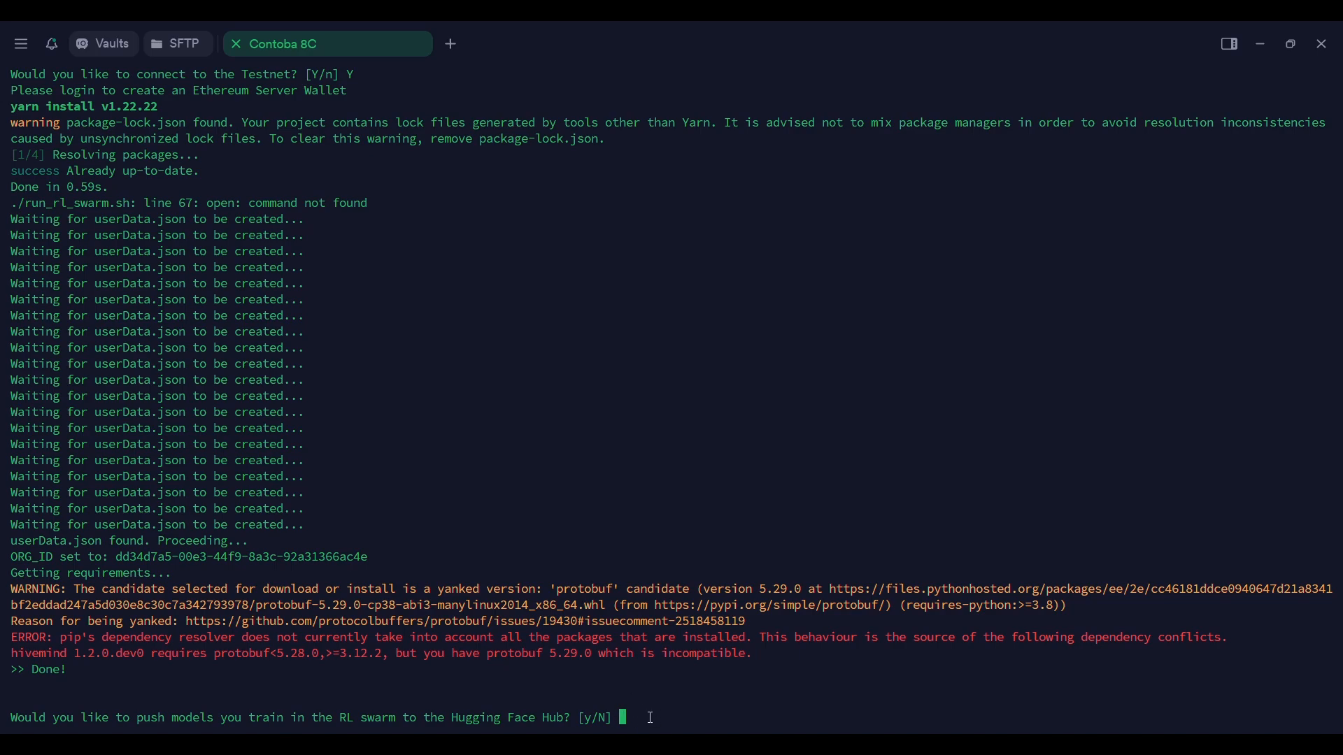
{"action": "mouse_move", "coordinate": [642, 707]}
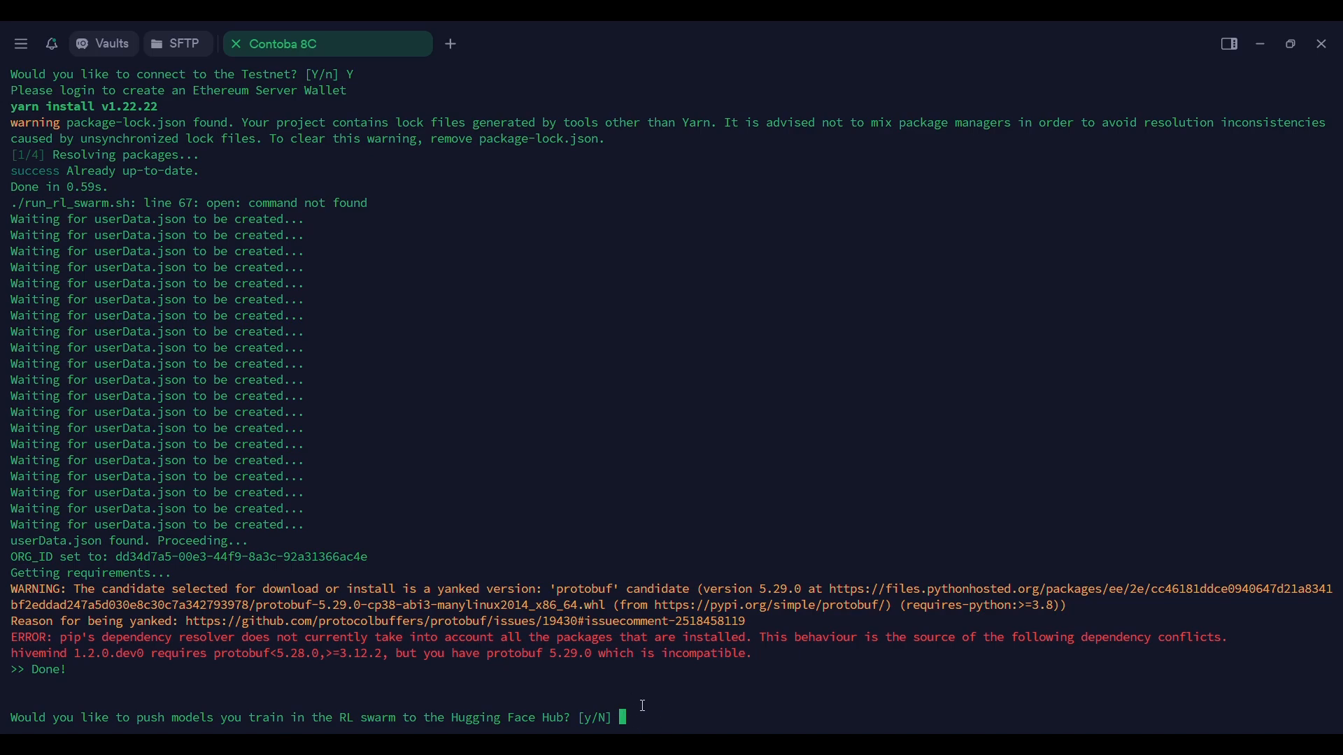
Answer N to pushing models to Hugging Face and highlight the node name sizable thriving dolphin.
{"action": "type", "text": "y"}
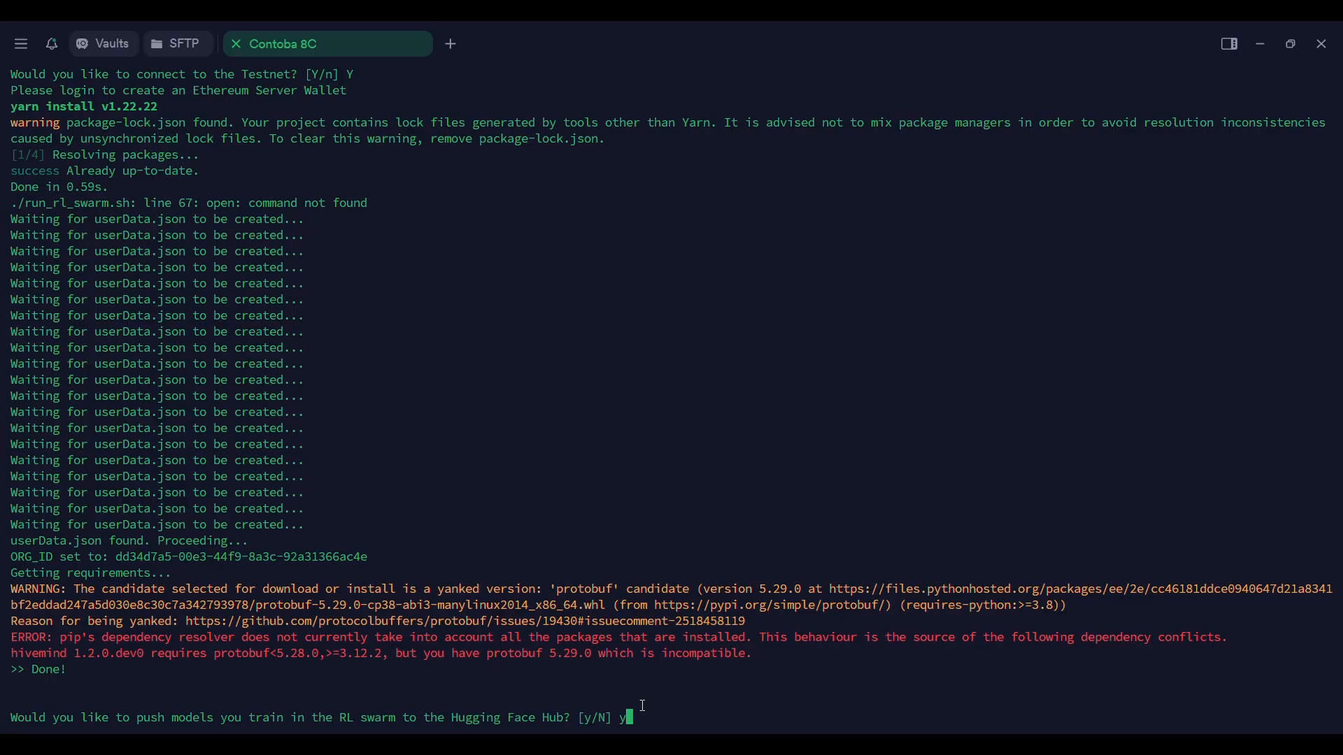
{"action": "type", "text": "N"}
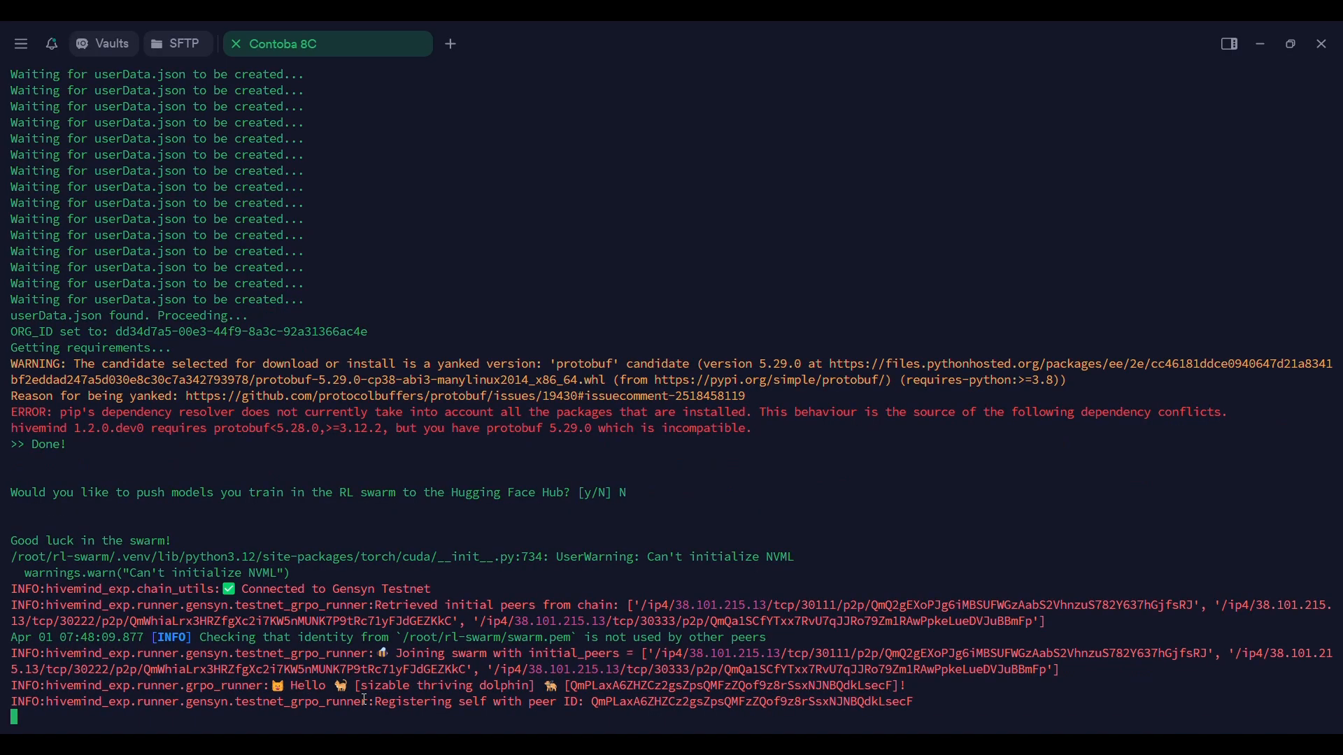
{"action": "left_click_drag", "start_coordinate": [361, 686], "coordinate": [494, 685]}
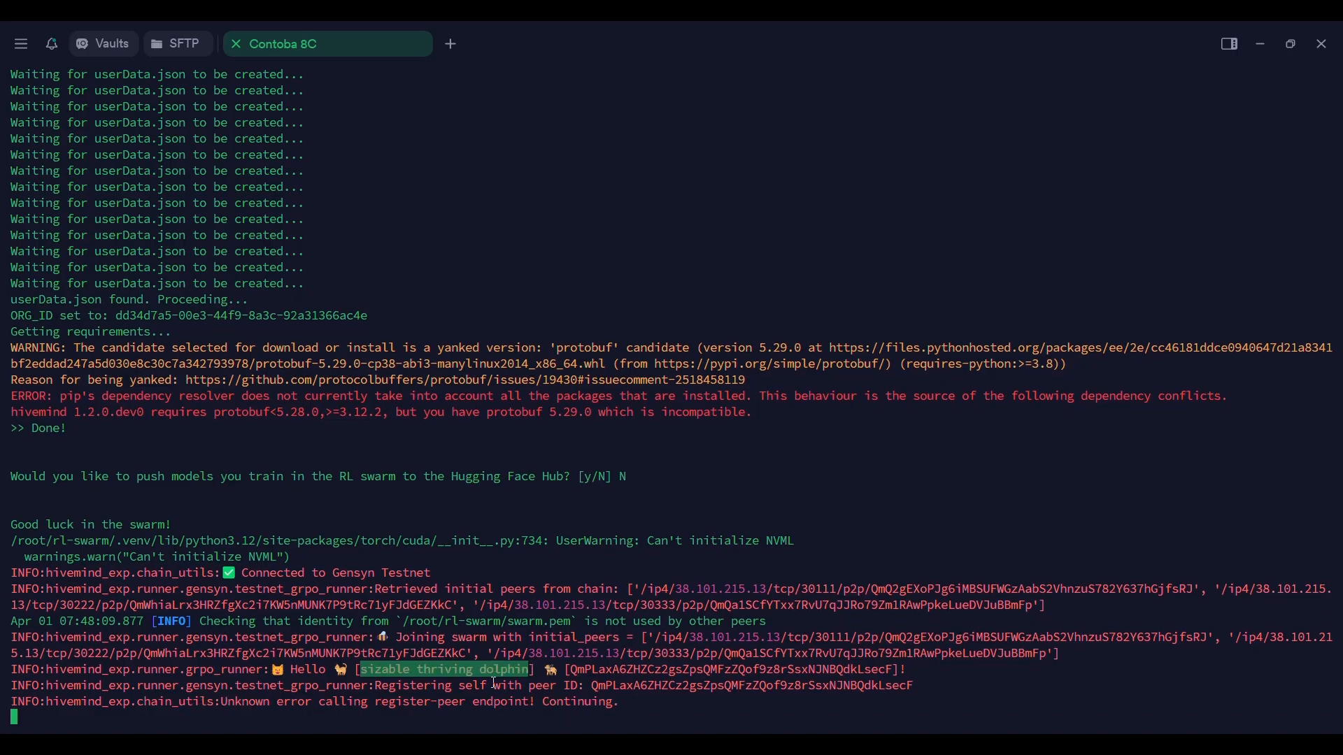
{"action": "mouse_move", "coordinate": [888, 694]}
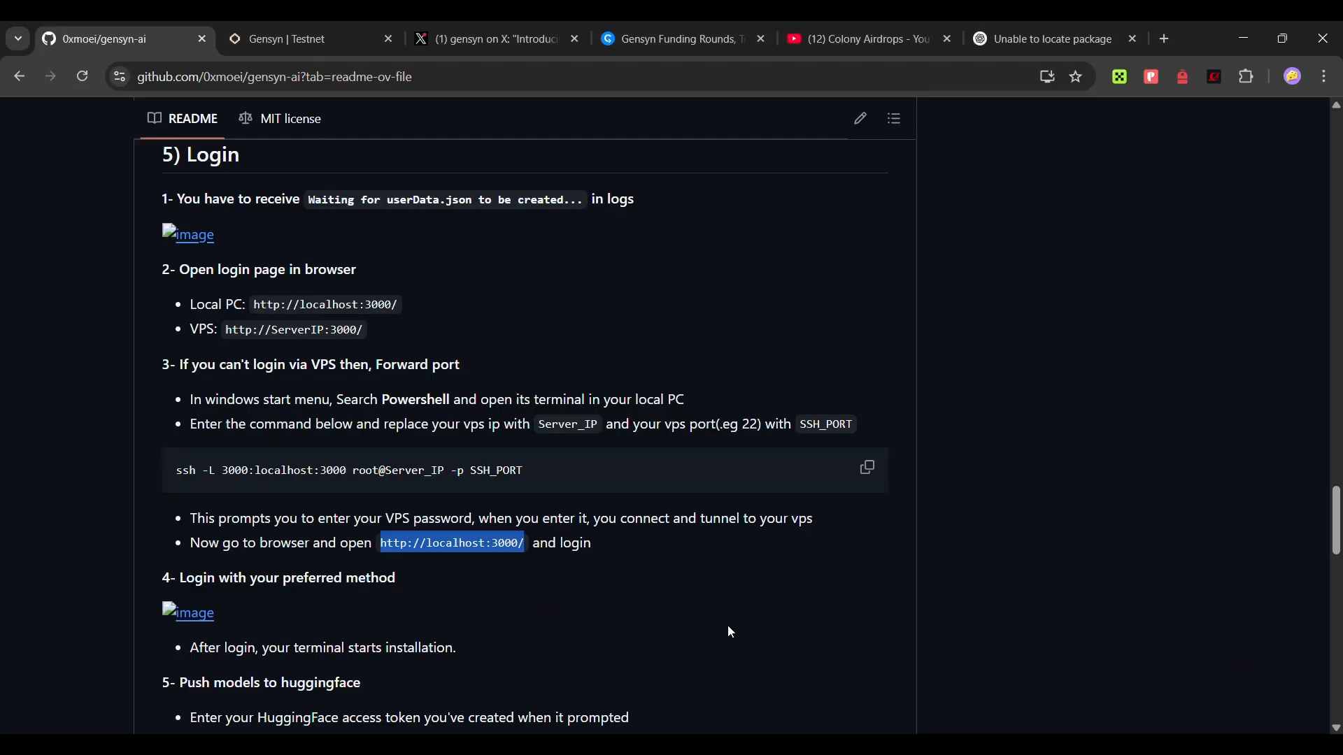
Search the dashboard leaderboard for the node name 'sizable thriving dolphin'.
{"action": "left_click", "coordinate": [299, 40]}
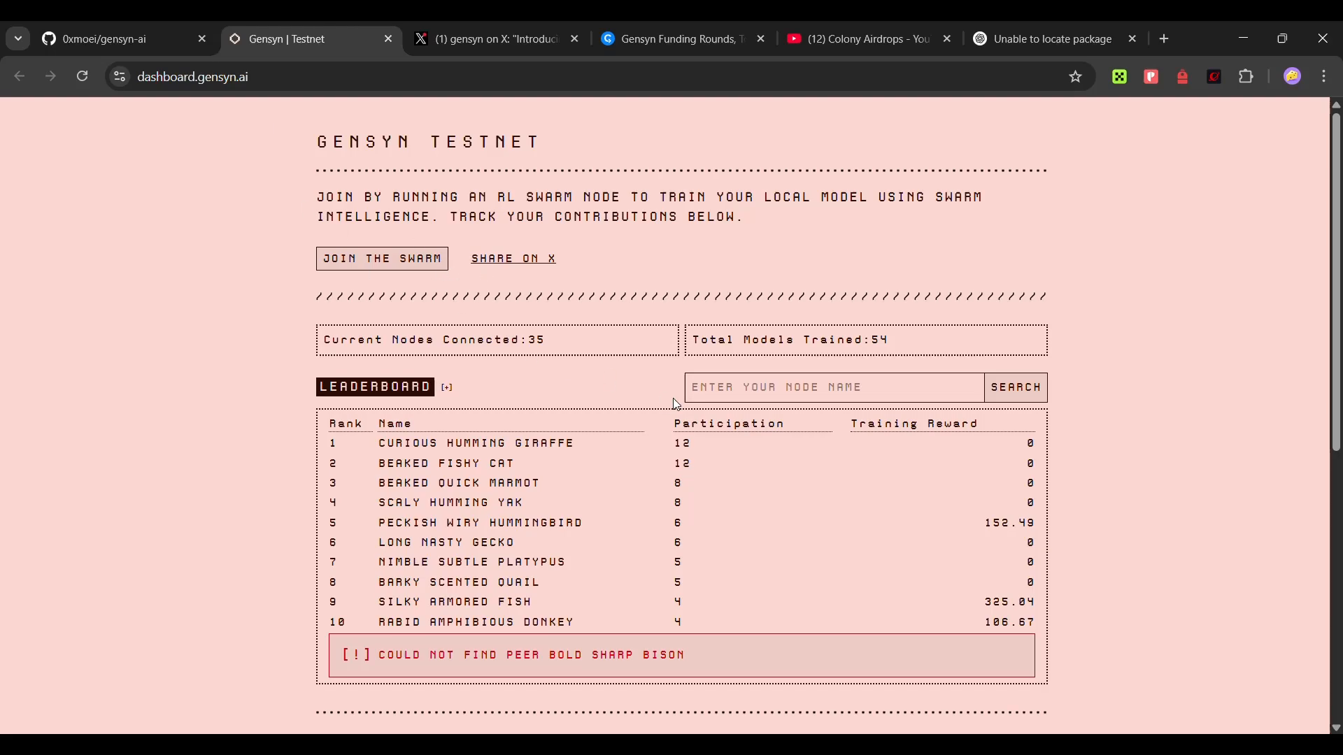
{"action": "type", "text": "sizable thriving dolphin"}
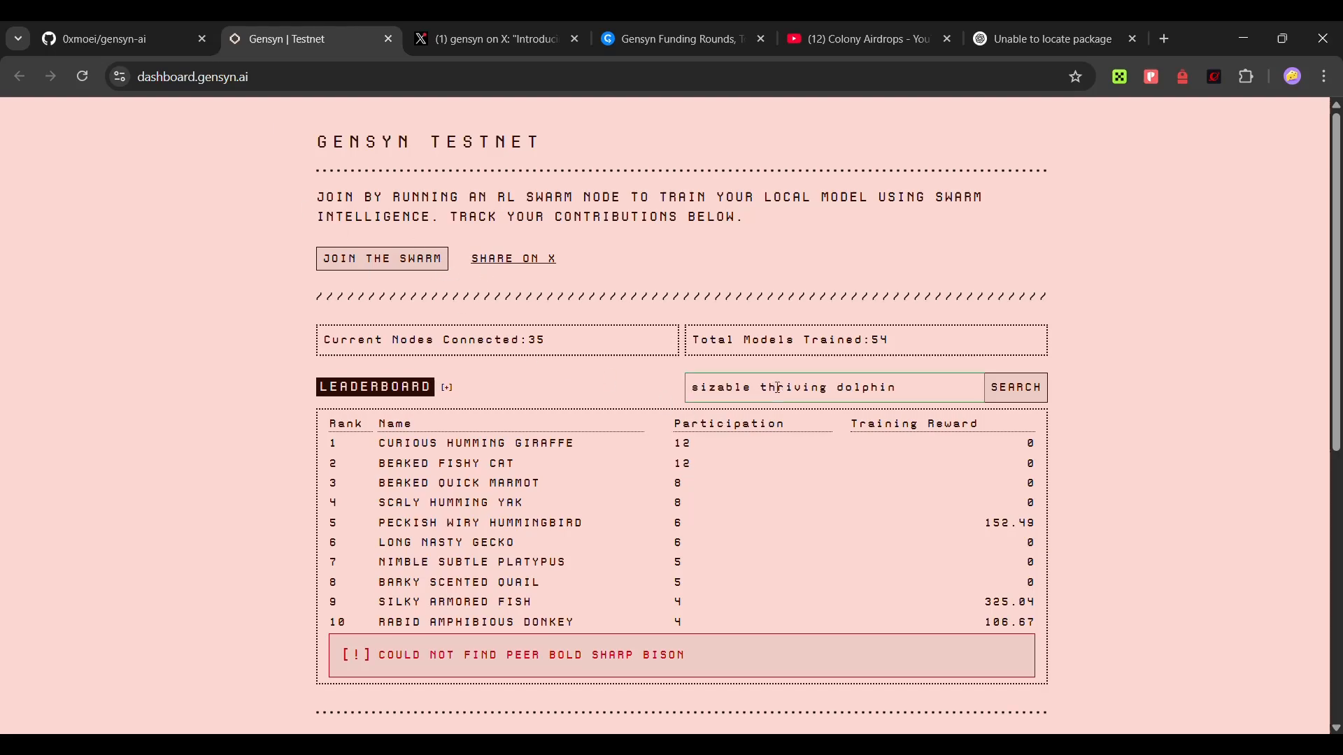
{"action": "mouse_move", "coordinate": [1021, 380]}
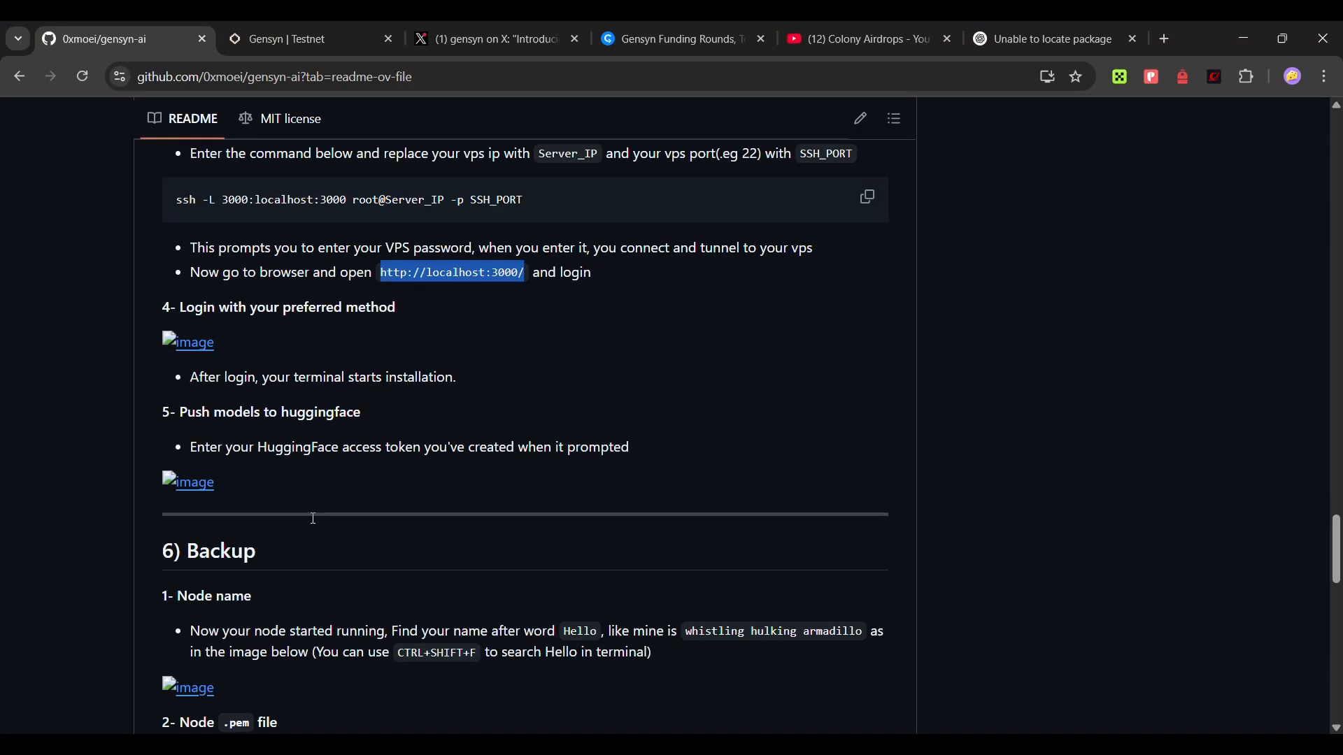
Scroll the README to the '6) Backup' section and highlight its heading.
{"action": "scroll", "scroll_direction": "down", "scroll_amount": 3}
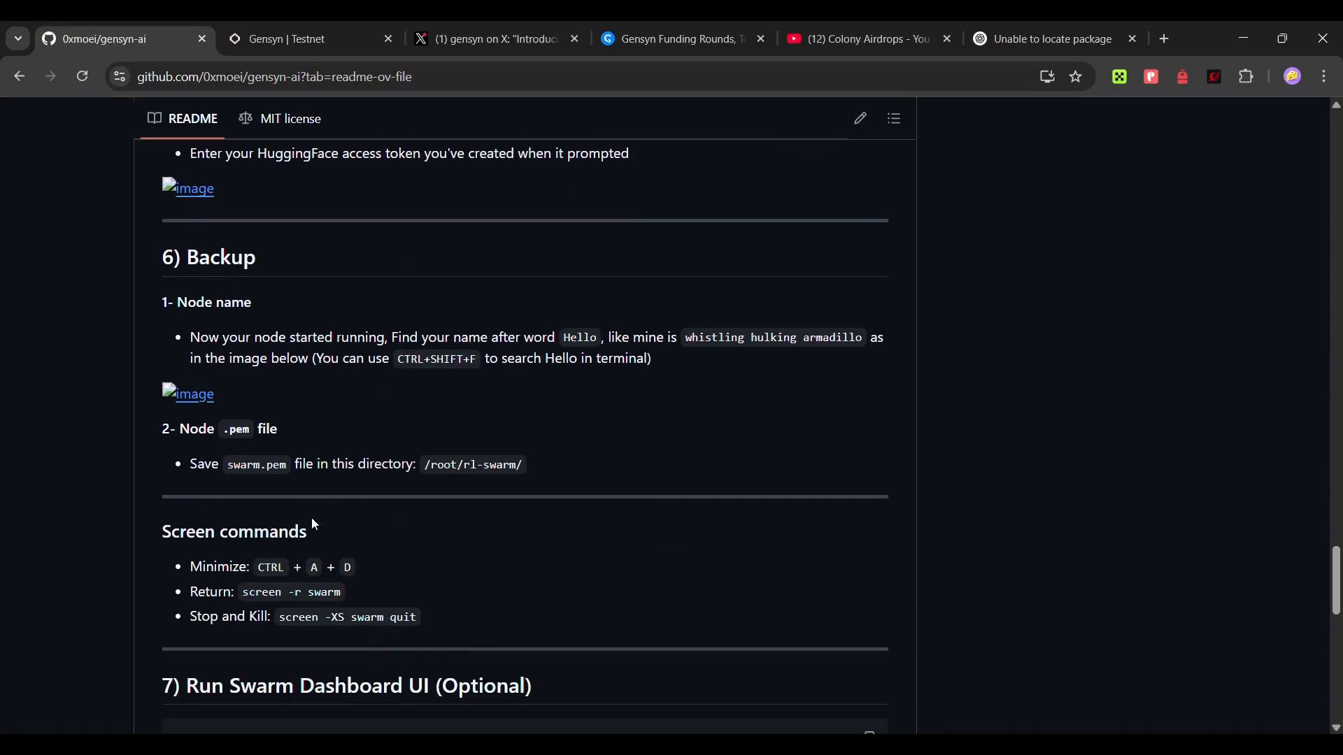
{"action": "scroll", "scroll_direction": "down", "scroll_amount": 3}
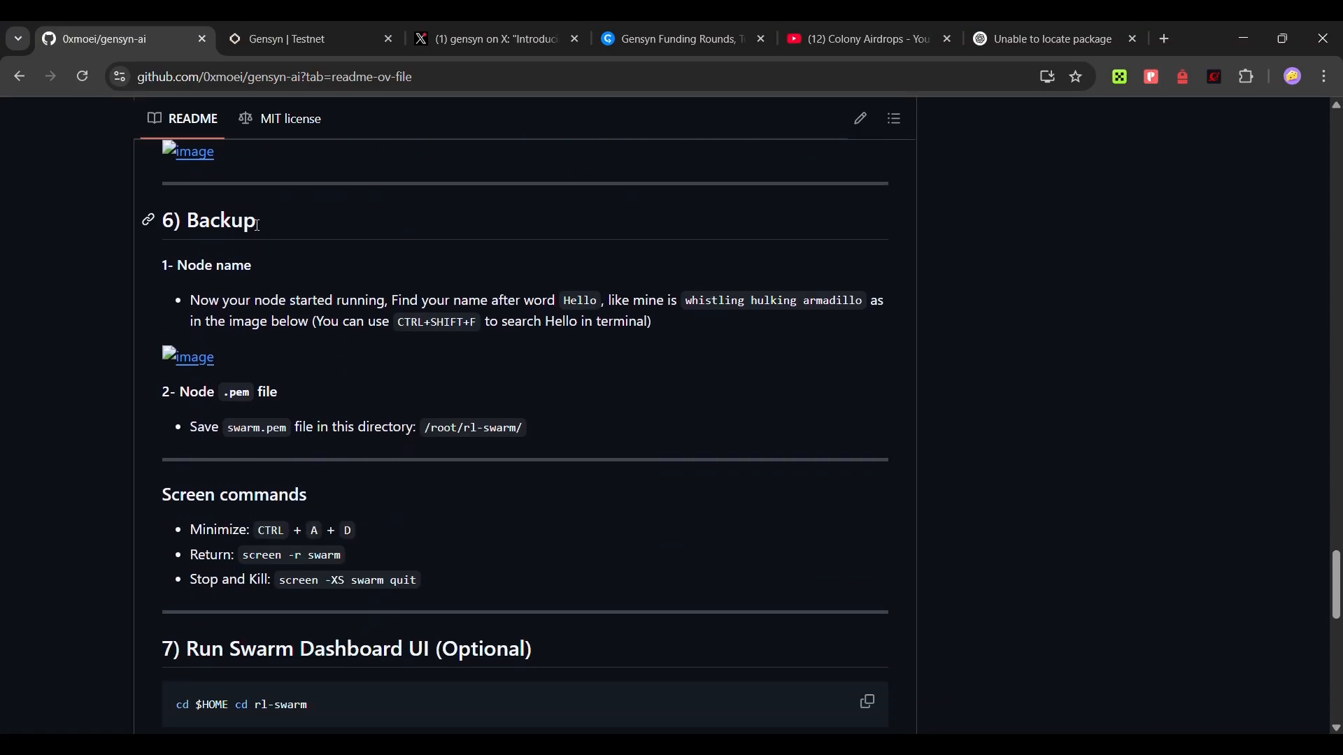
{"action": "double_click", "coordinate": [211, 220]}
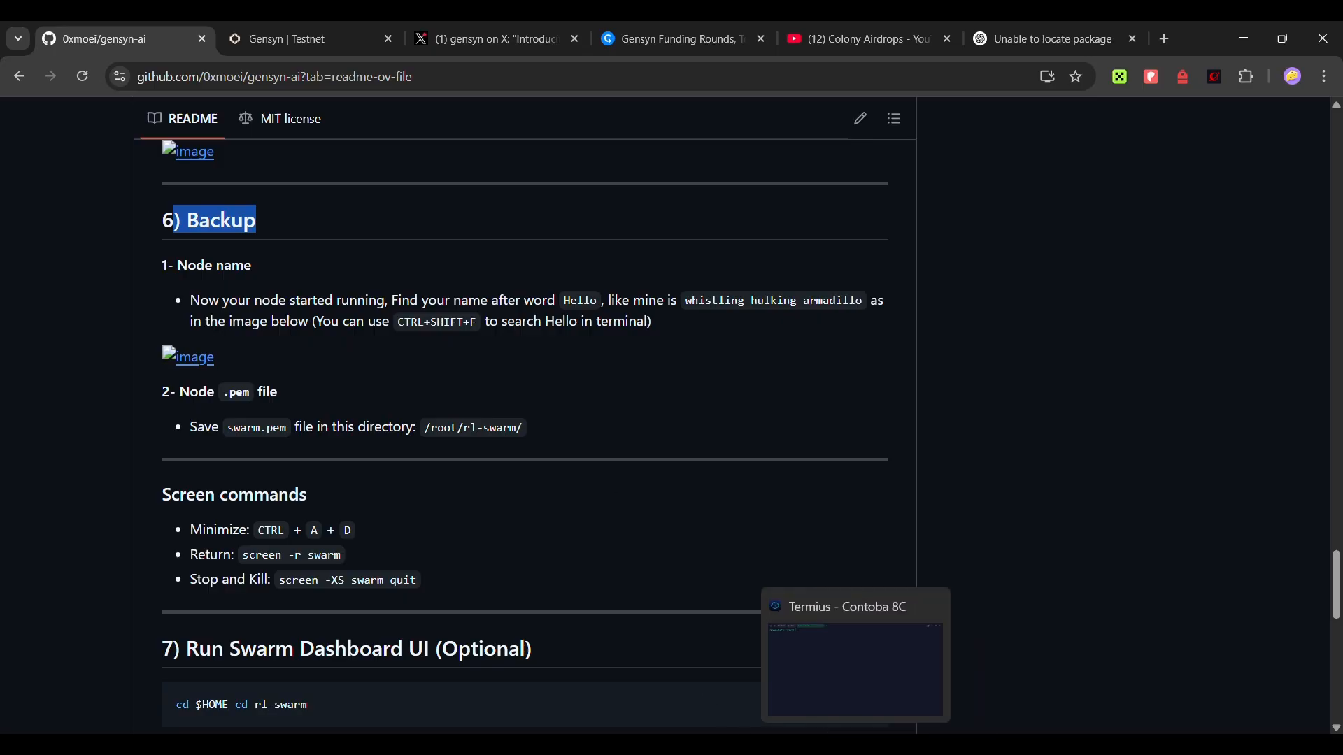
Run ls in the rl-swarm directory on the VPS to confirm swarm.pem is listed.
{"action": "left_click", "coordinate": [853, 669]}
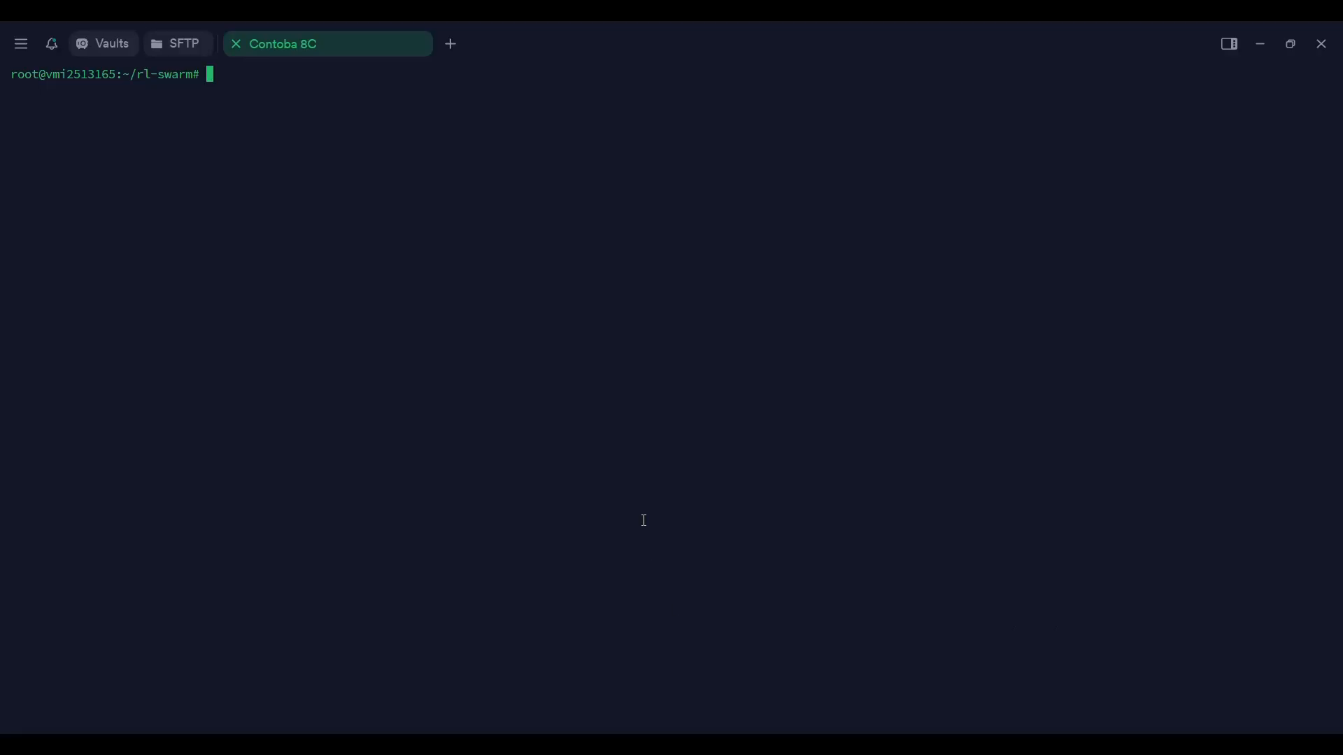
{"action": "type", "text": "ls"}
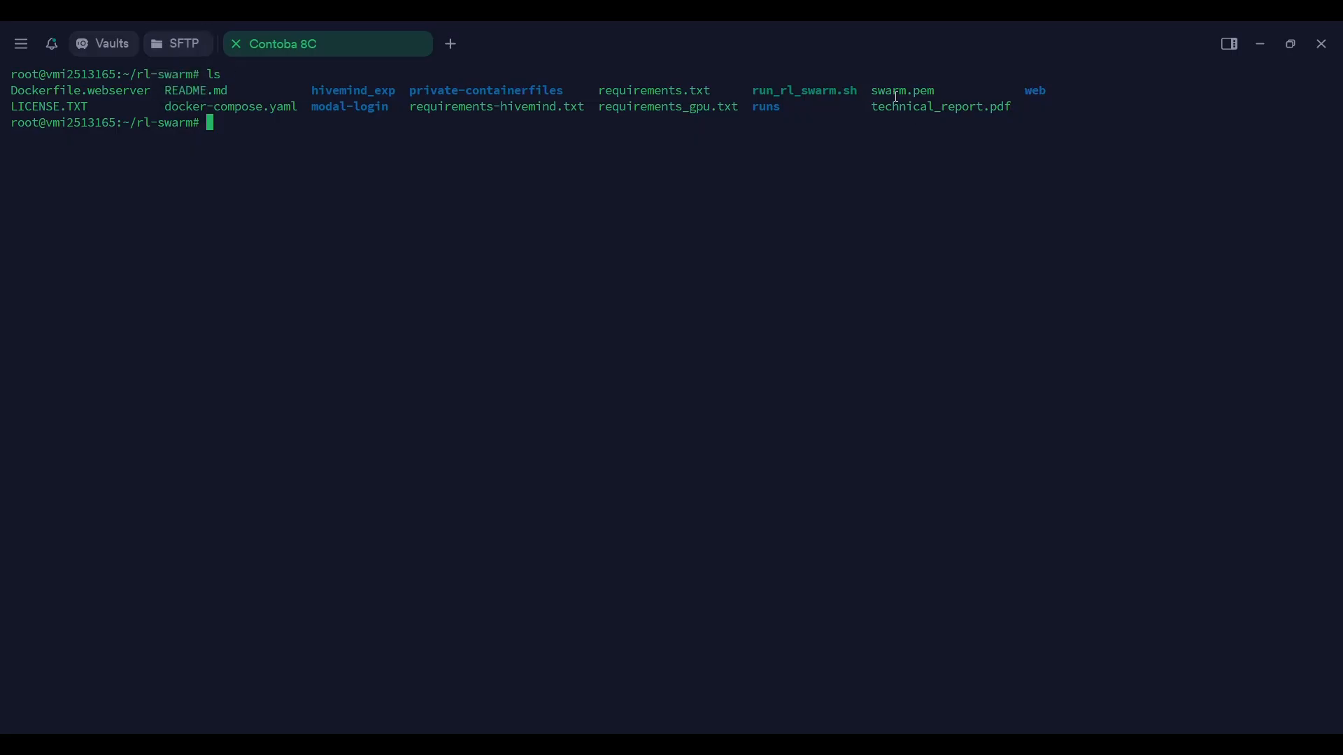
{"action": "mouse_move", "coordinate": [908, 275]}
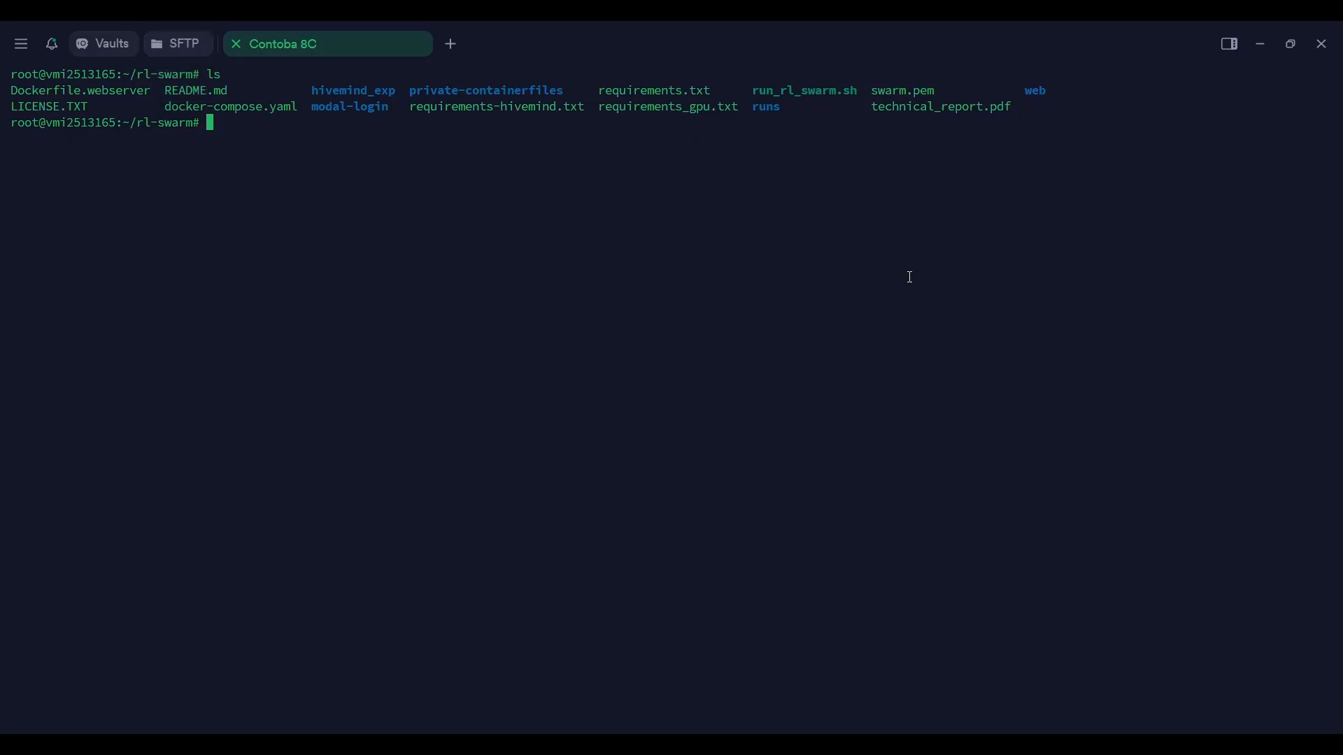
{"action": "mouse_move", "coordinate": [955, 596]}
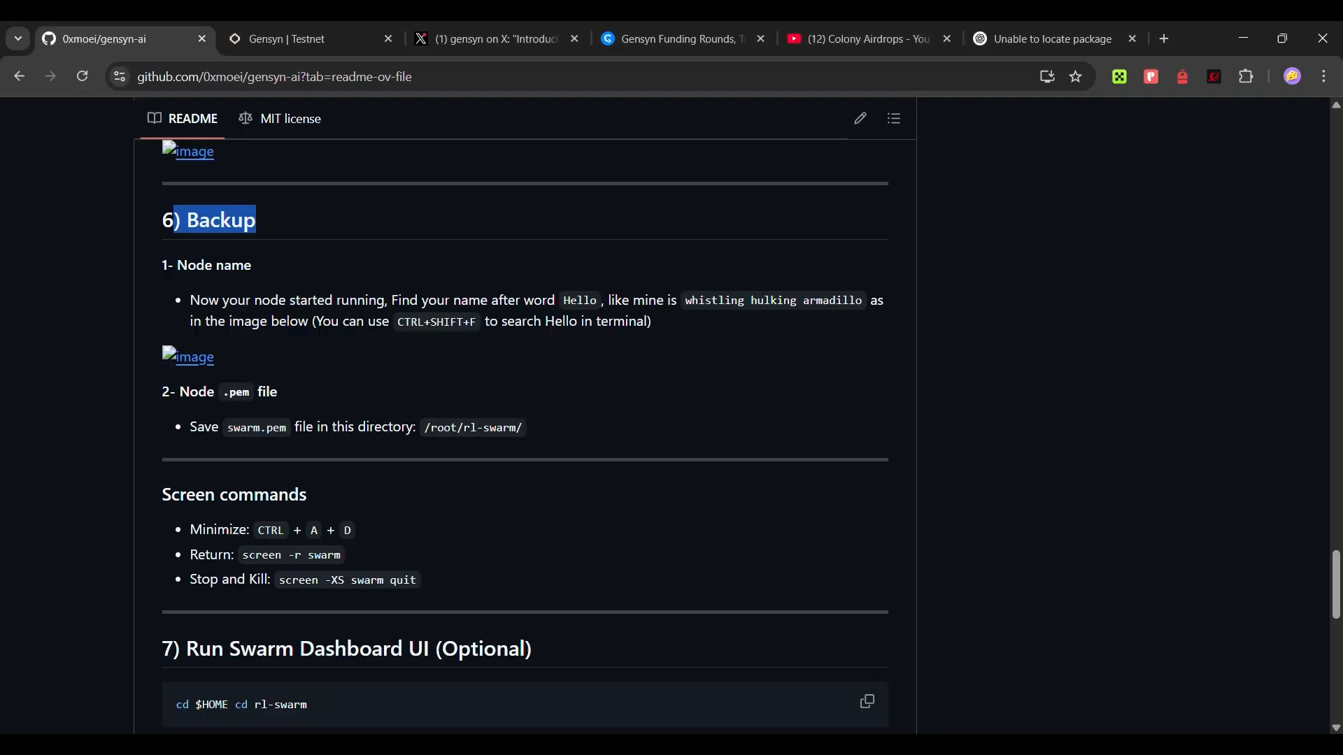
{"action": "mouse_move", "coordinate": [623, 610]}
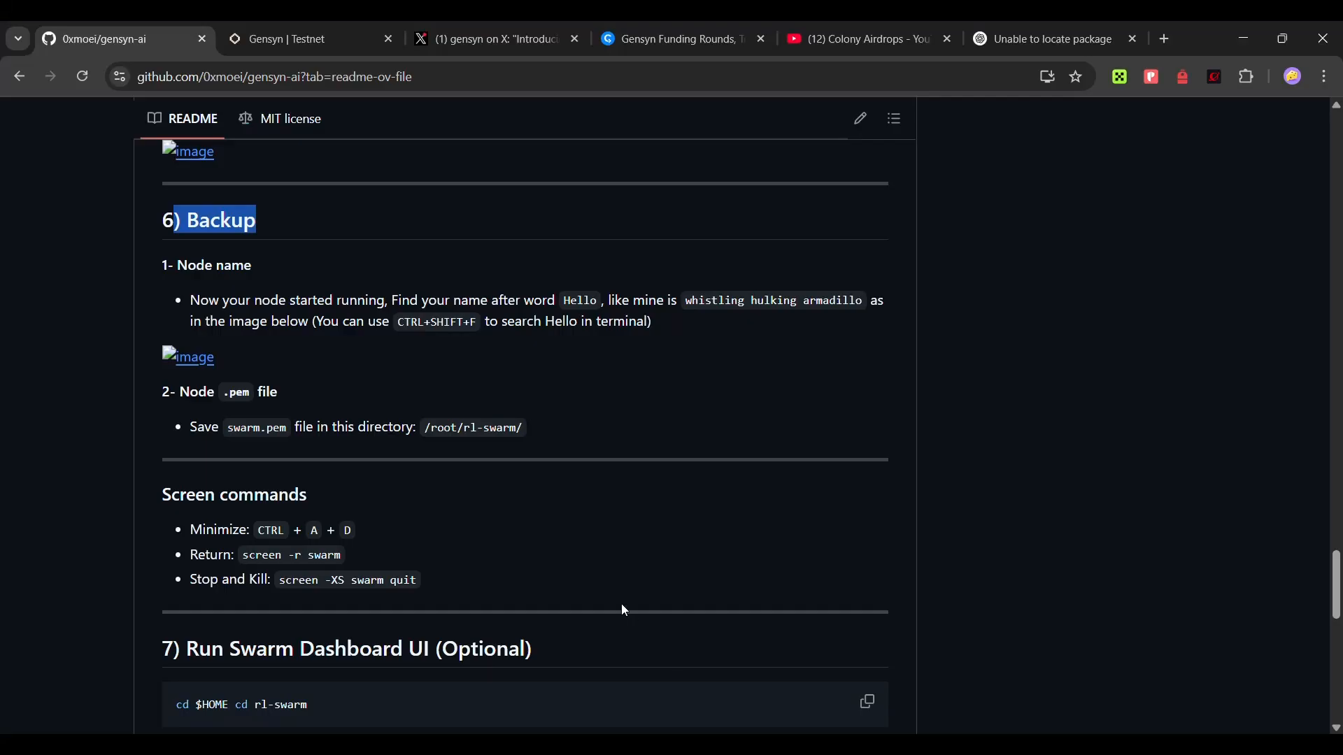
{"action": "scroll", "scroll_direction": "down", "scroll_amount": 3}
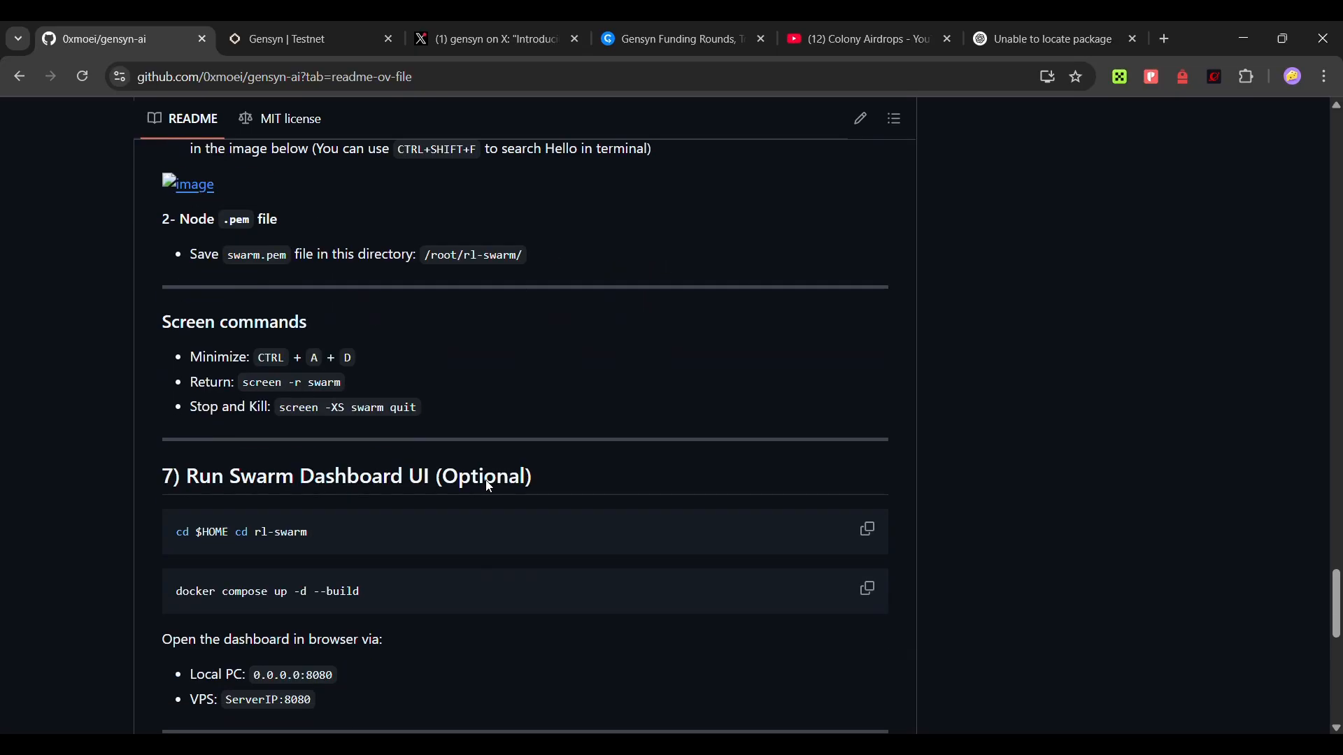
{"action": "scroll", "scroll_direction": "down", "scroll_amount": 3}
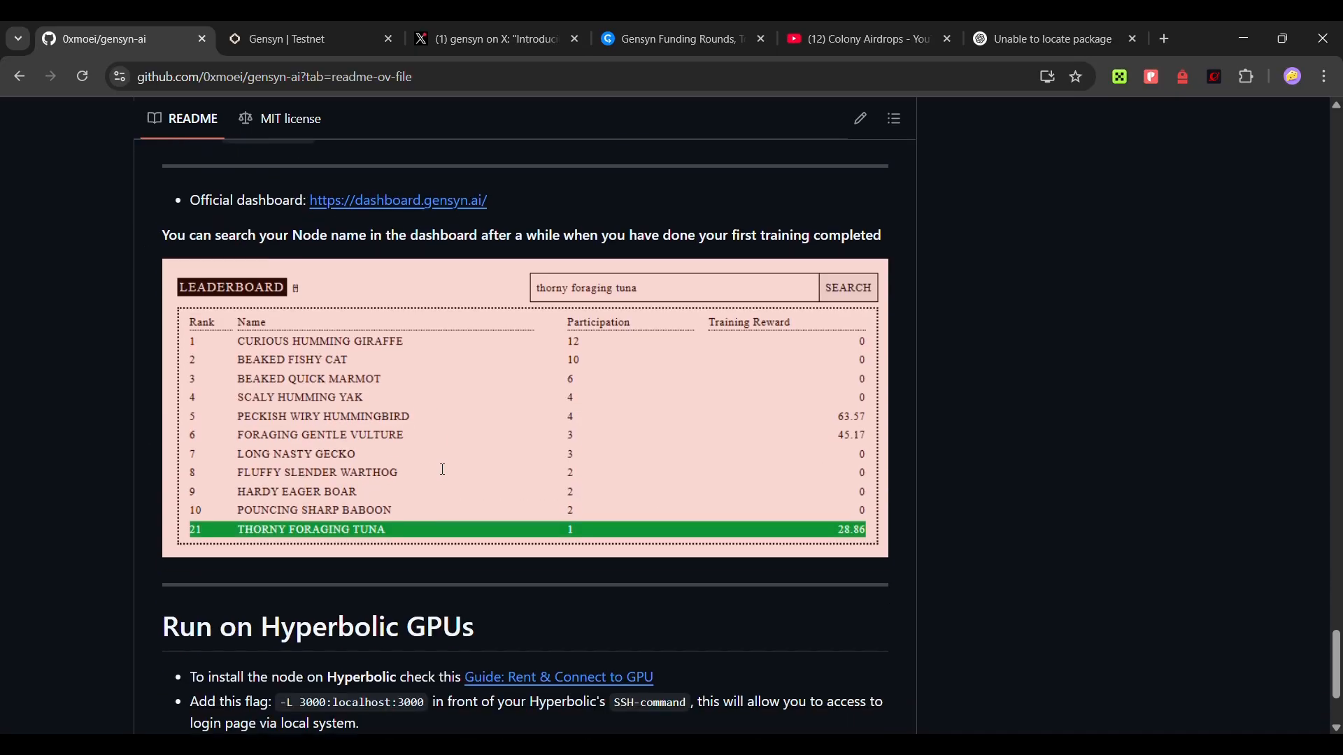
{"action": "scroll", "scroll_direction": "up", "scroll_amount": 3}
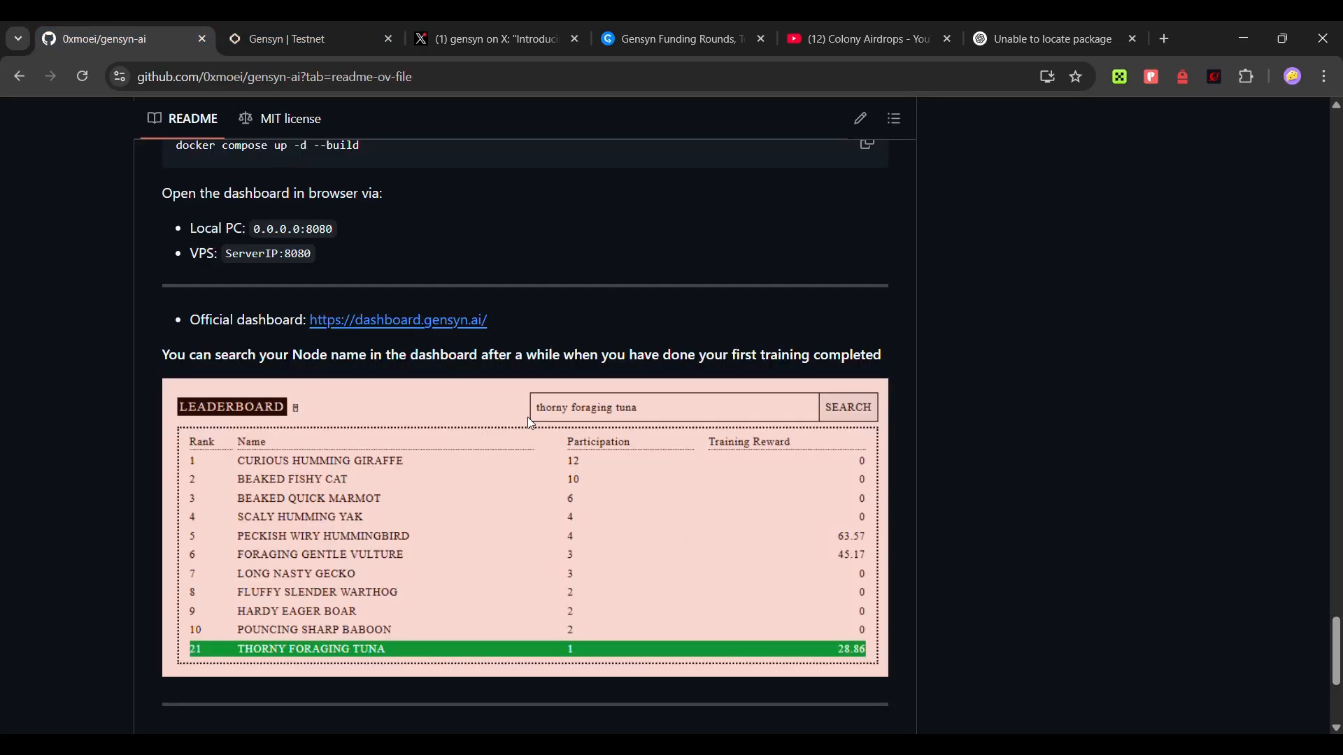
{"action": "scroll", "scroll_direction": "down", "scroll_amount": 3}
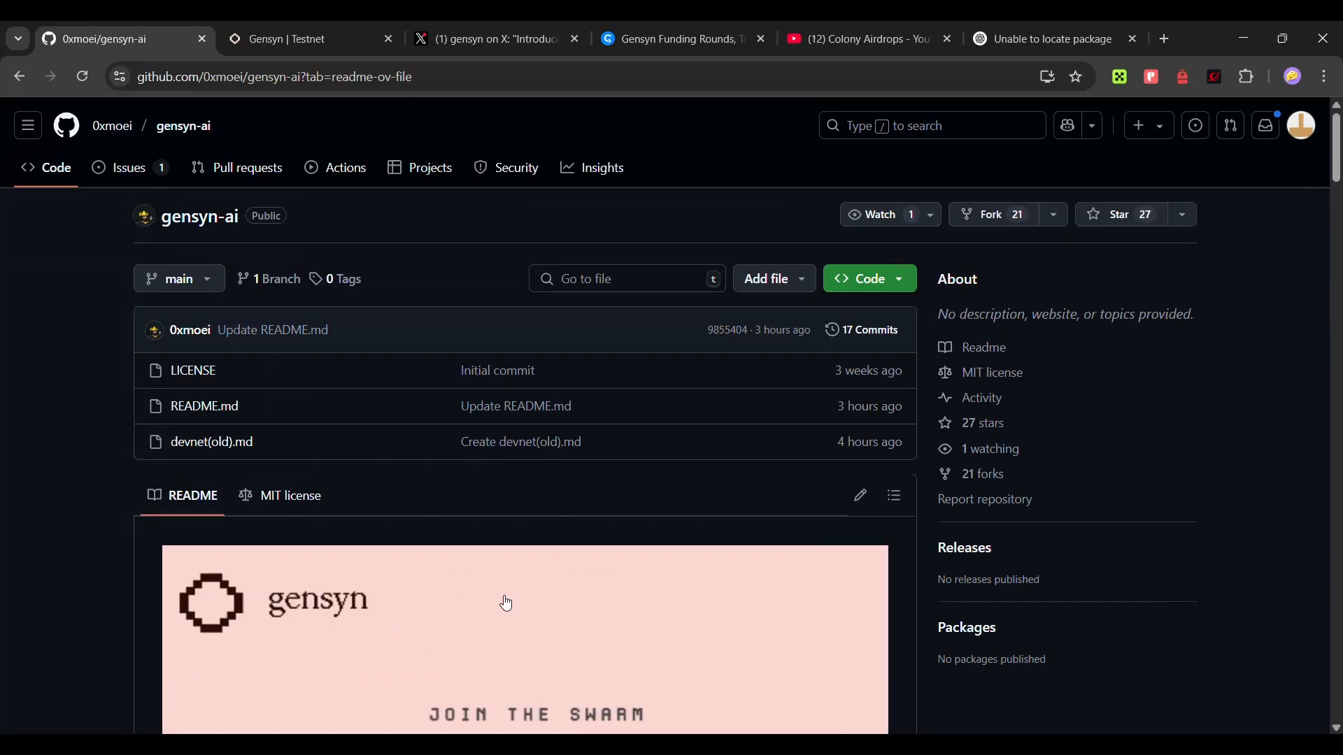
Switch to the Colony Airdrops YouTube channel tab in Chrome.
{"action": "left_click", "coordinate": [865, 40]}
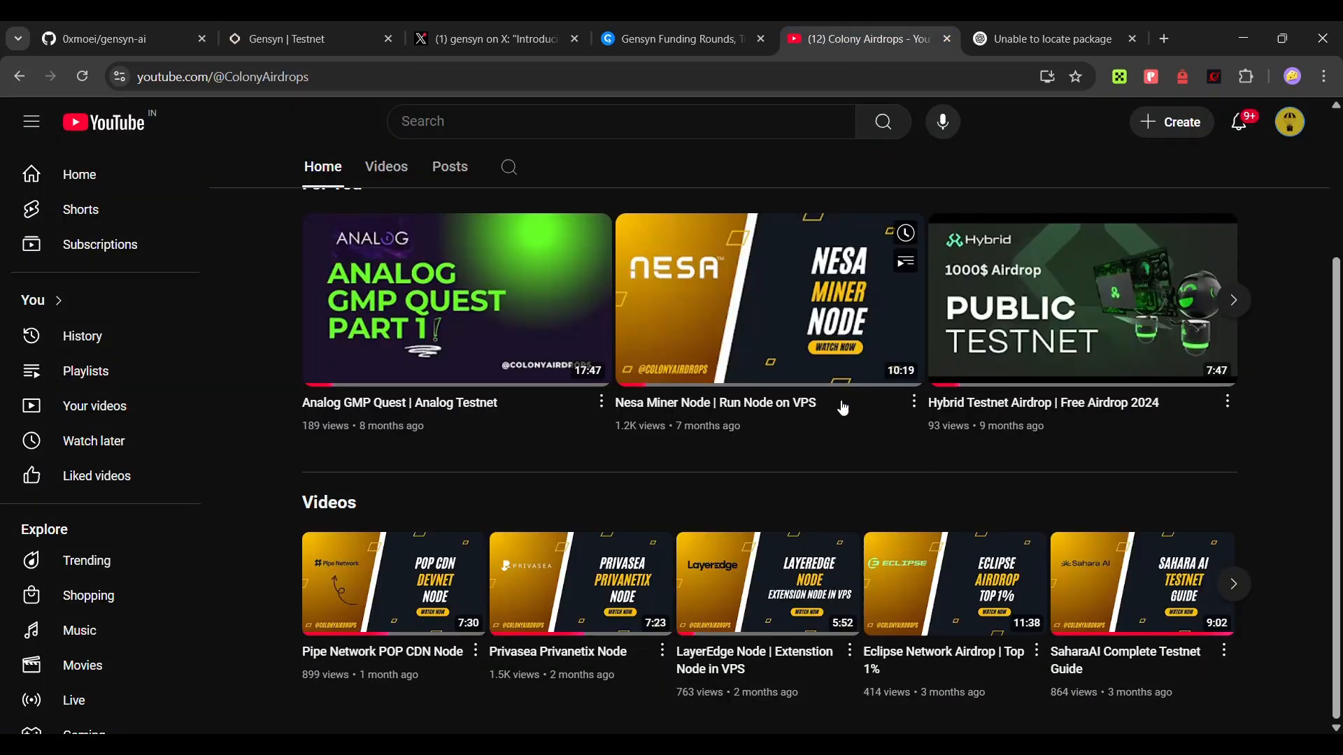
{"action": "mouse_move", "coordinate": [898, 492]}
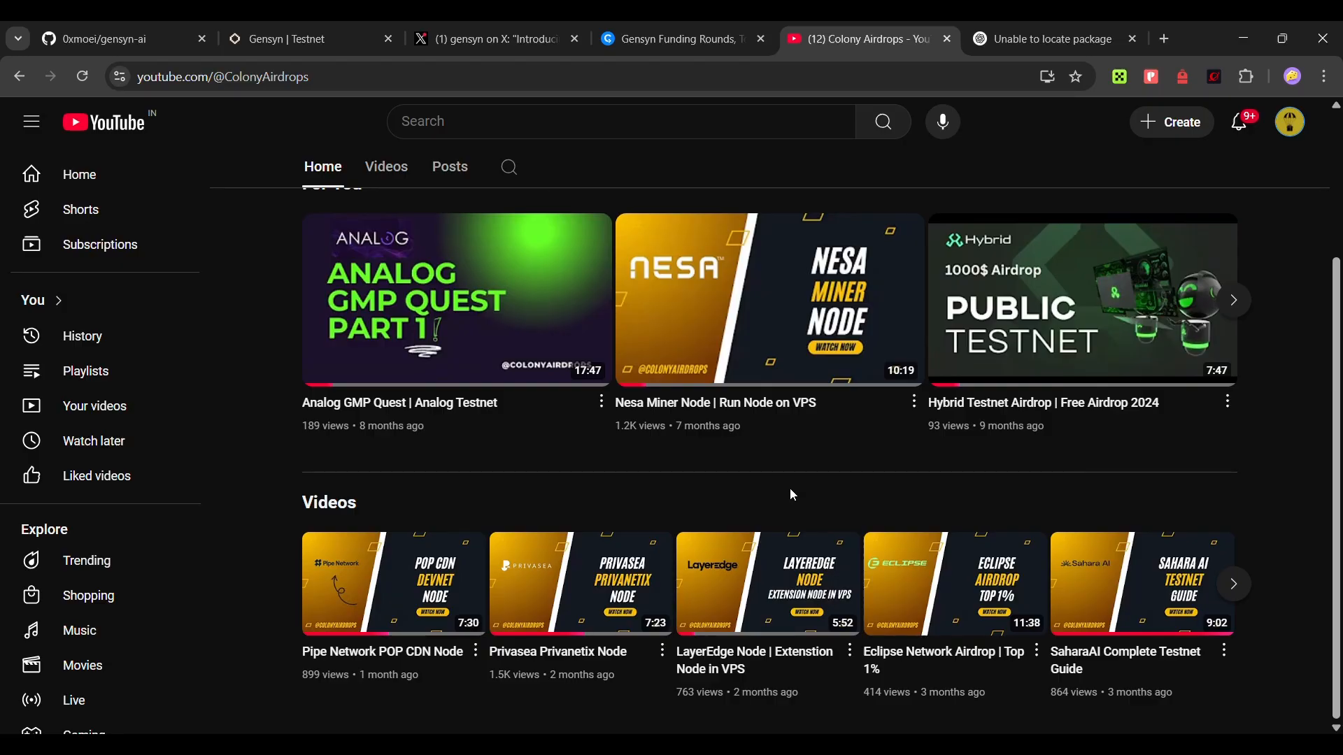
{"action": "mouse_move", "coordinate": [605, 238]}
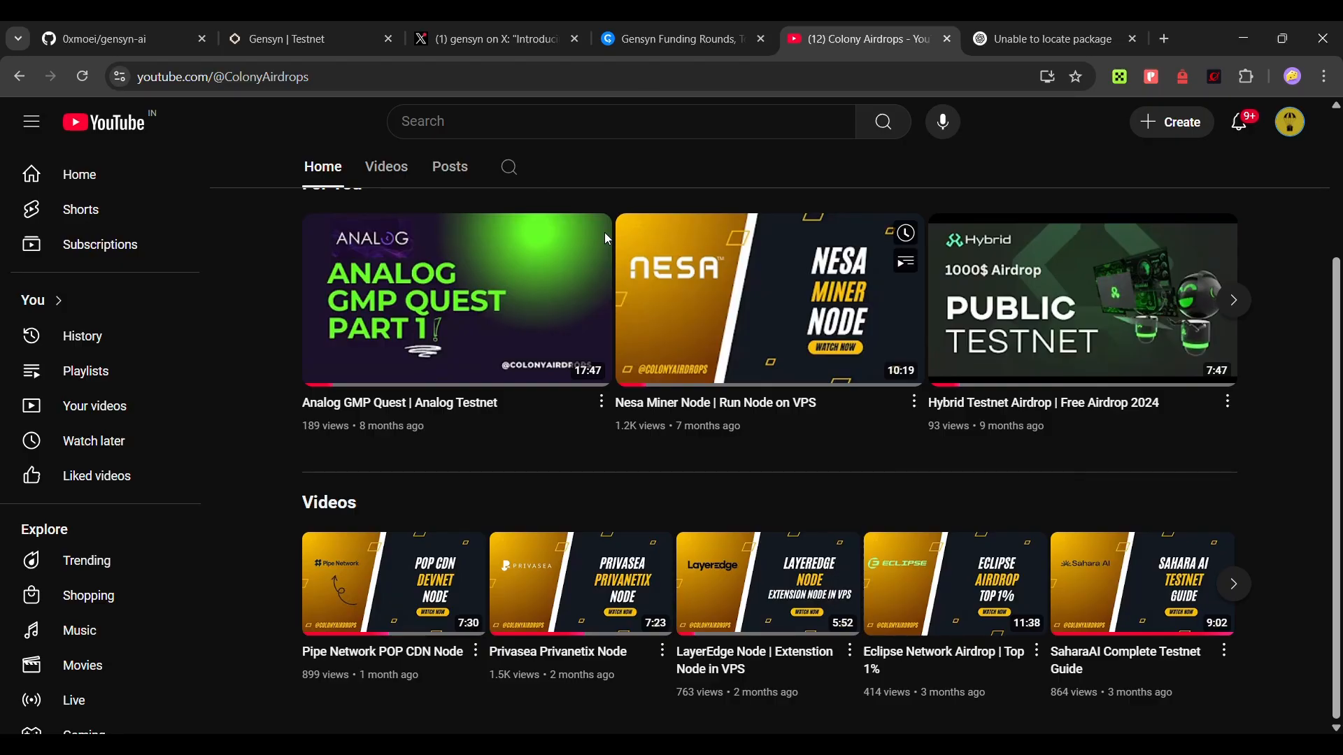